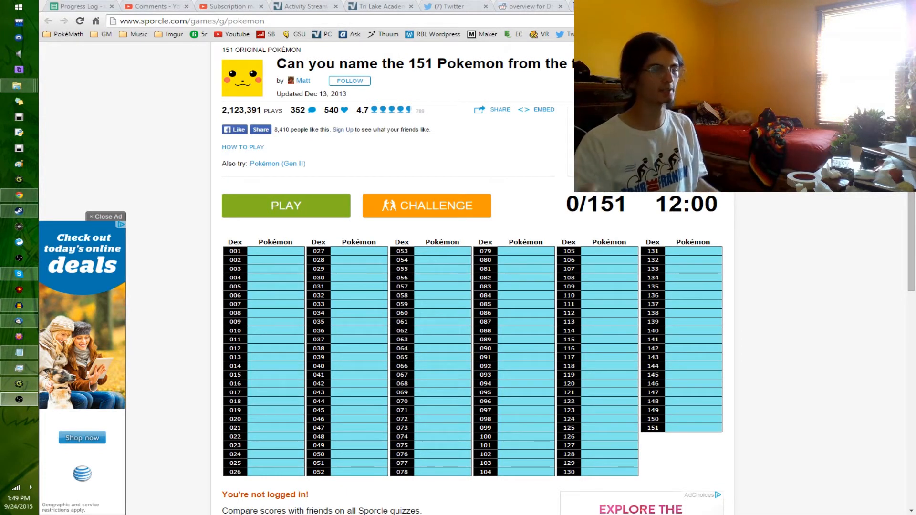
Step: Start the 151 original Pokémon quiz so the 12:00 timer begins and the entry box appears
left_click(286, 205)
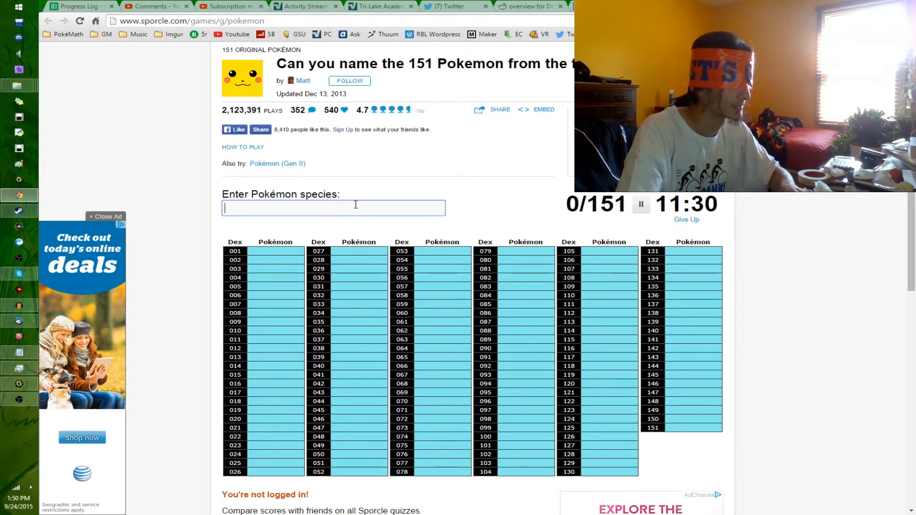
Step: Enter the Bulbasaur and Charmander evolution lines (Bulbasaur through Charizard)
type("Bulbasaur")
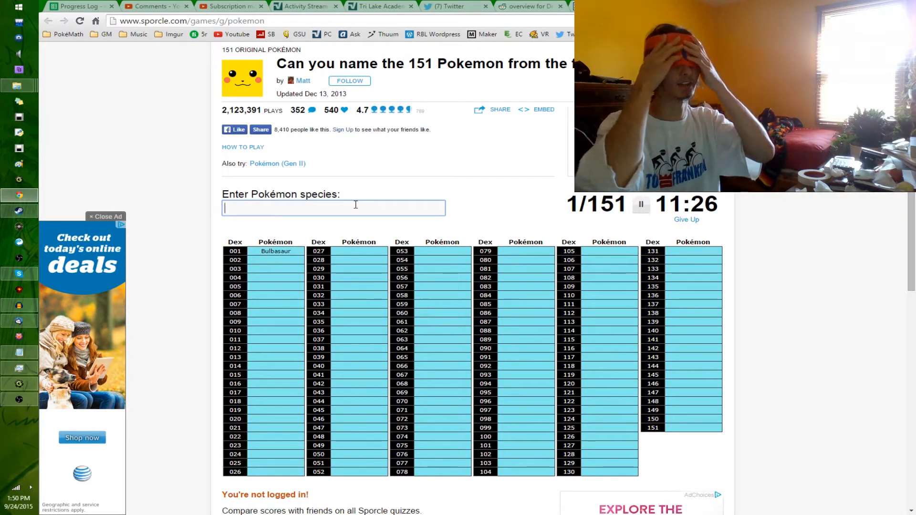
type("q")
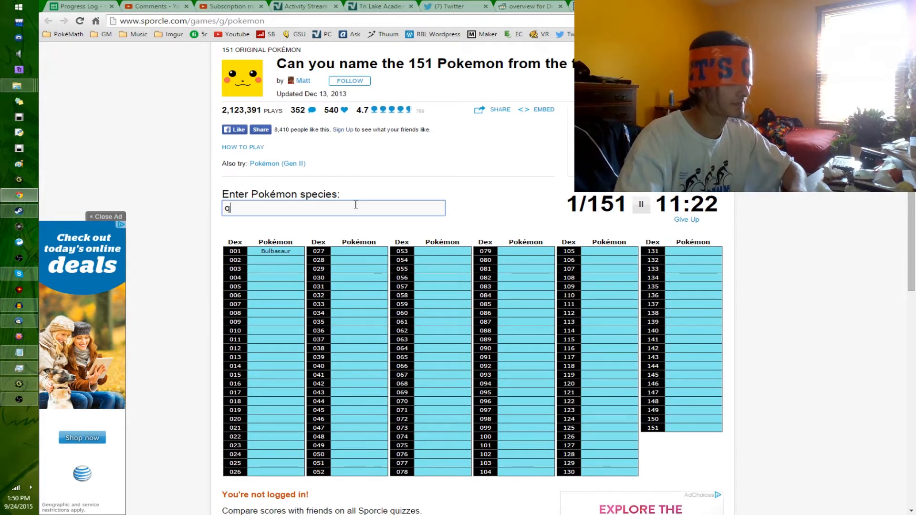
type("ivysaurve")
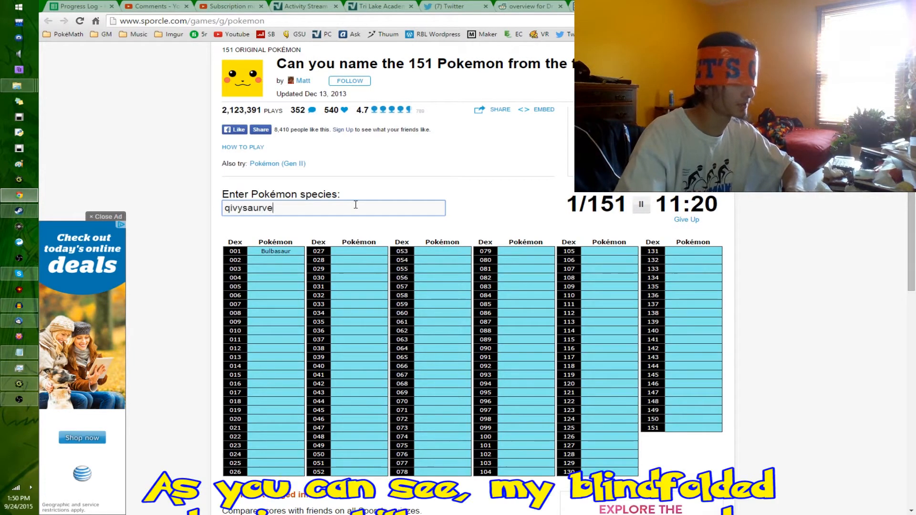
type("venusaurcharman")
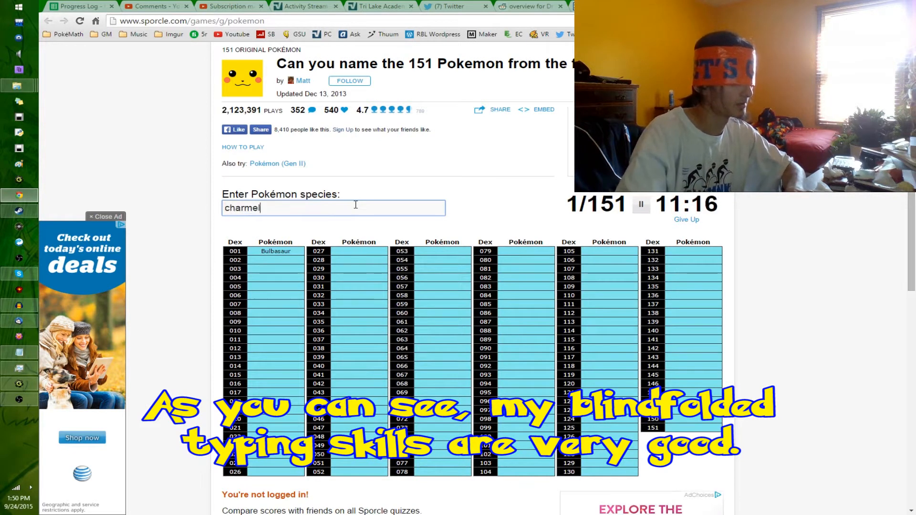
type("charizar")
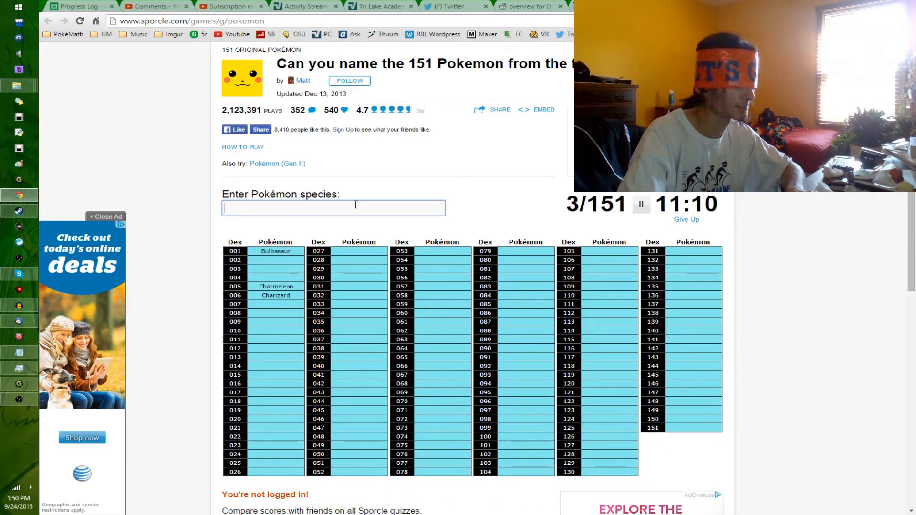
Step: Enter Squirtle, Wartortle and Blastoise, reaching 6/151
type("squir")
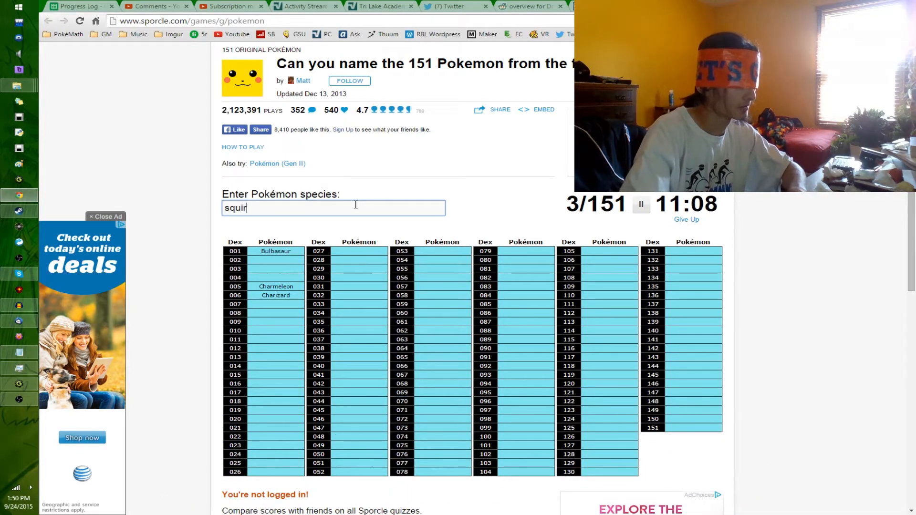
type("war")
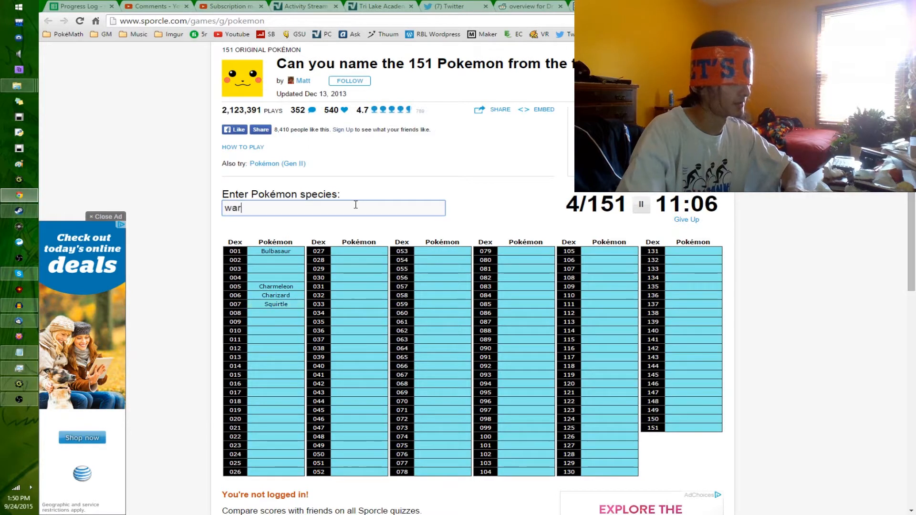
type("wartortle")
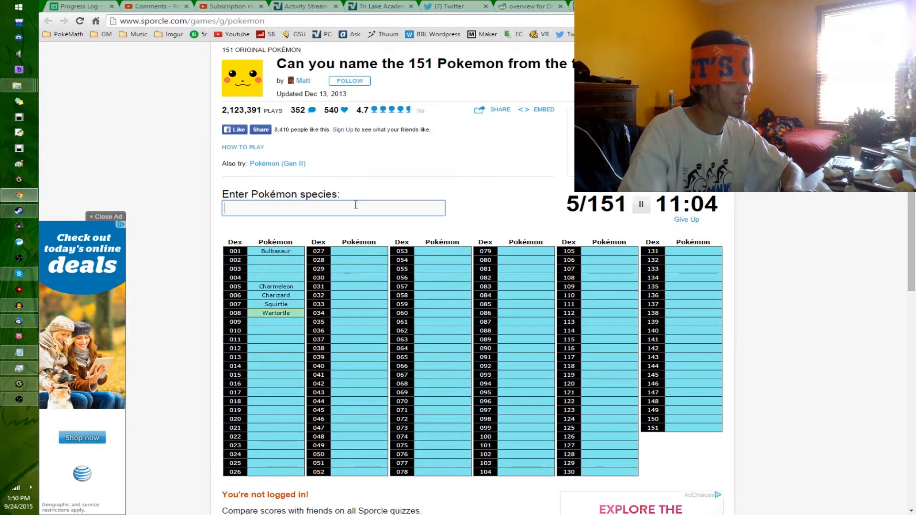
type("Blastoise")
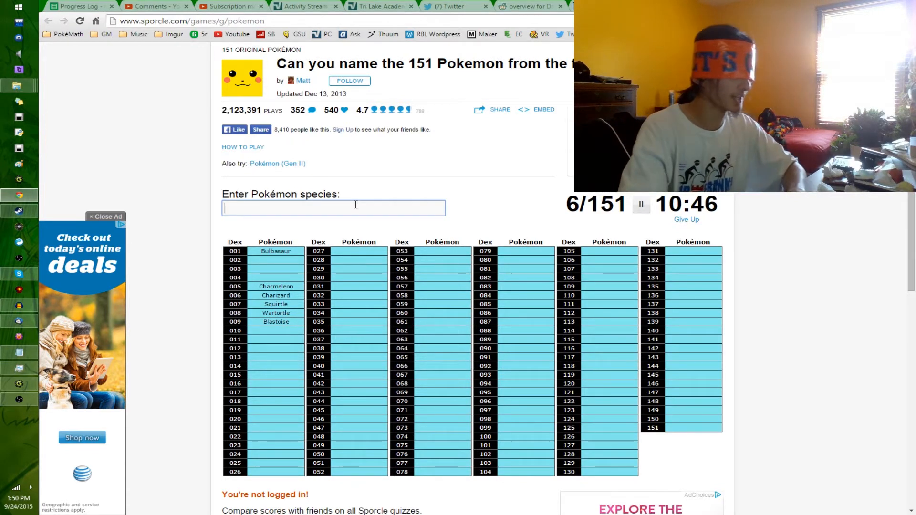
Step: Enter Pidgey, Pidgeot, Pidgeotto, Spearow, Fearow and Pikachu
type("Pidgey")
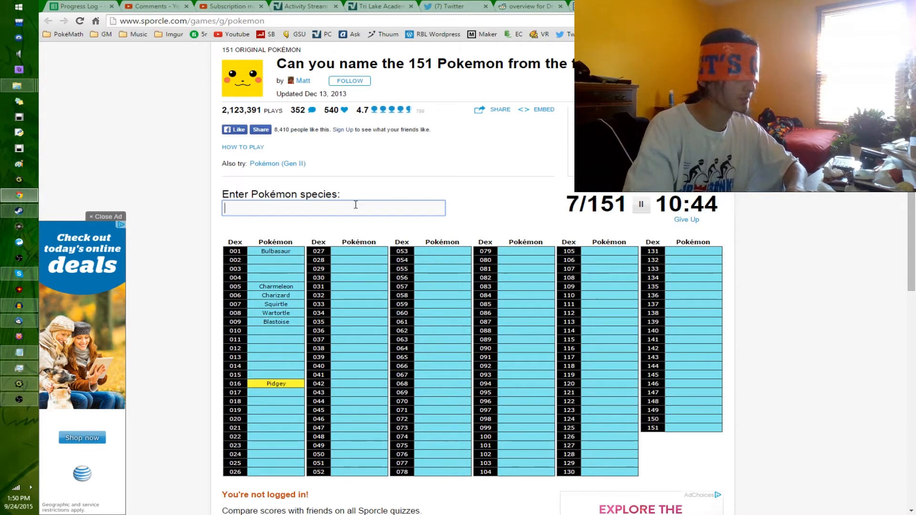
type("Pidgeot")
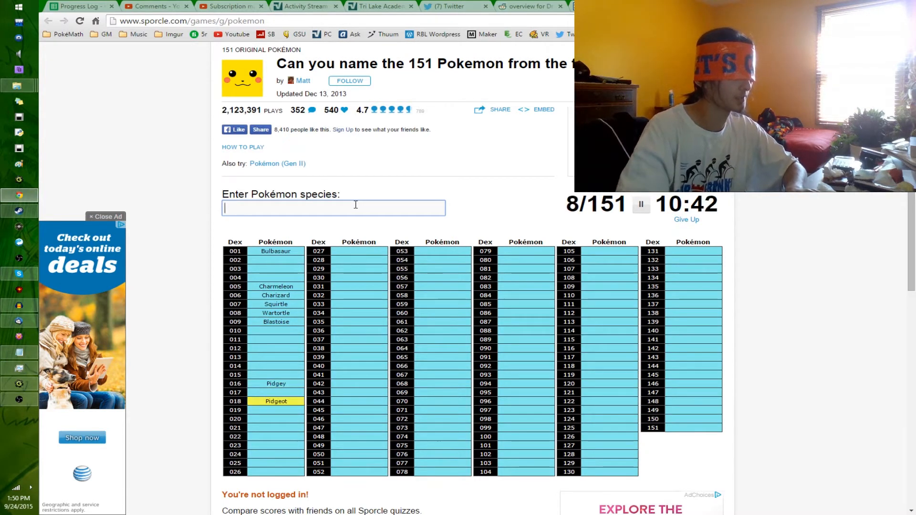
type("Pidgeotto")
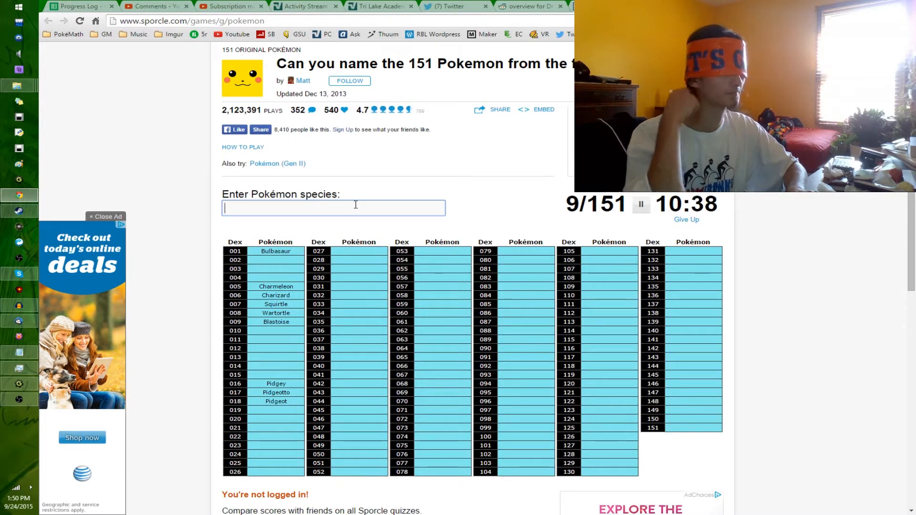
type("s")
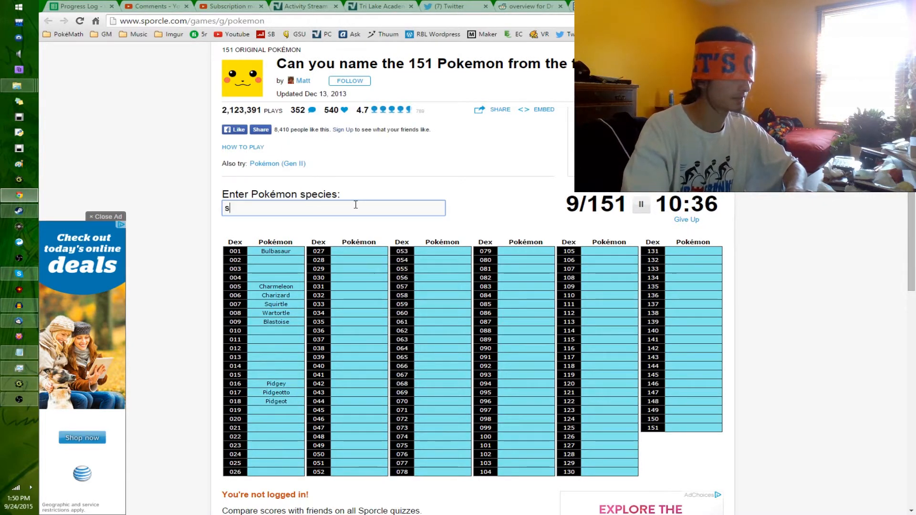
type("fea")
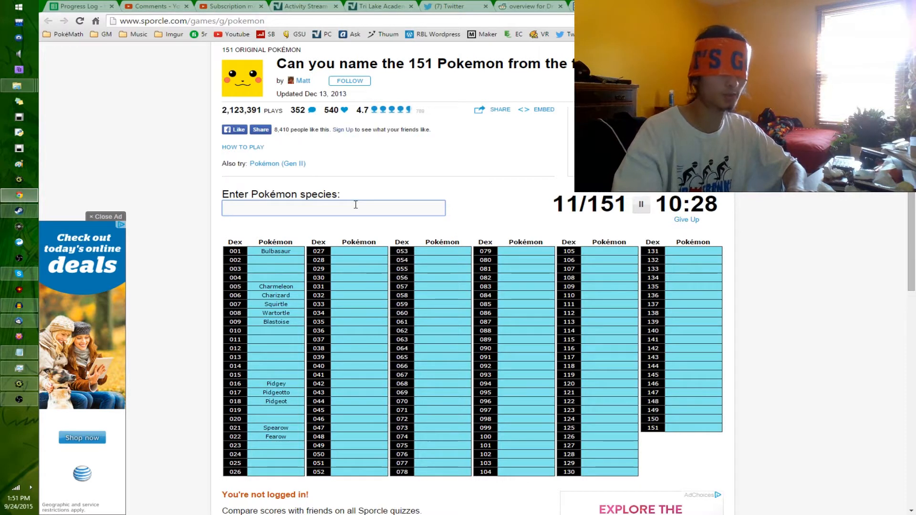
type("p")
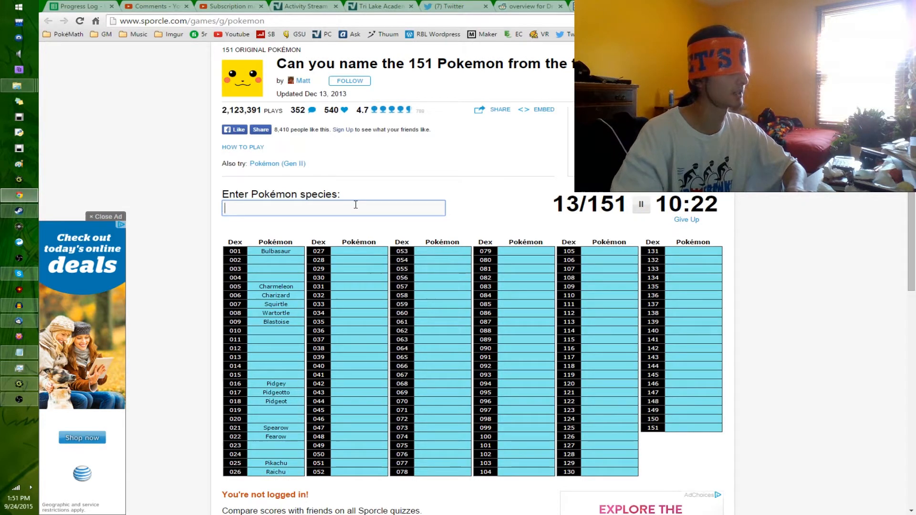
Step: Enter Rattata, Raticate, Caterpie, Metapod and Butterfree, reaching 18/151
type("r")
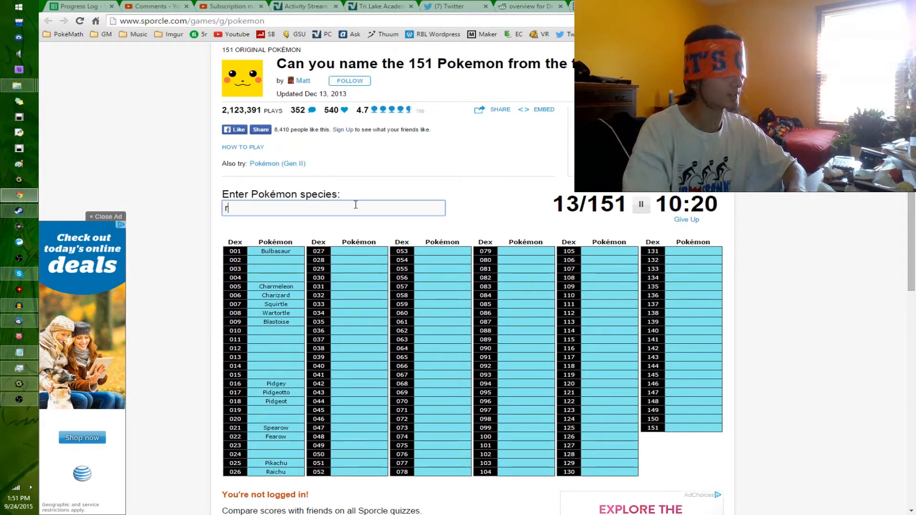
type("at")
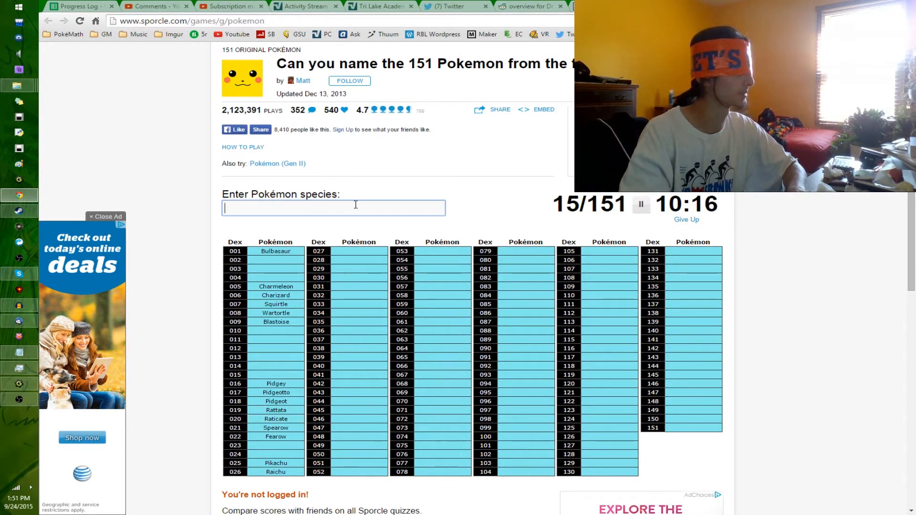
type("caterpie")
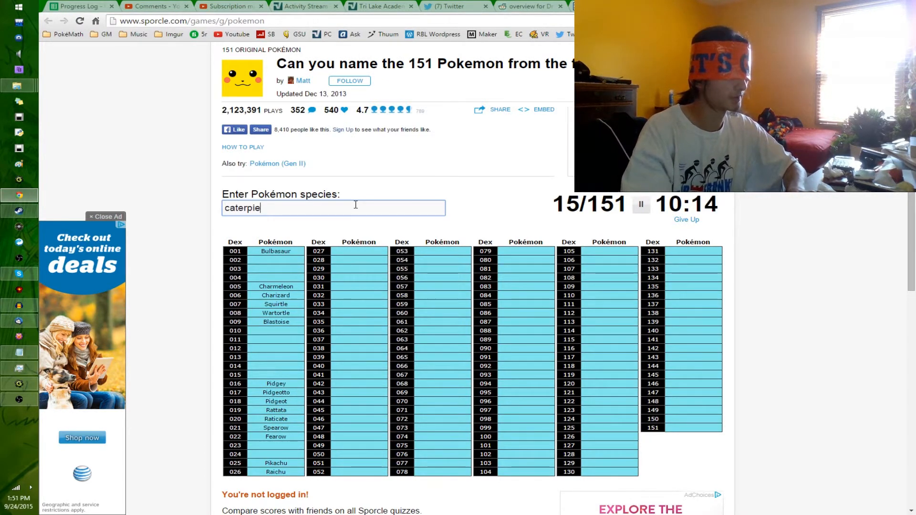
type("meta")
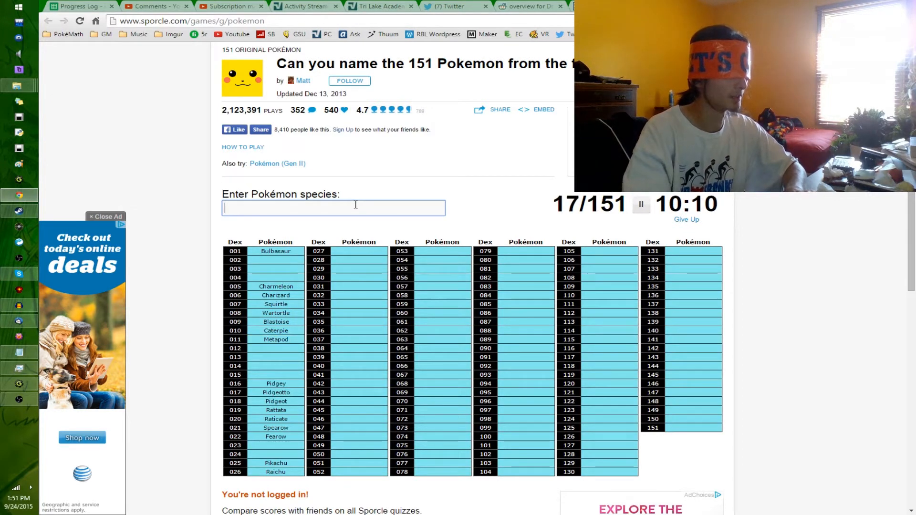
type("Butterfree")
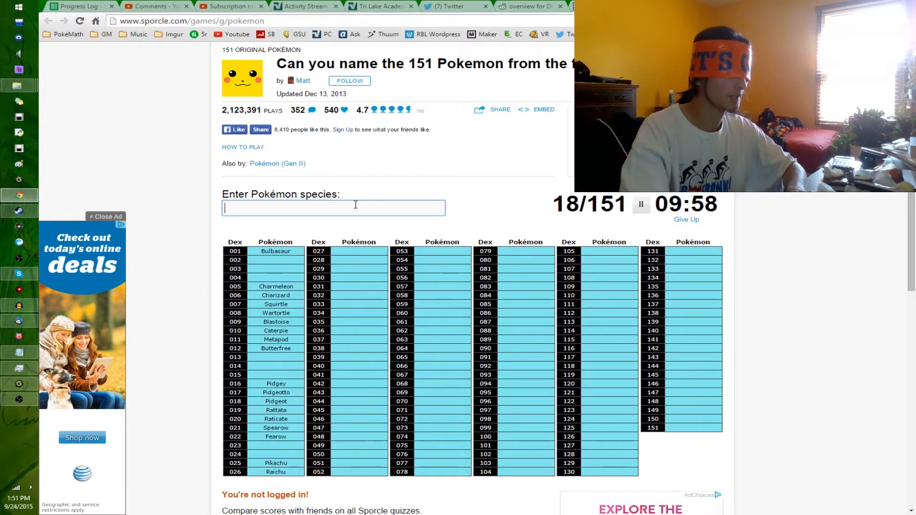
Step: Enter Weedle, Kakuna, Beedrill and the Nidoran forms
type("Weedle")
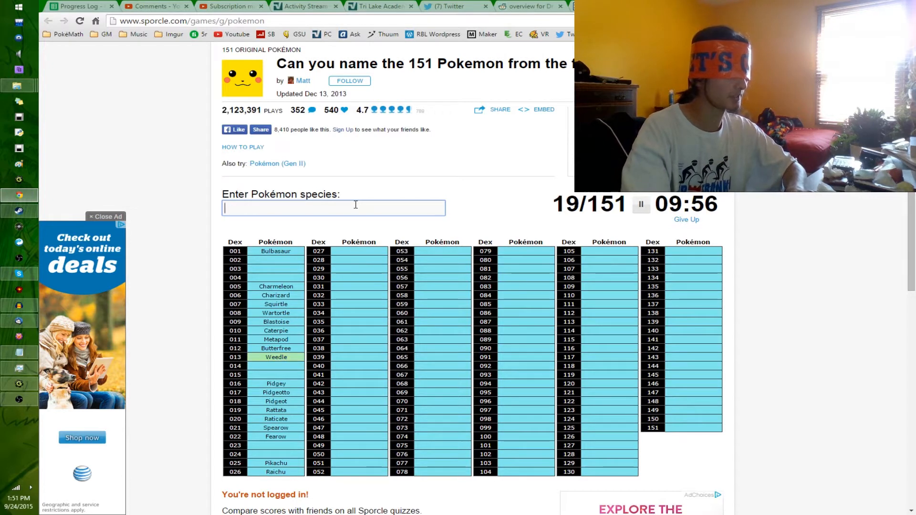
type("bee")
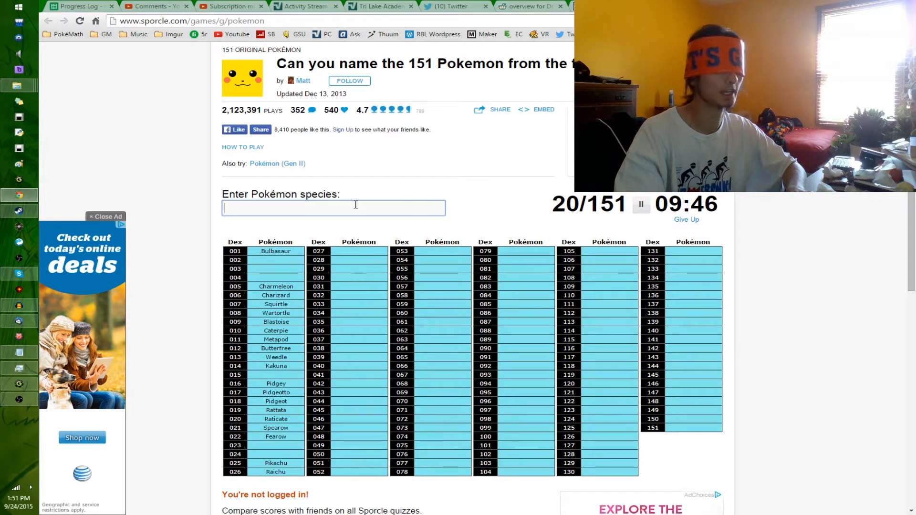
type("nidoran")
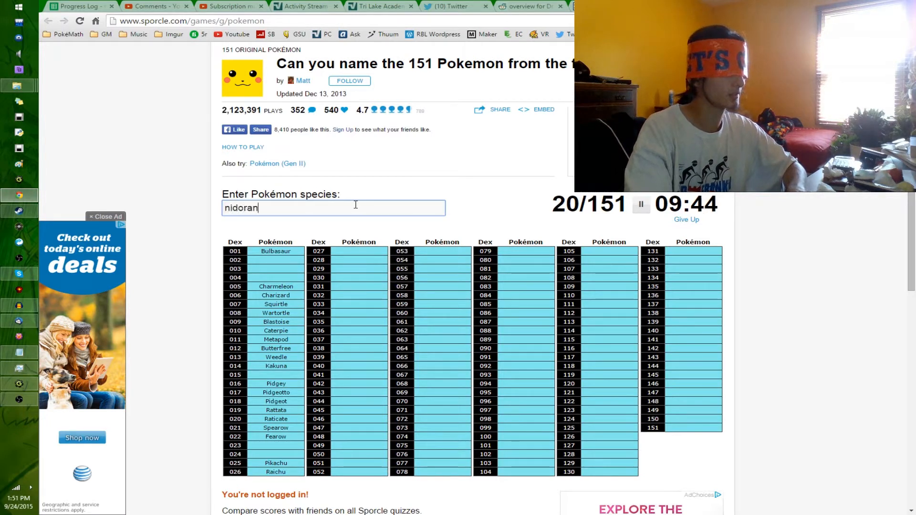
type("M")
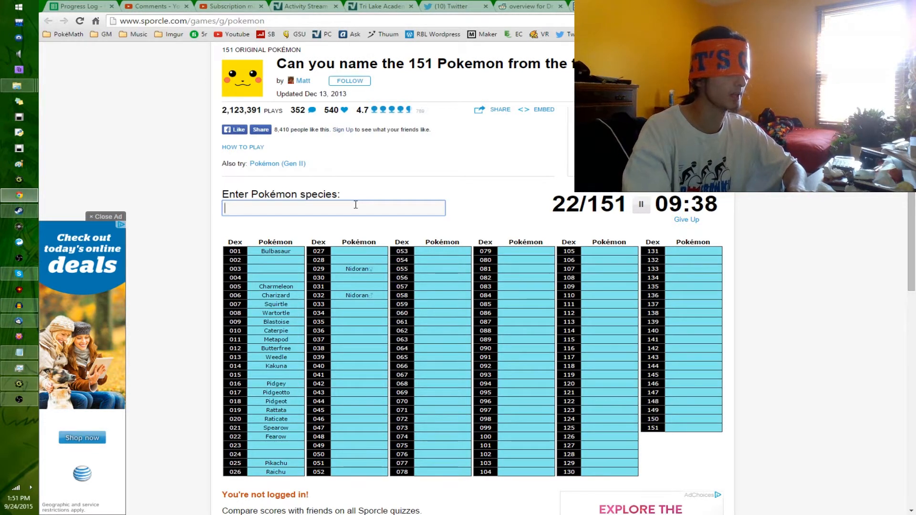
Step: Enter Nidoking, Nidorina, Nidoqueen and Nidorino, reaching 26/151
type("nidoran")
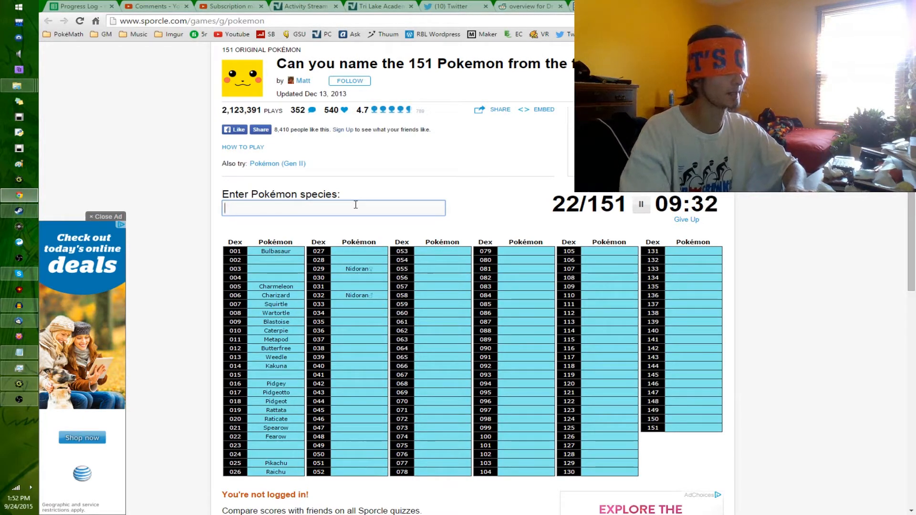
type("Nidoking")
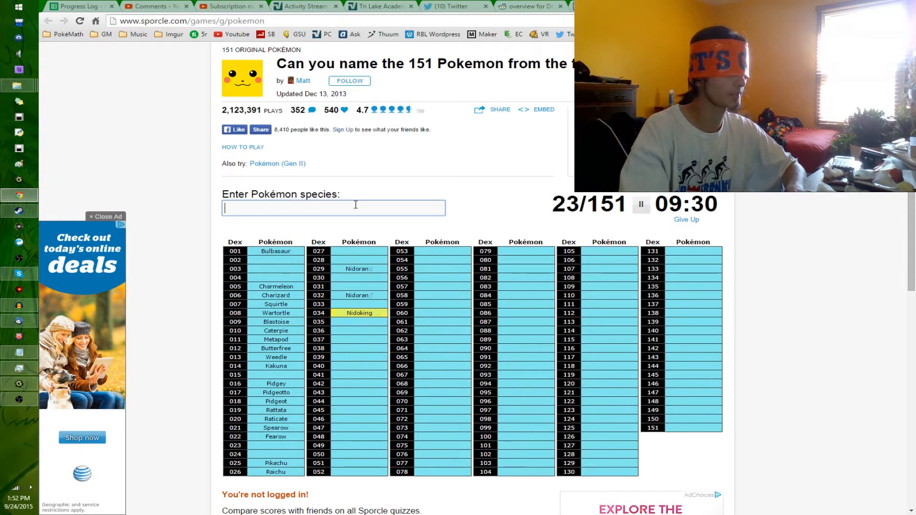
type("nidor")
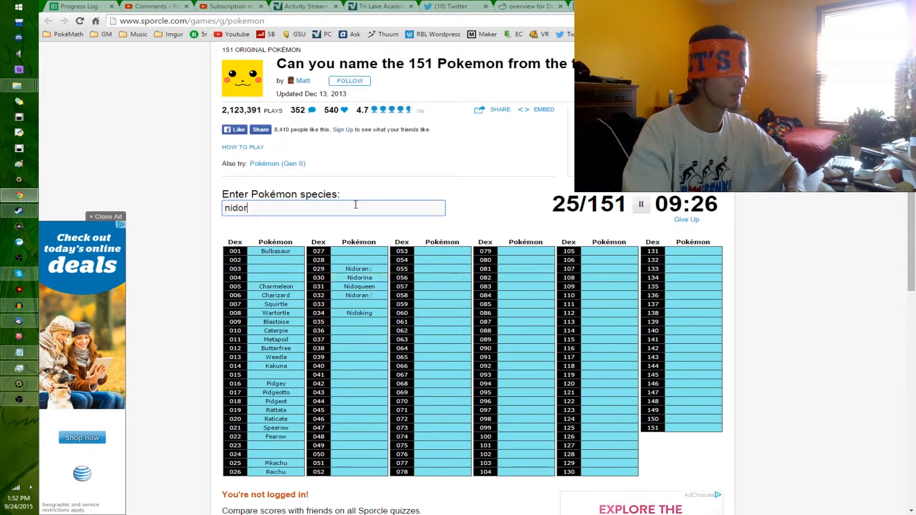
type("nidorino")
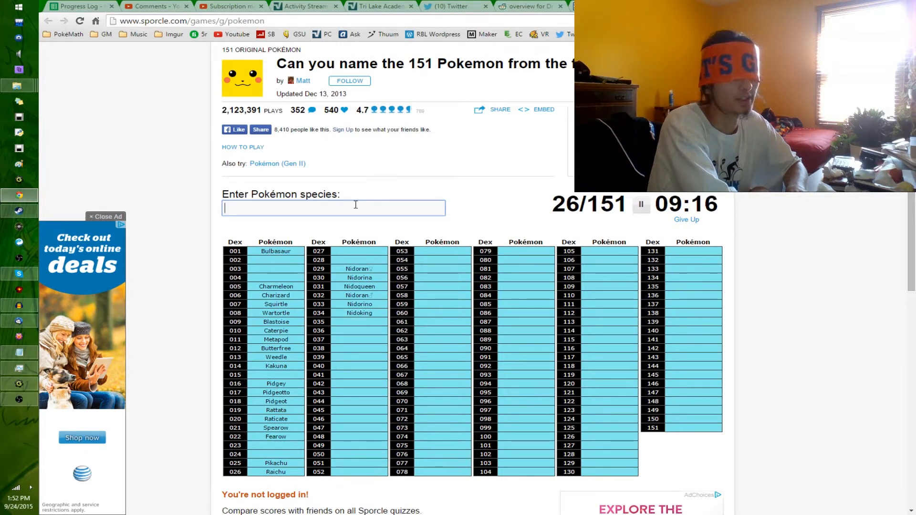
Step: Enter Mr. Mime, Paras, Parasect, Venonat and Venomoth
type("m")
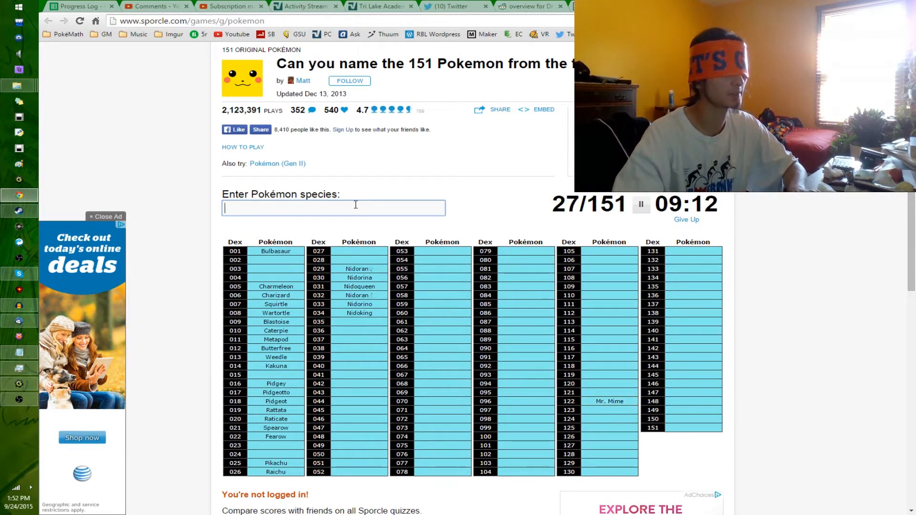
type("mrmime")
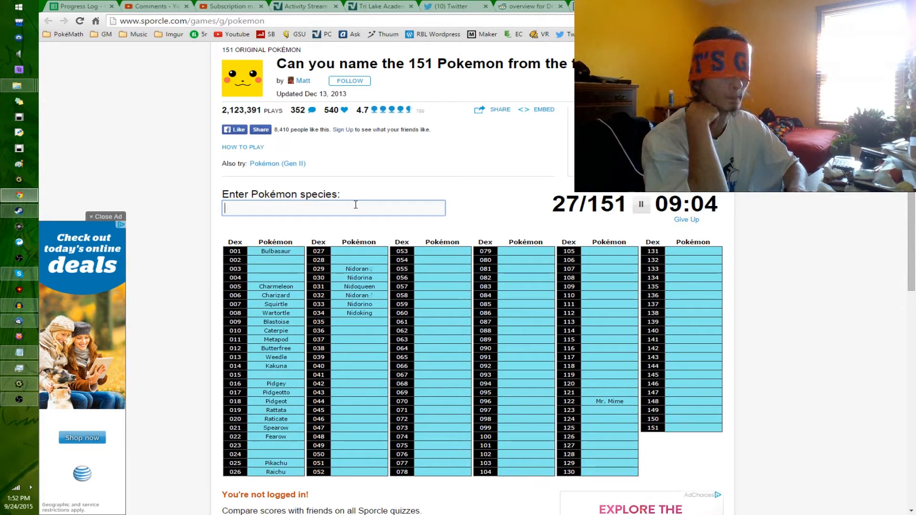
type("parasect")
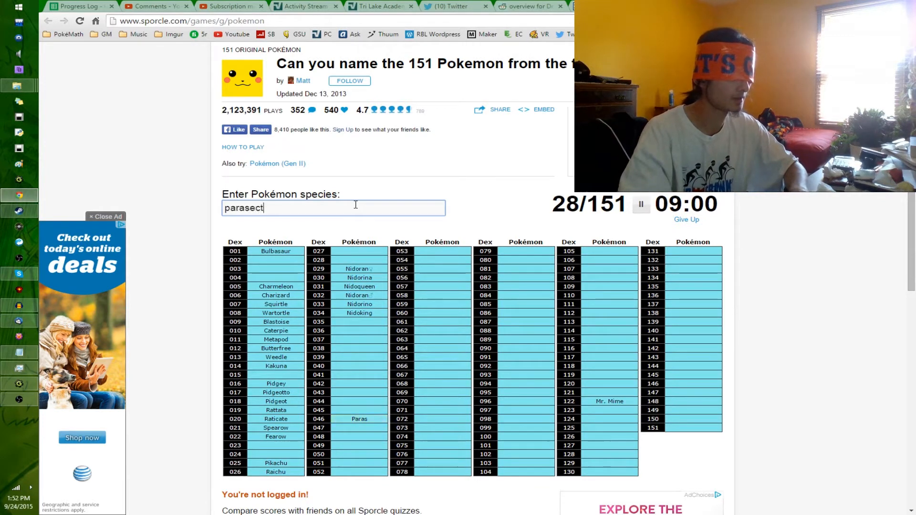
type("ve")
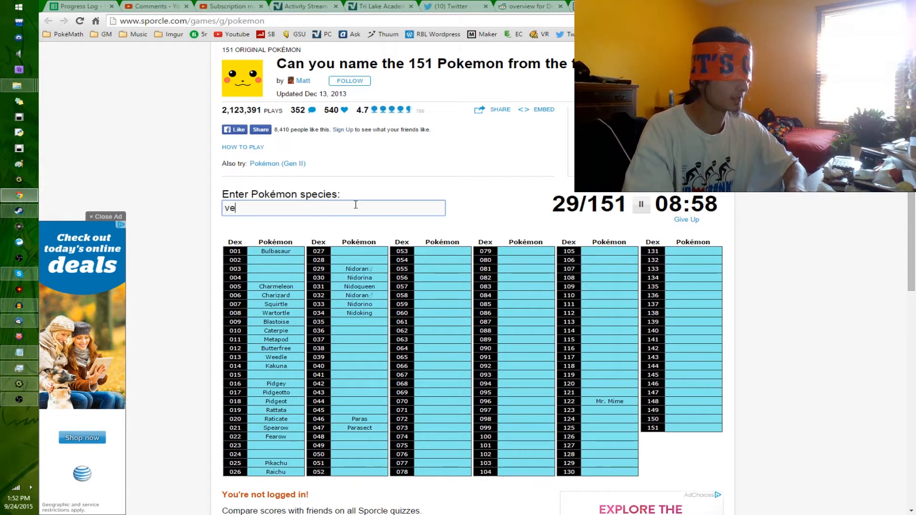
type("no")
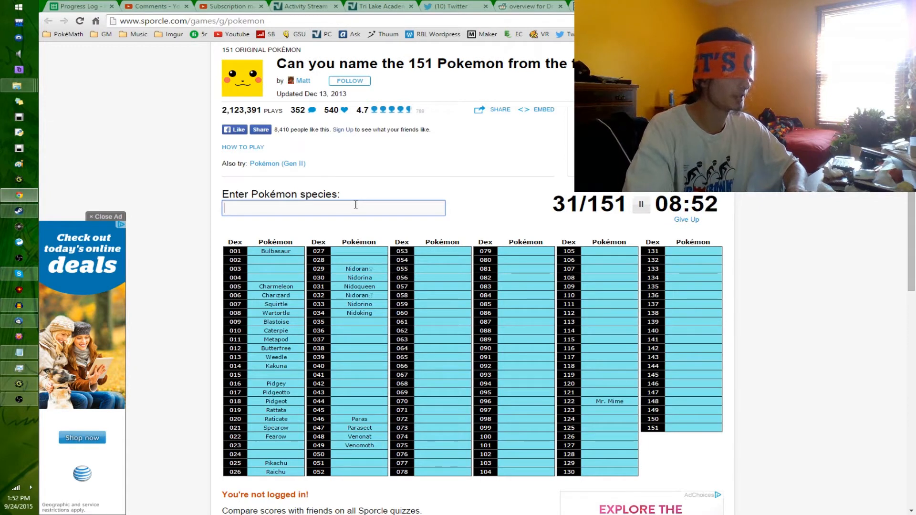
Step: Enter Oddish, Gloom and Vileplume, clearing a repeated Vileplume attempt
type("Oddish")
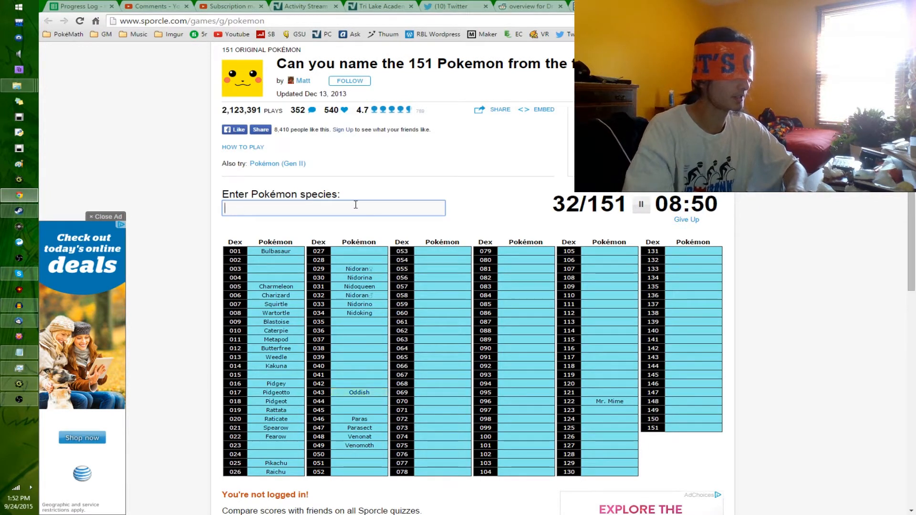
type("vil")
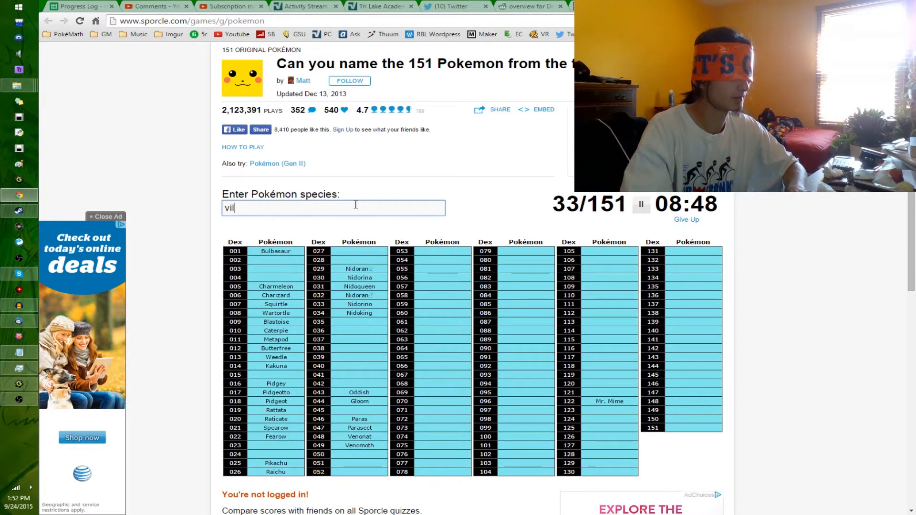
type("vileplume")
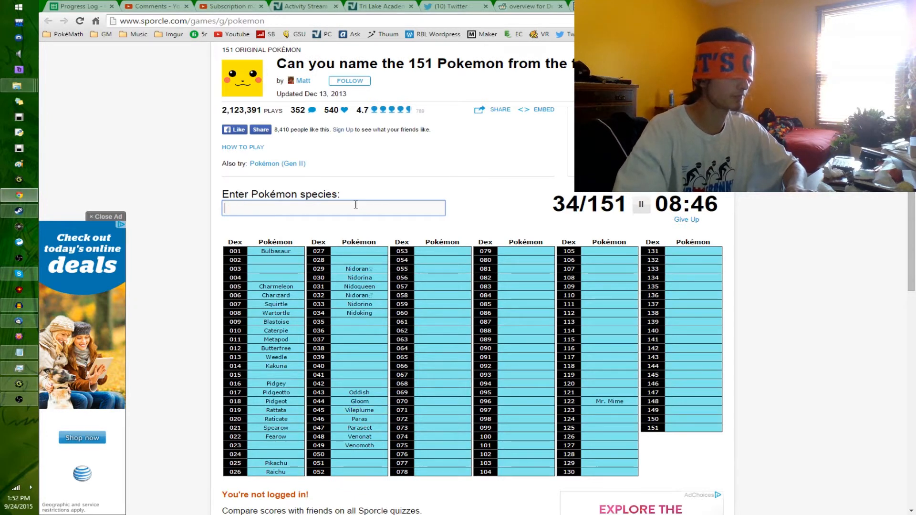
type("vileplu")
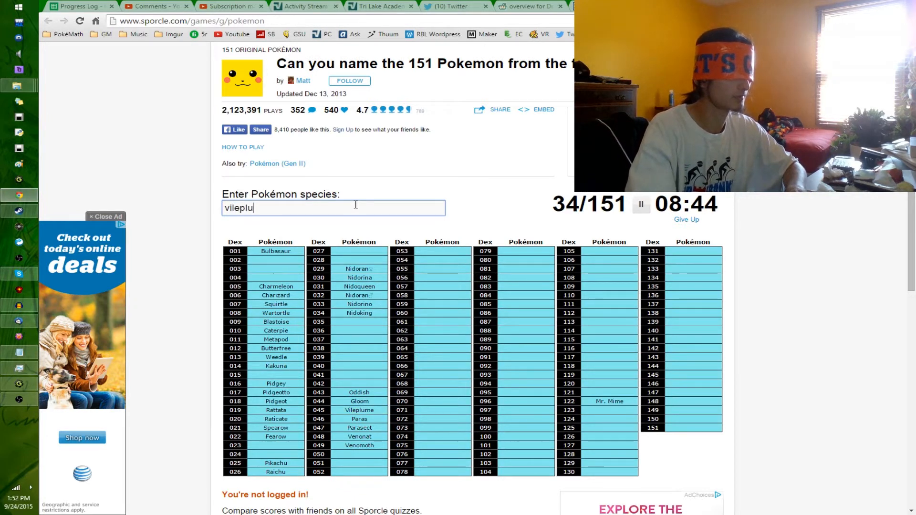
key("Enter")
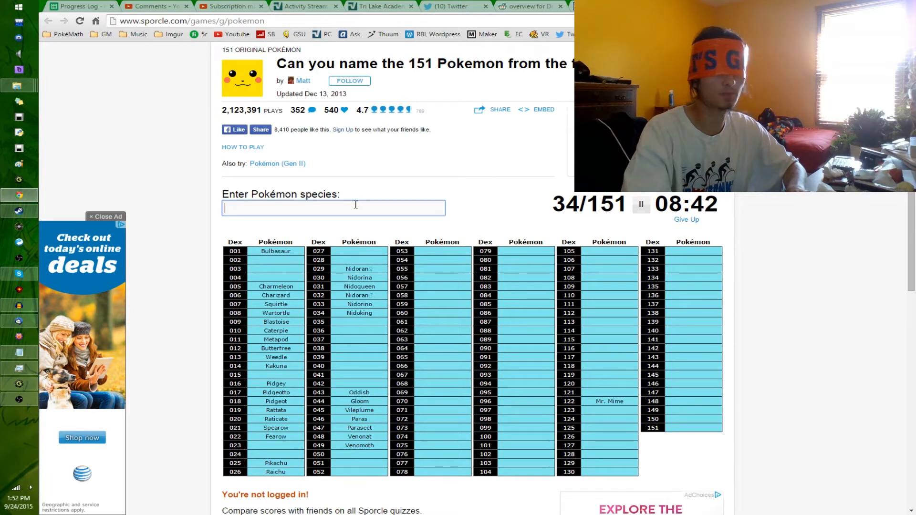
Step: Enter Bellsprout and Weepinbell, clearing a misspelled attempt
type("be")
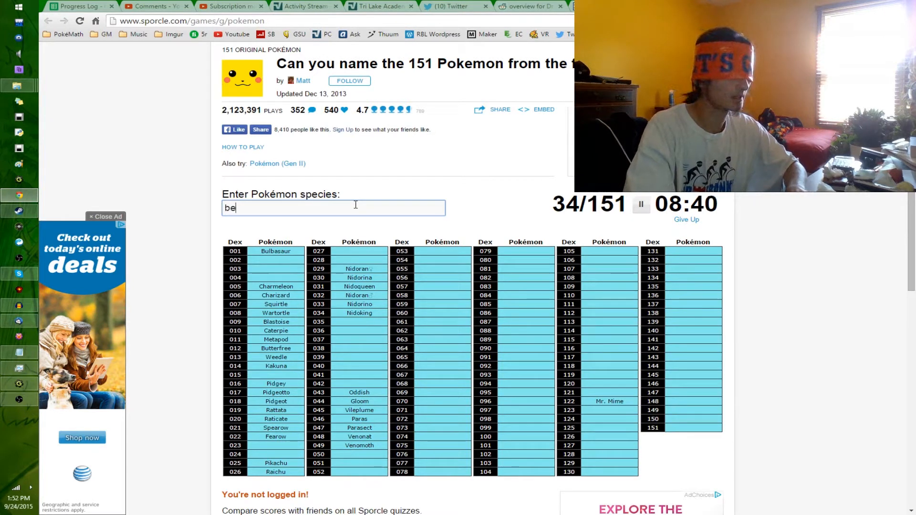
type("bellsprout")
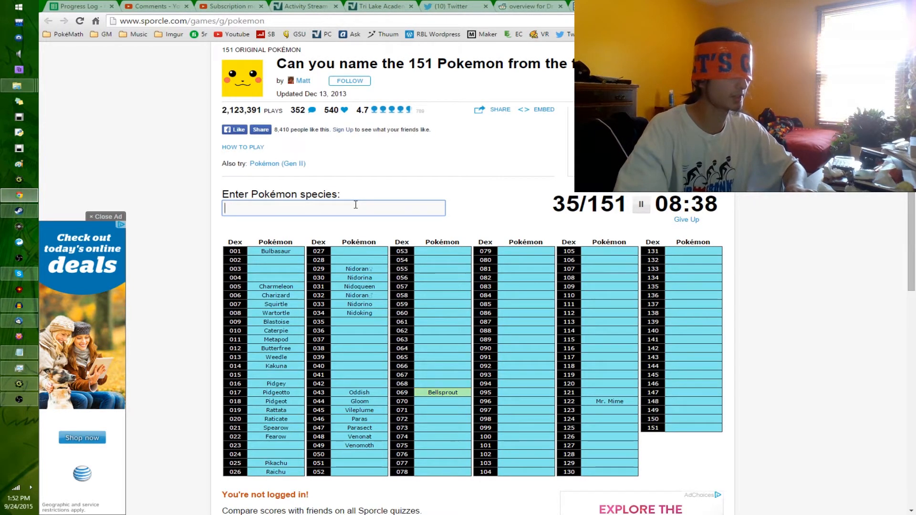
type("w")
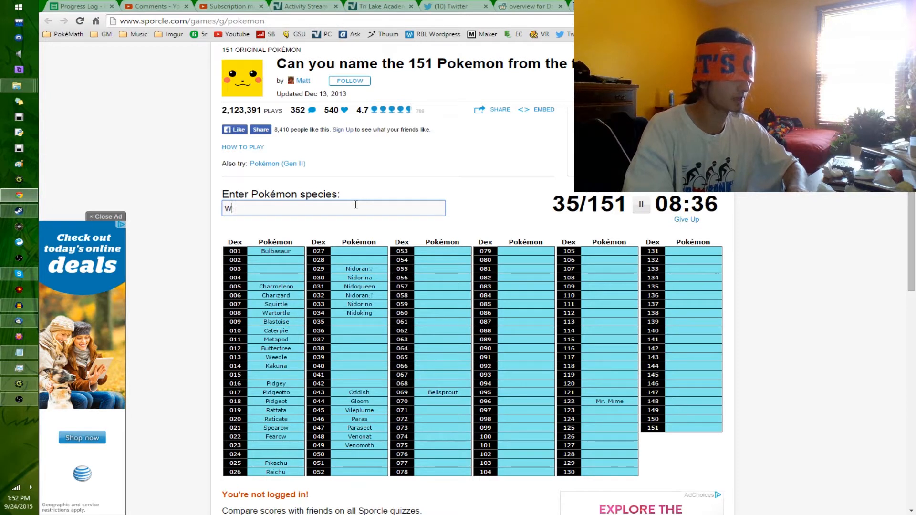
type("eepinbel")
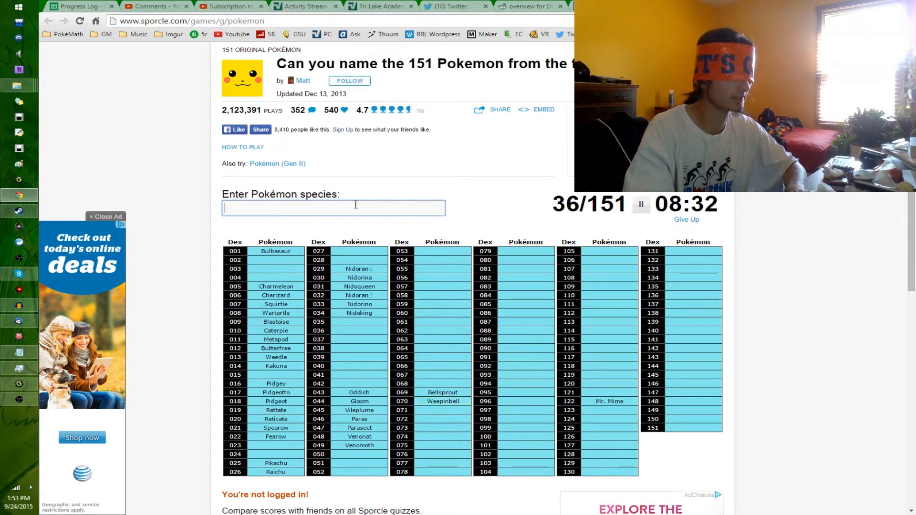
type("weepingbel")
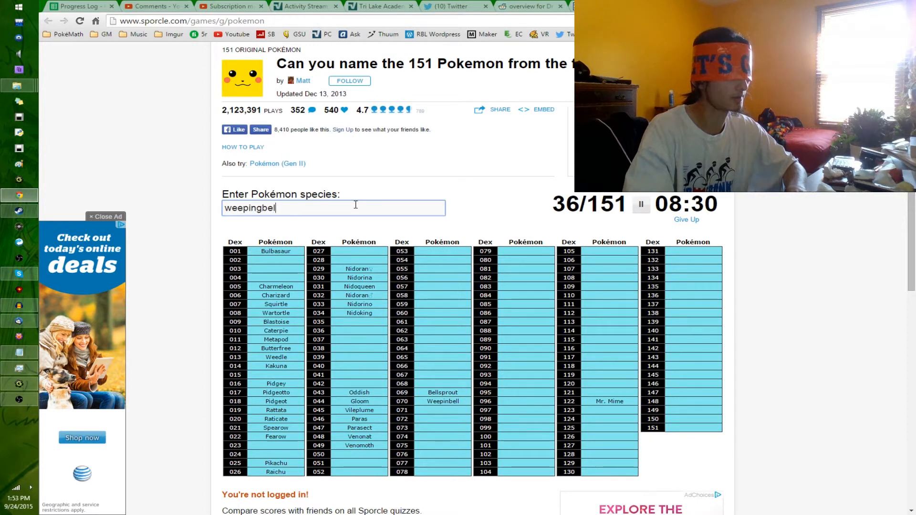
key("Enter")
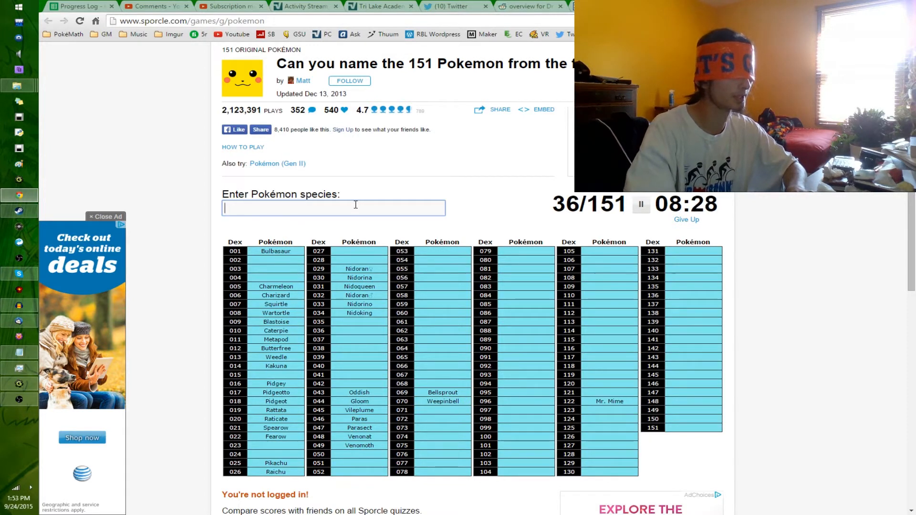
Step: Enter Victreebel, reaching 37/151
type("vict")
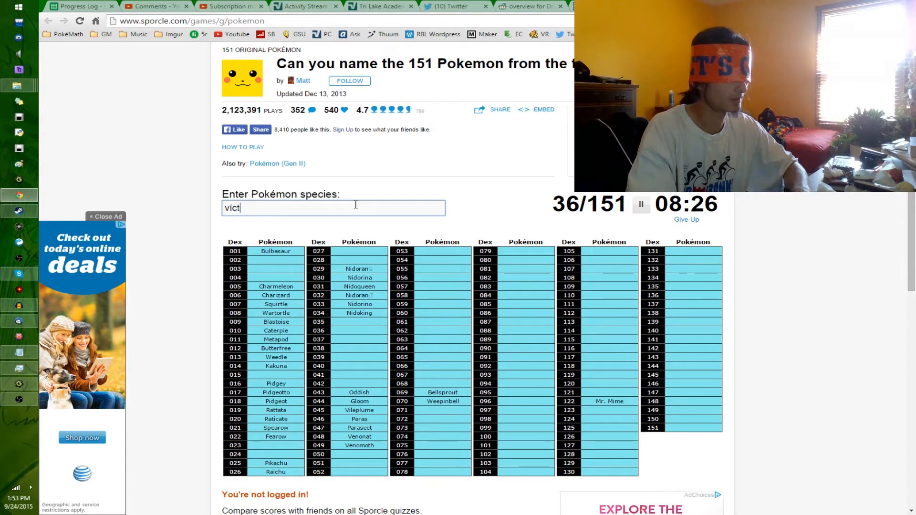
type("victreebel")
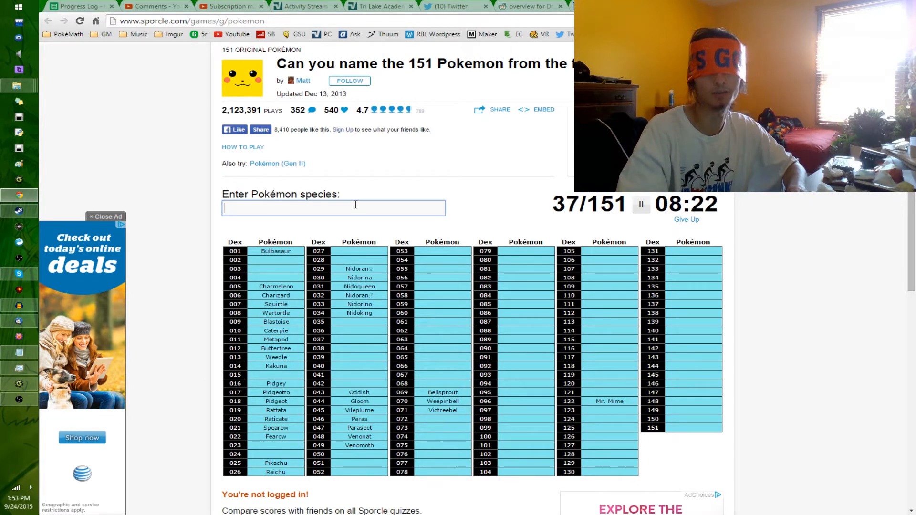
type("victr")
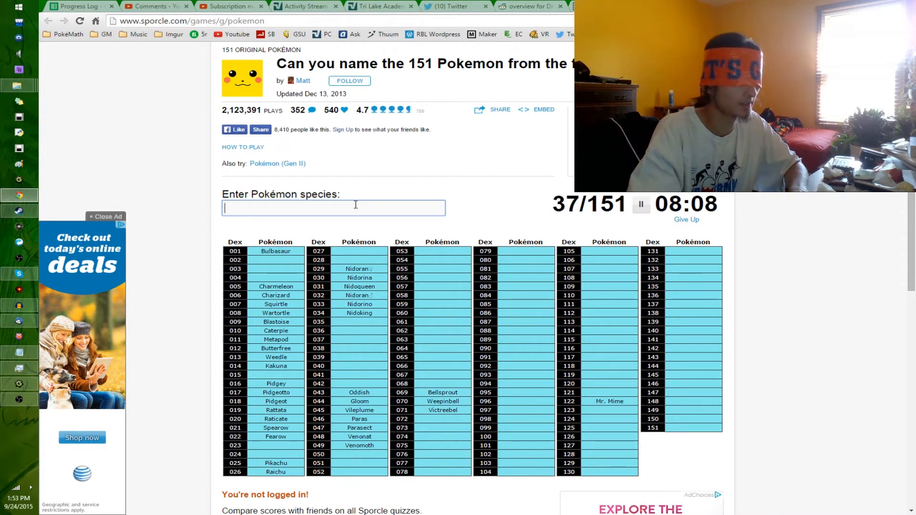
Step: Enter Cubone, Marowak, Sandslash and Sandshrew, reaching 41/151
type("cubo")
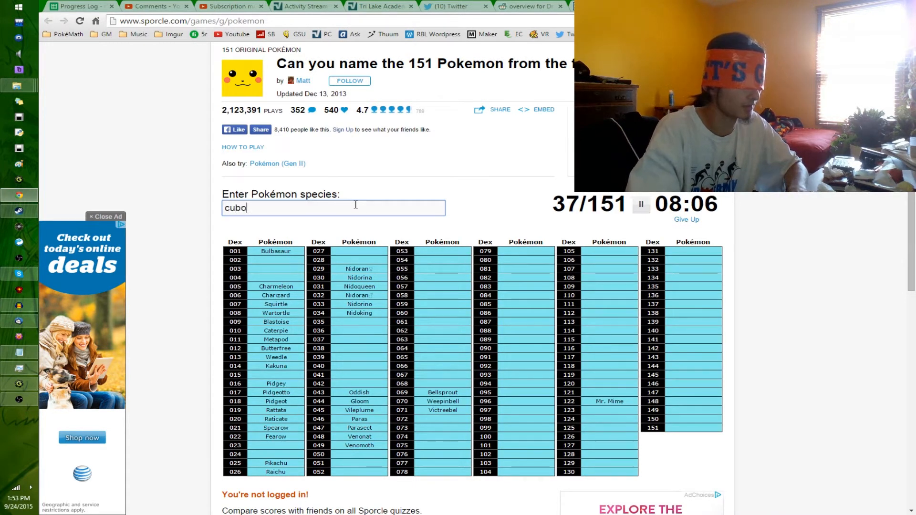
type("marok")
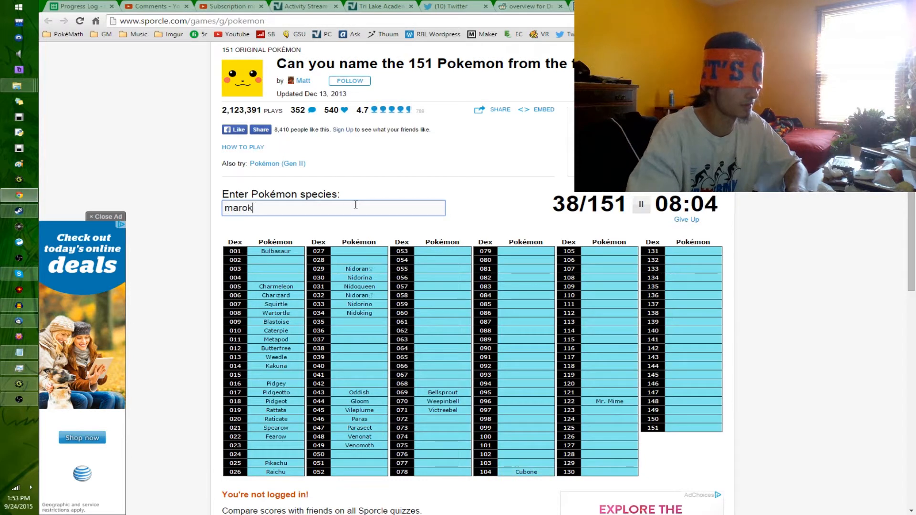
key("Backspace")
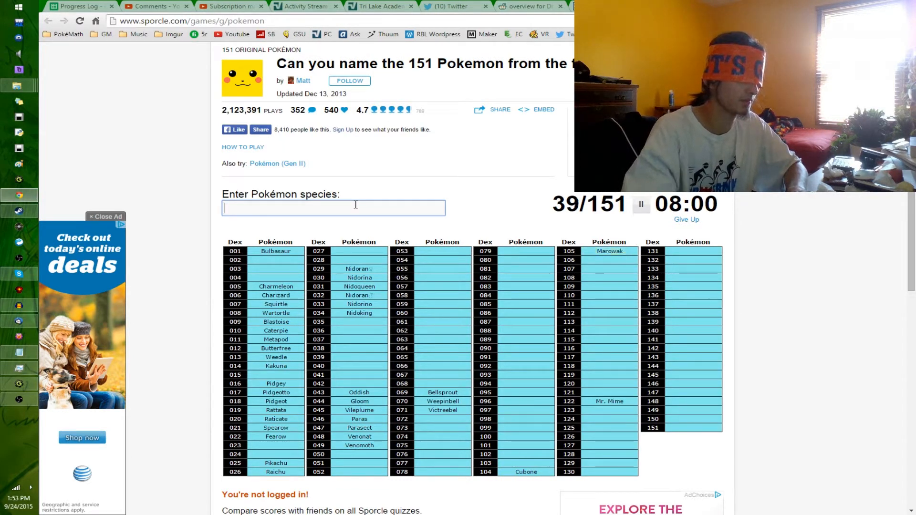
type("Sandslash")
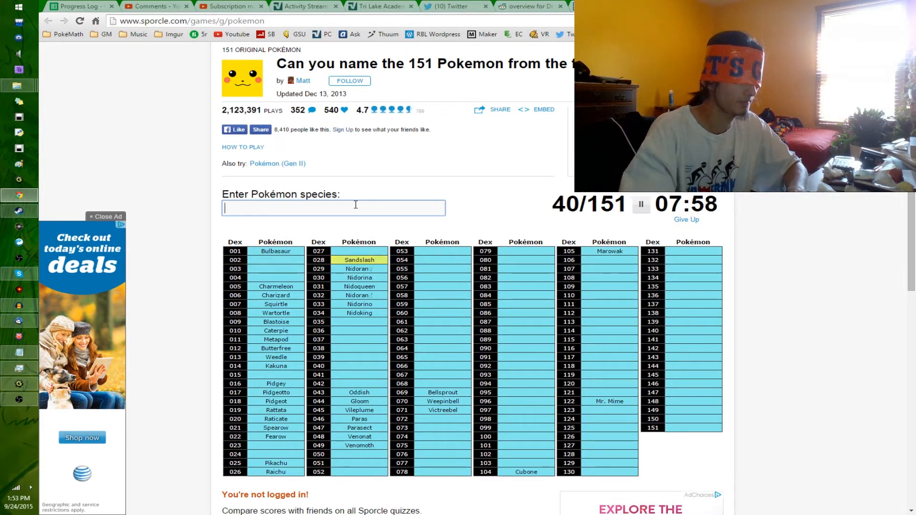
type("Sandshrew")
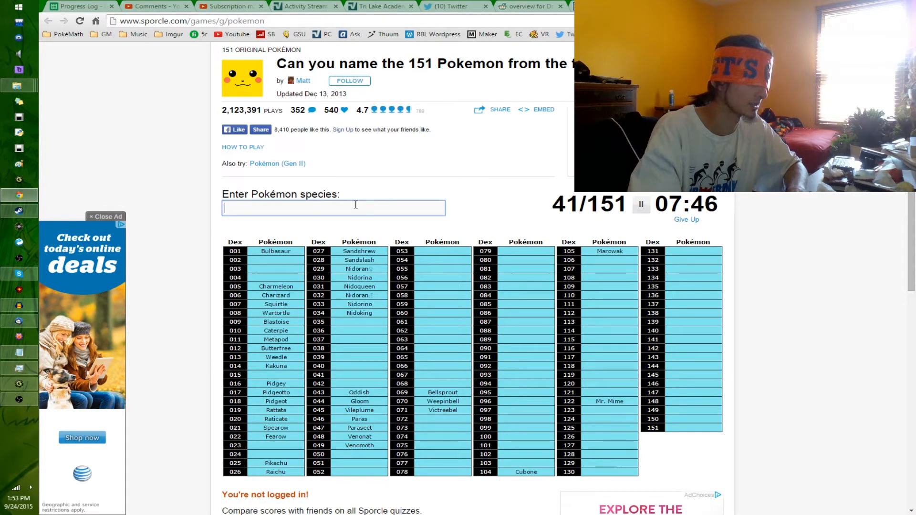
Step: Enter Pinsir, Clefairy and Clefable
type("pin")
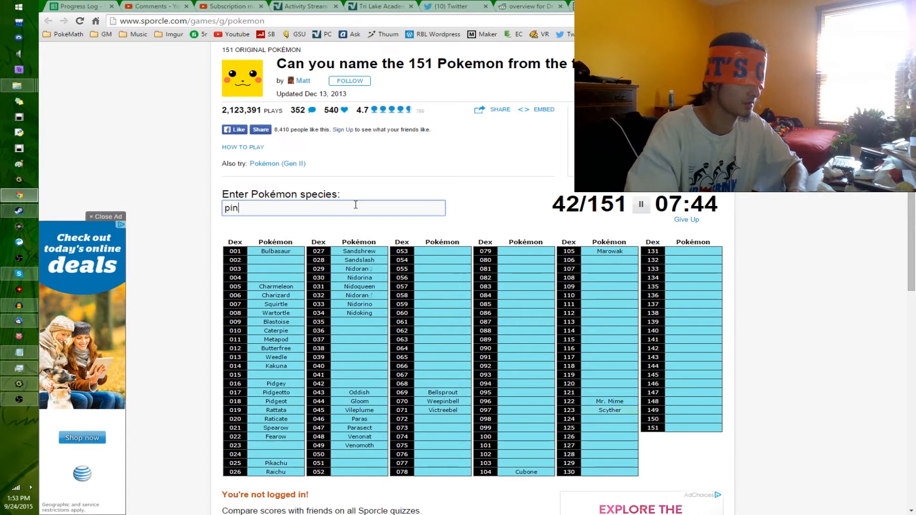
type("pinsir")
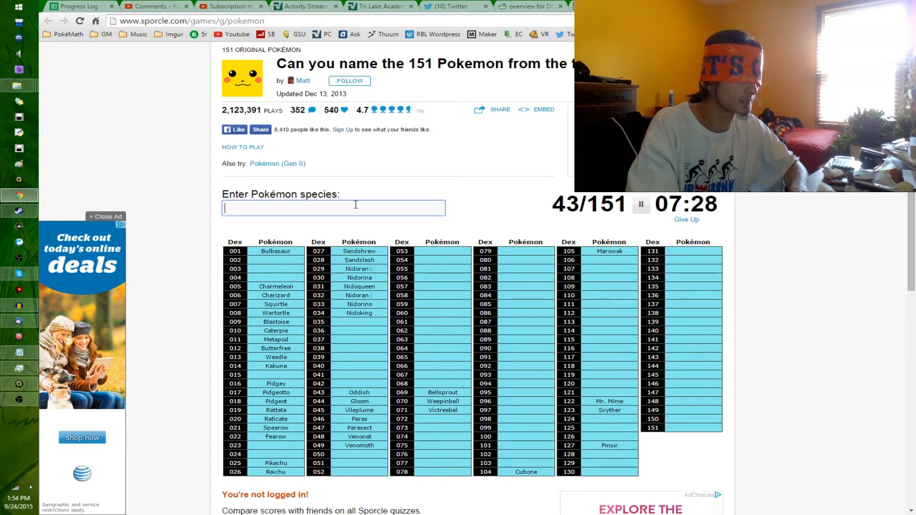
type("c")
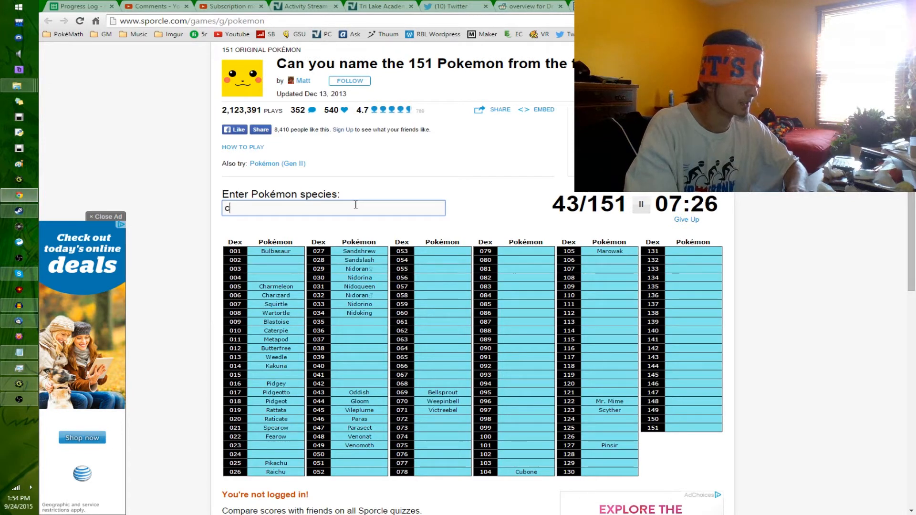
type("le")
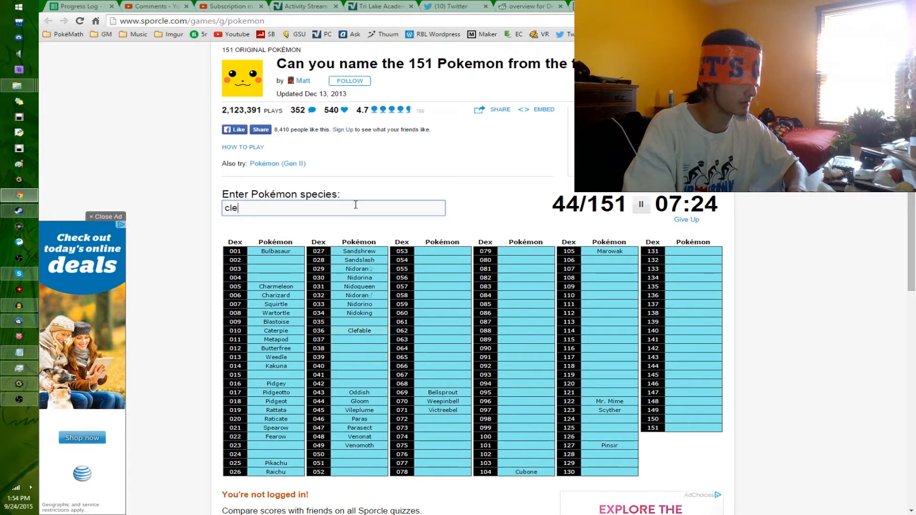
type("Clefairy")
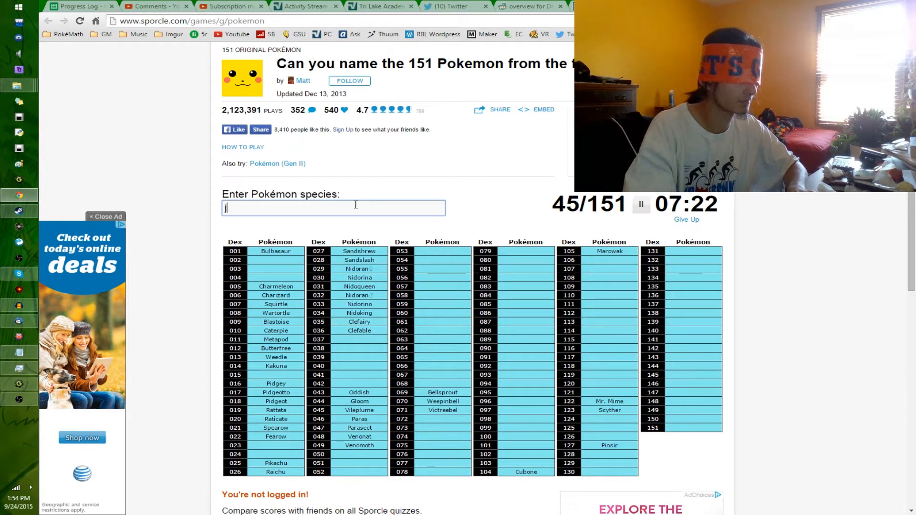
Step: Enter Jigglypuff and Wigglytuff, reaching 47/151
type("Jigglypuff")
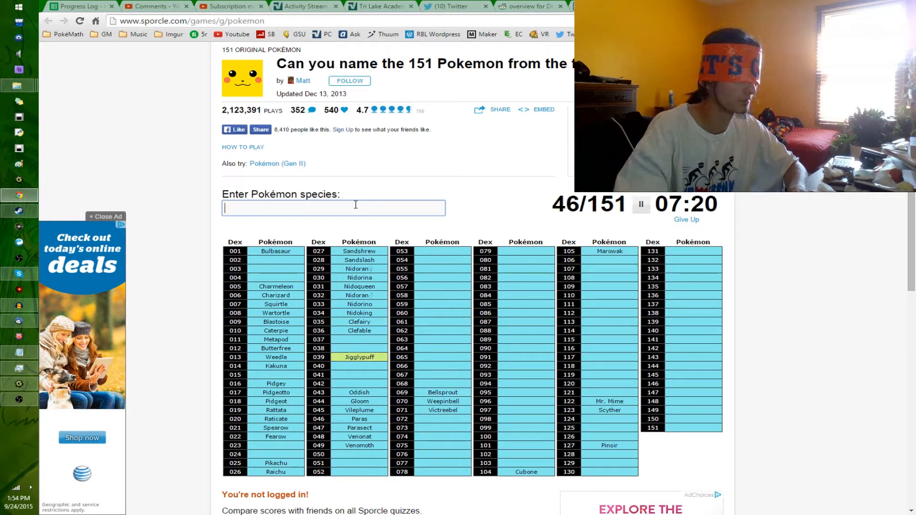
type("wigglyt")
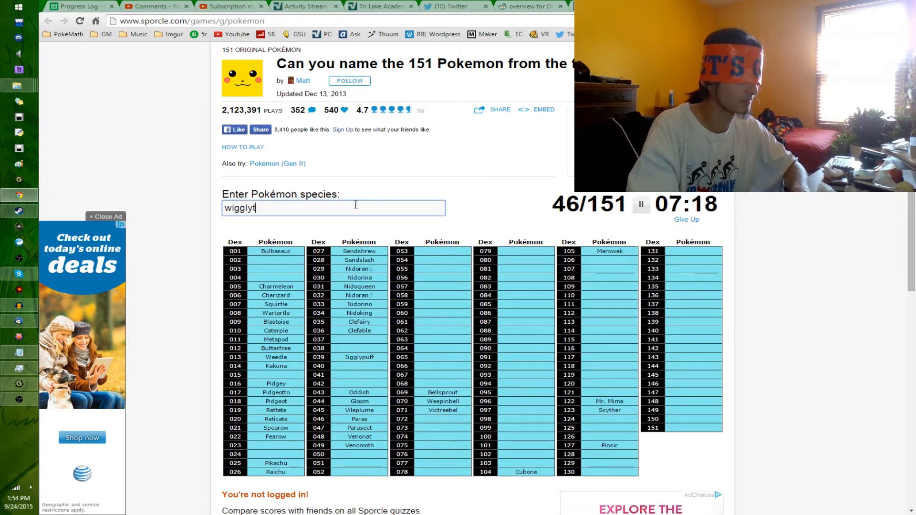
type("wigglytuff")
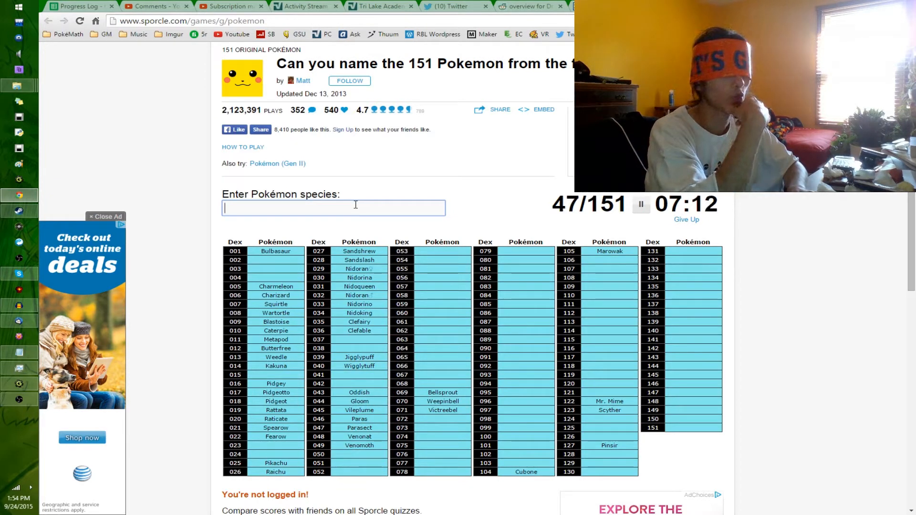
Step: Enter Growlithe, Arcanine, Vulpix, Ninetales, Gastly, Haunter and Gengar
type("gr")
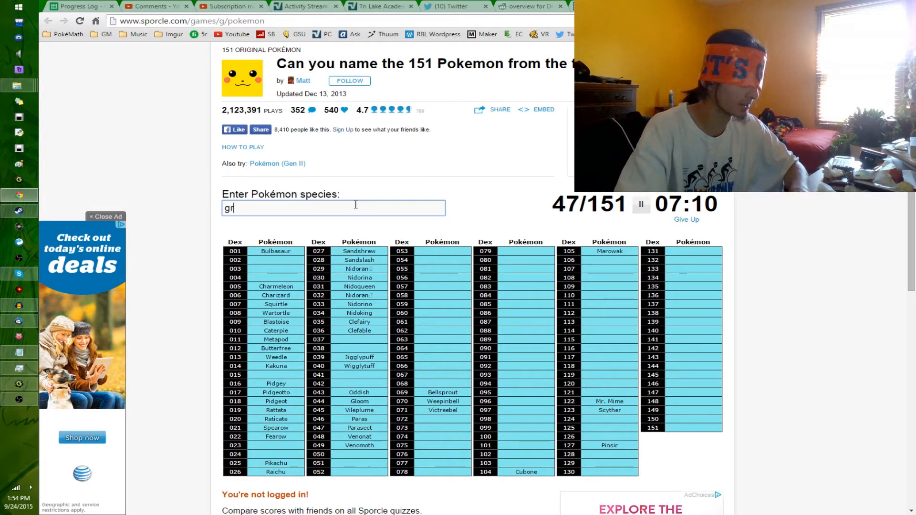
type("arca")
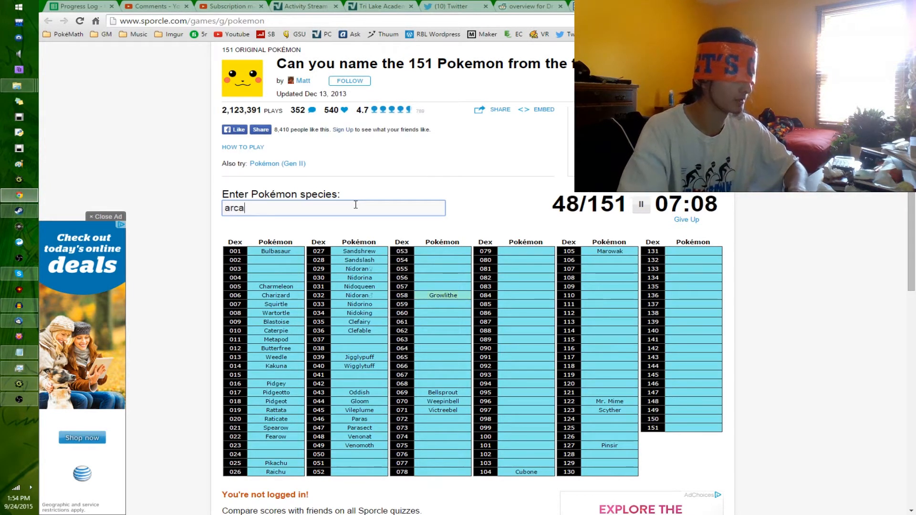
type("vulpix")
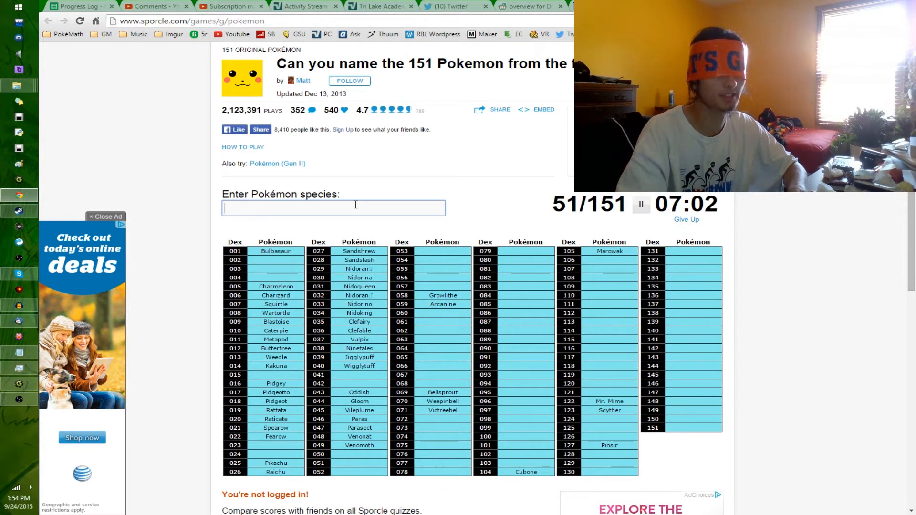
type("ga")
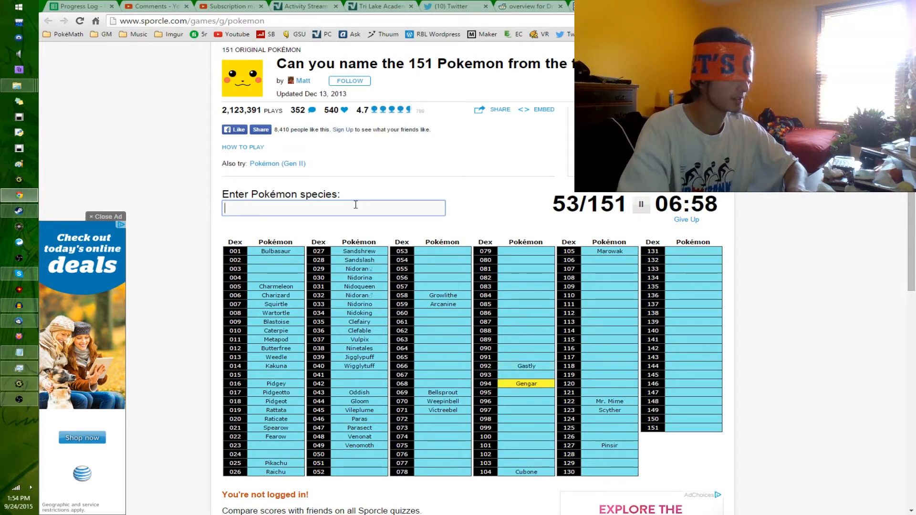
type("h")
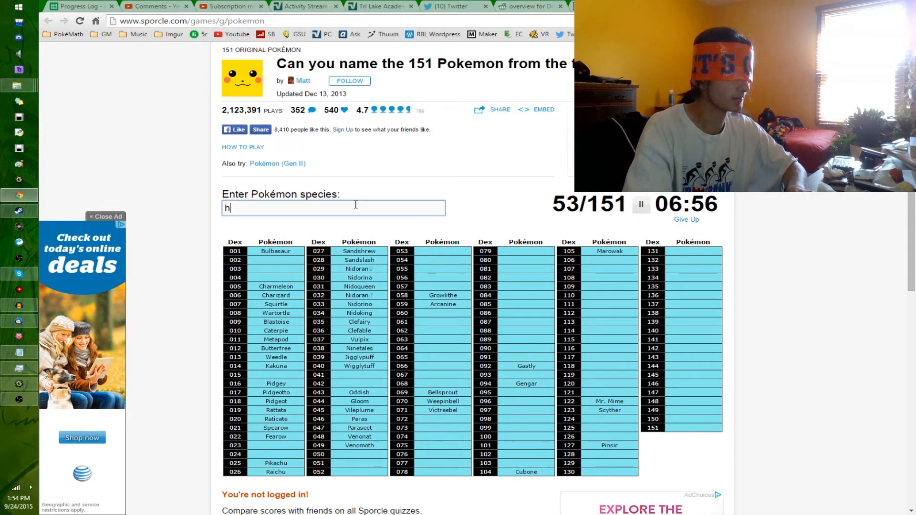
Step: Enter Abra, Kadabra and Alakazam, reaching 57/151
type("abr")
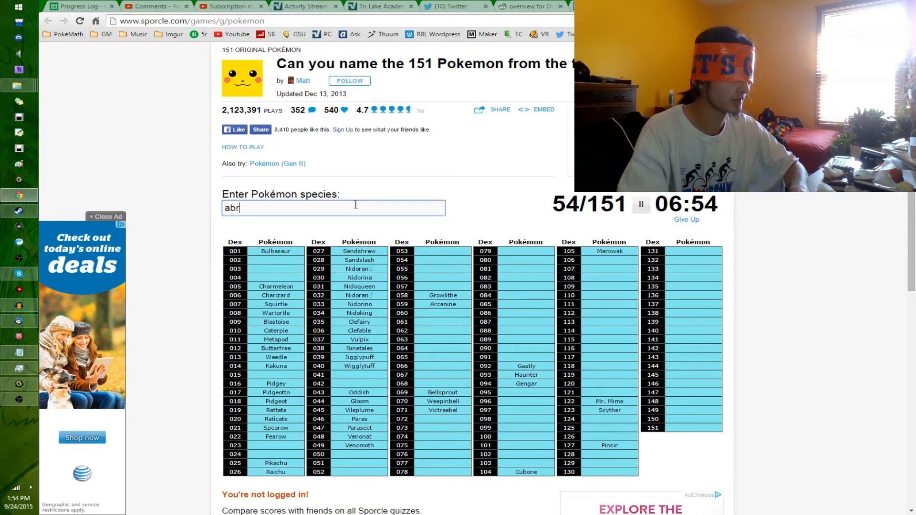
type("kadabra")
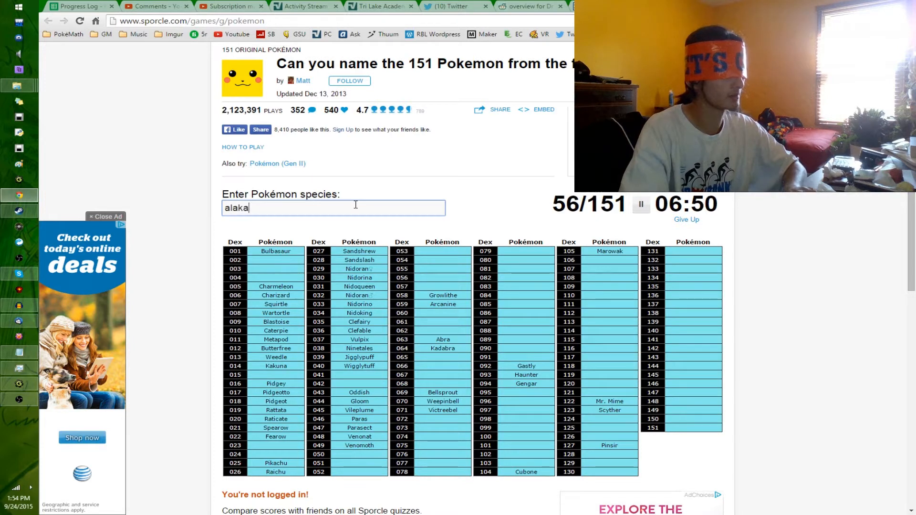
type("alakazam")
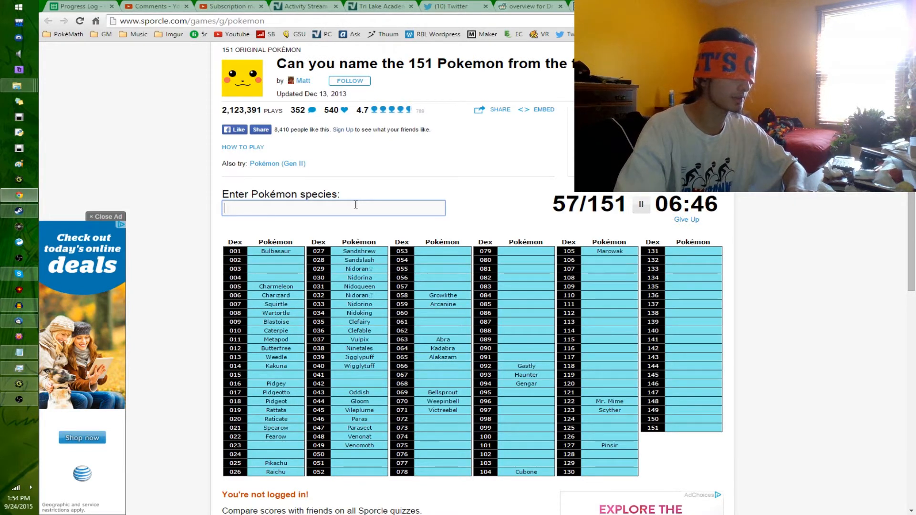
type("alakazam")
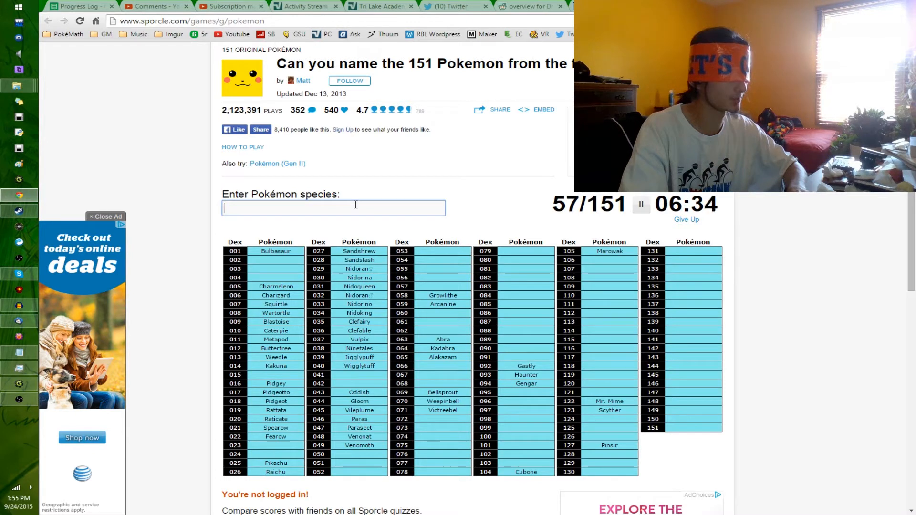
Step: Enter Graveler, Geodude, Golem and Chansey, reaching 61/151
type("grav")
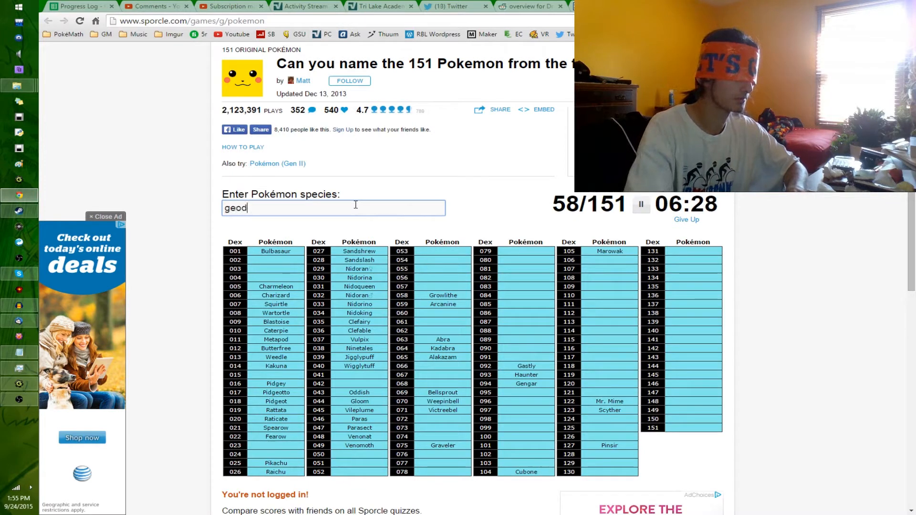
type("geodude")
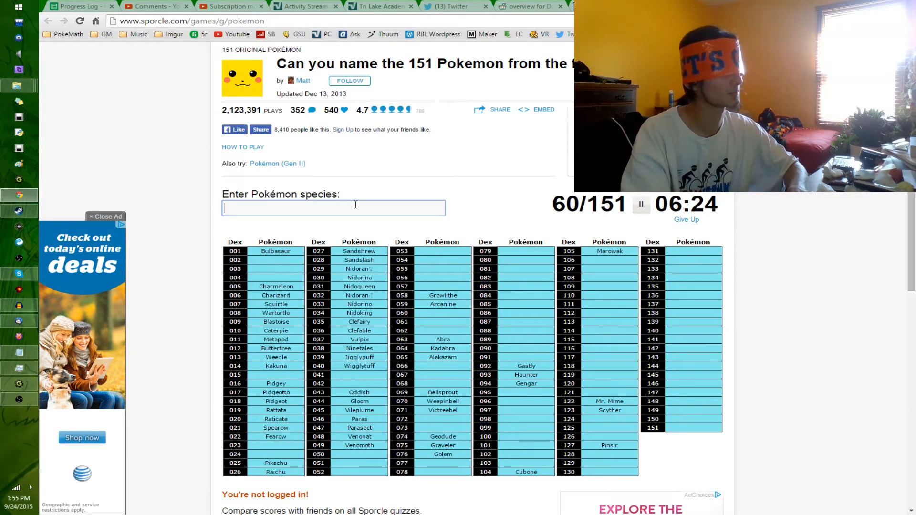
type("Chansey")
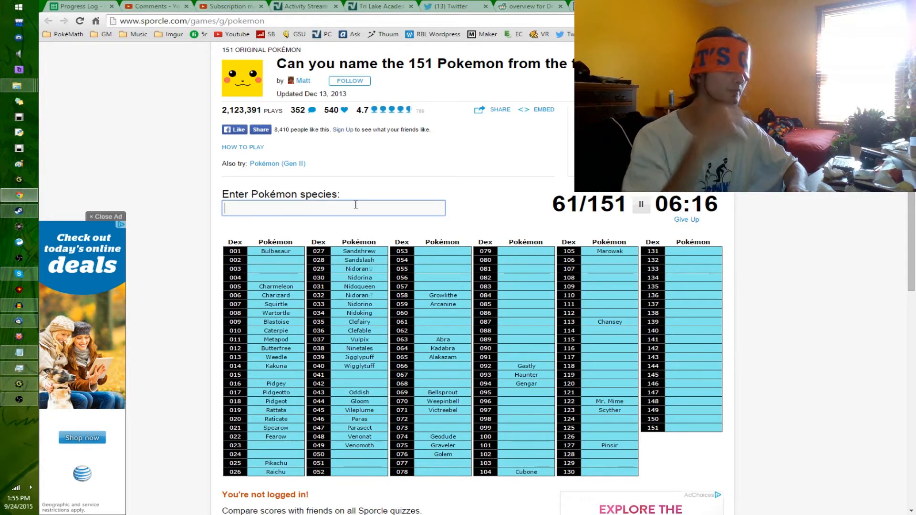
Step: Enter the Poliwag line, Goldeen, Seaking, Slowpoke and Slowbro
type("poliwa")
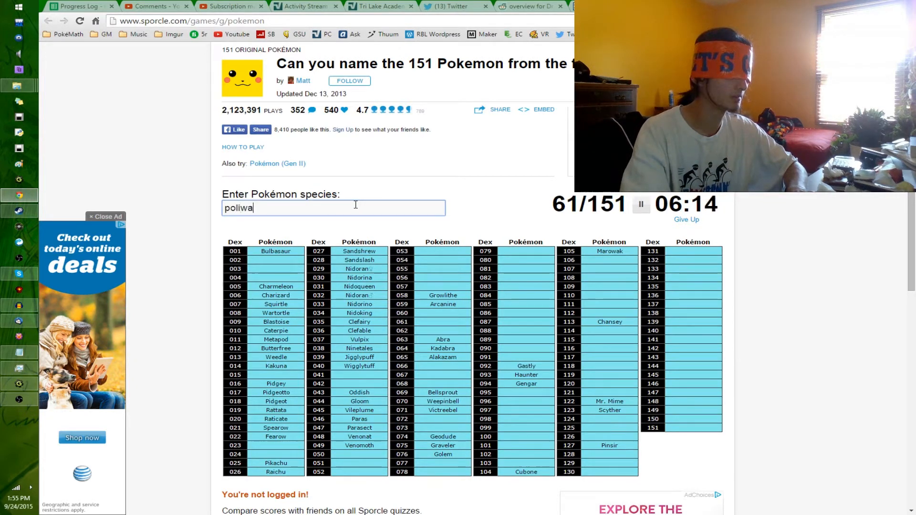
type("poliwag")
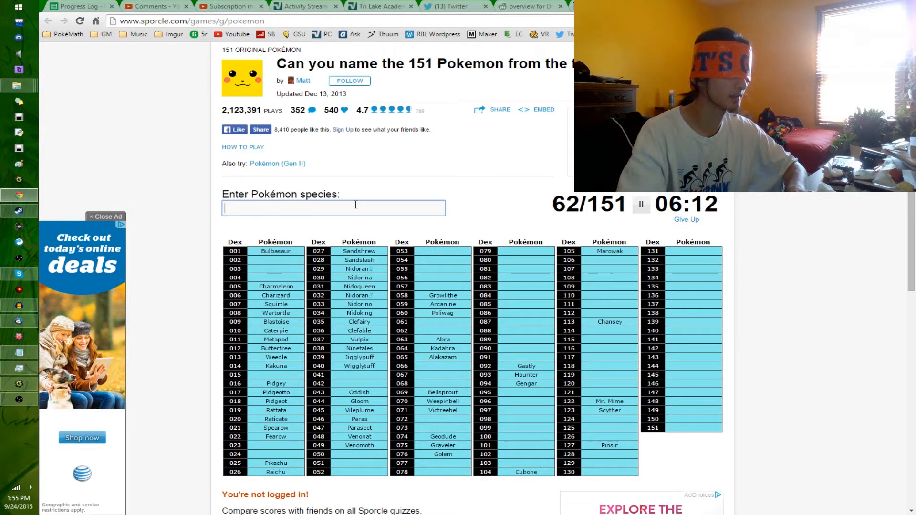
type("poliwhi")
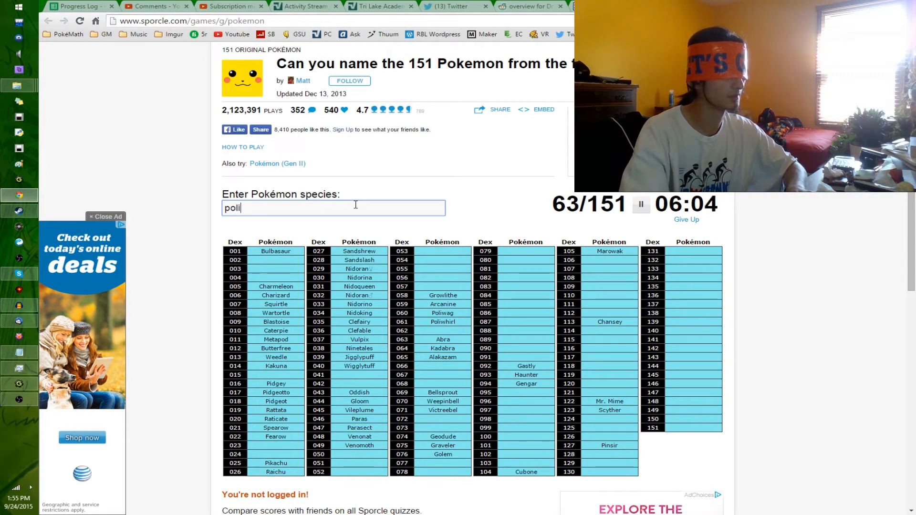
type("poliwrath")
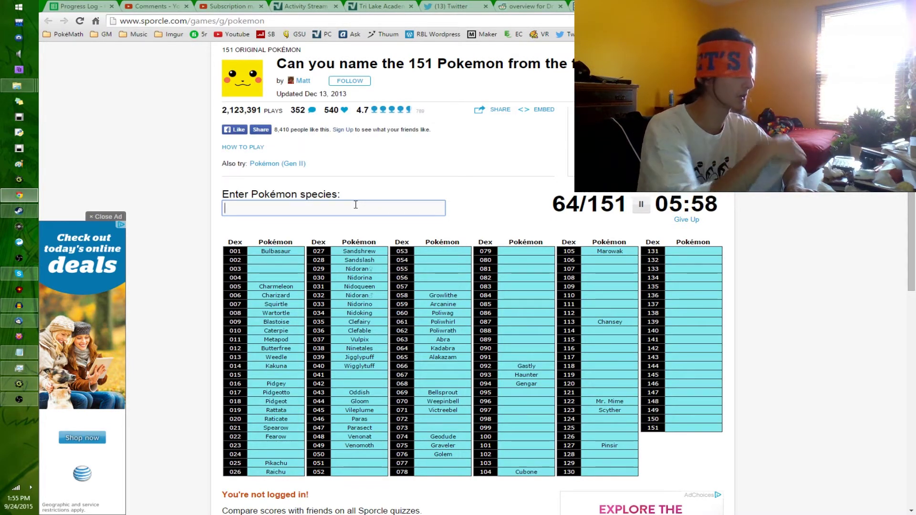
type("Goldeen")
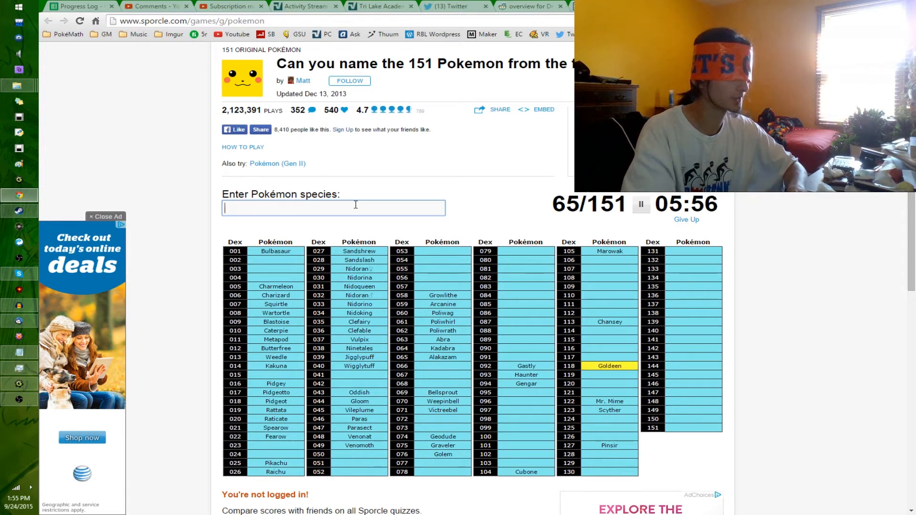
type("Seaking")
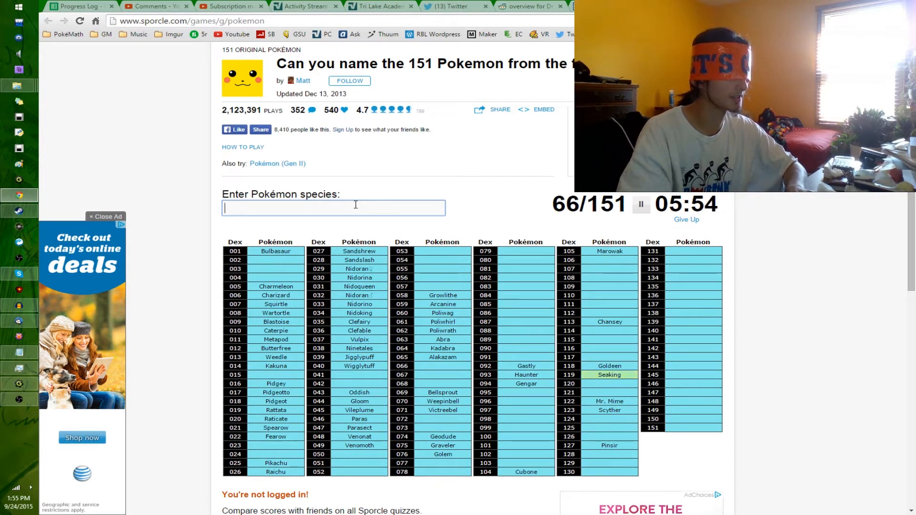
type("slowpo")
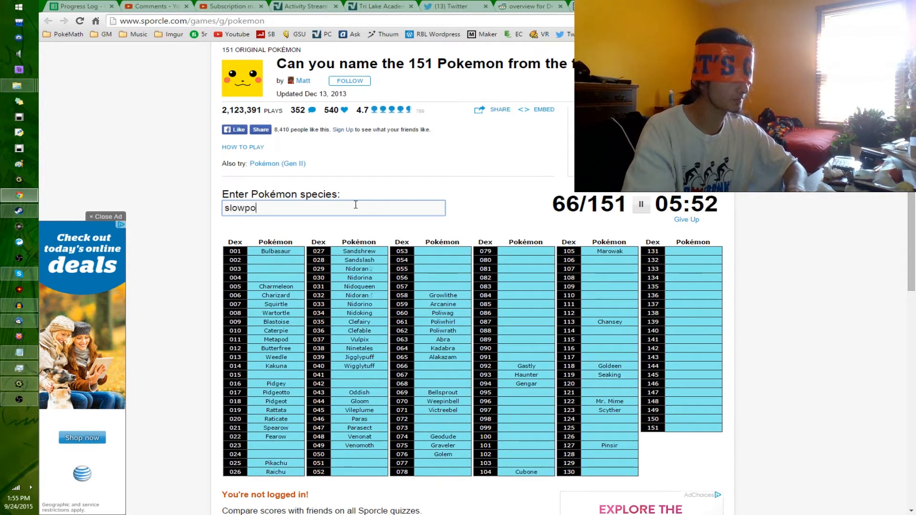
type("slowpoke")
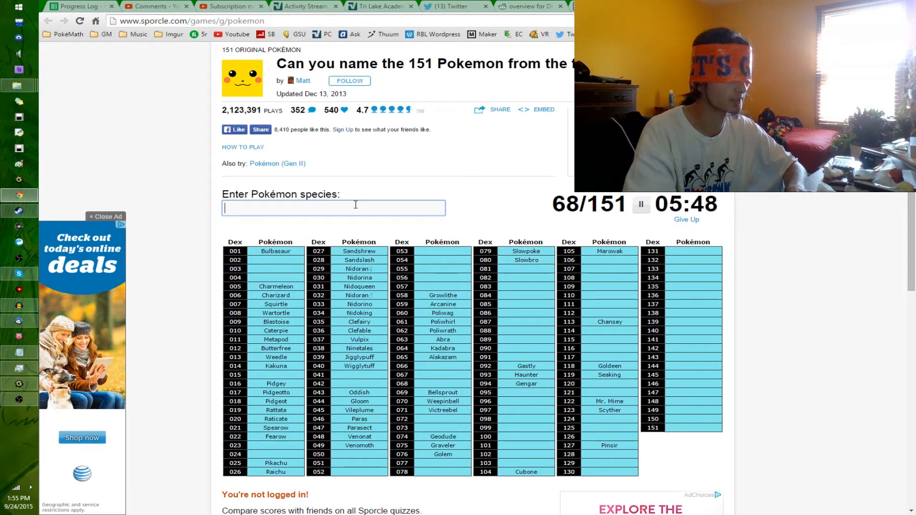
Step: Enter Magikarp, Gyarados, Eevee, Jolteon, Flareon and Vaporeon, reaching 74/151
type("Magikarp")
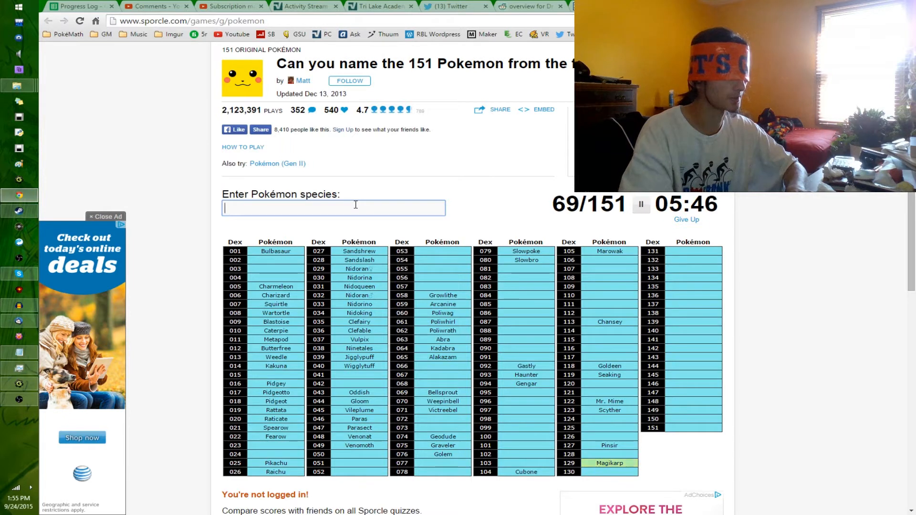
type("Gyarados")
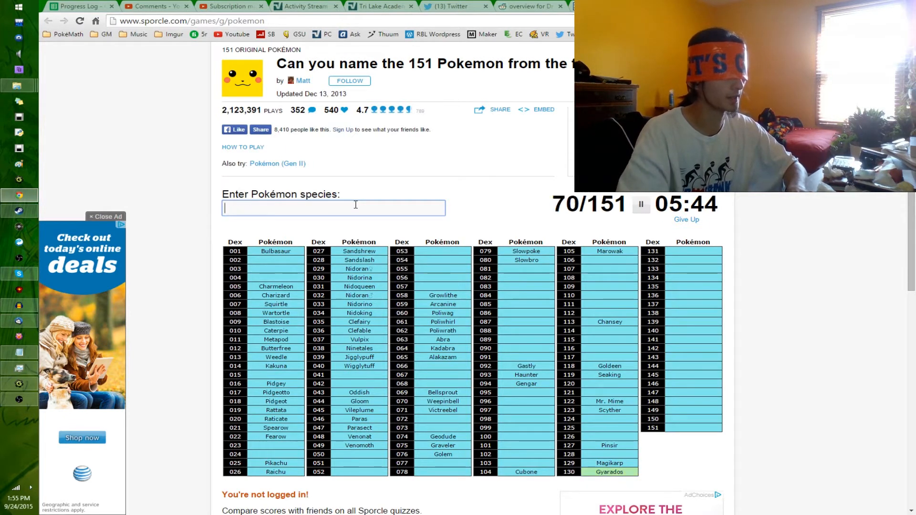
type("Eevee")
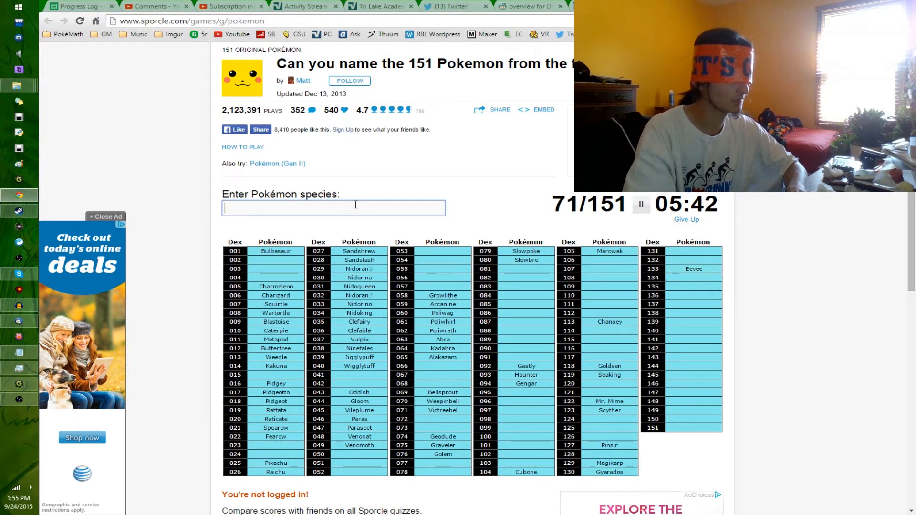
type("jol")
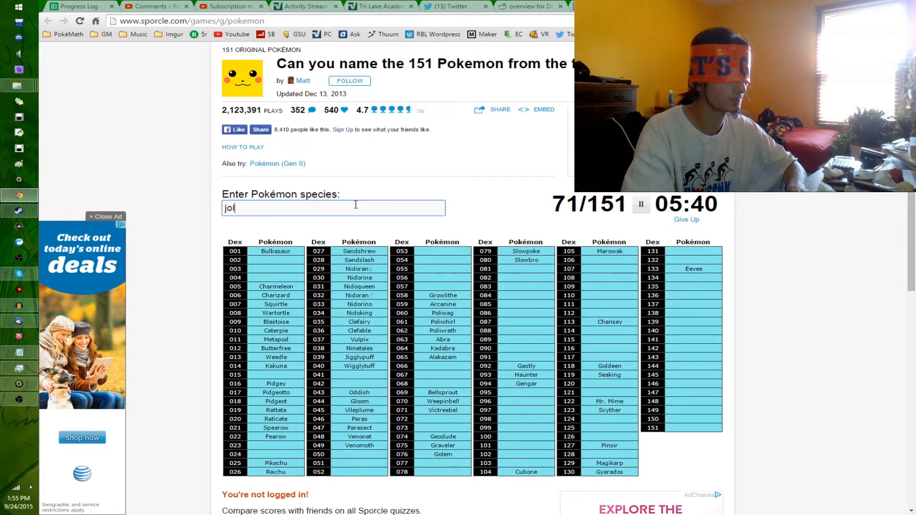
type("flare")
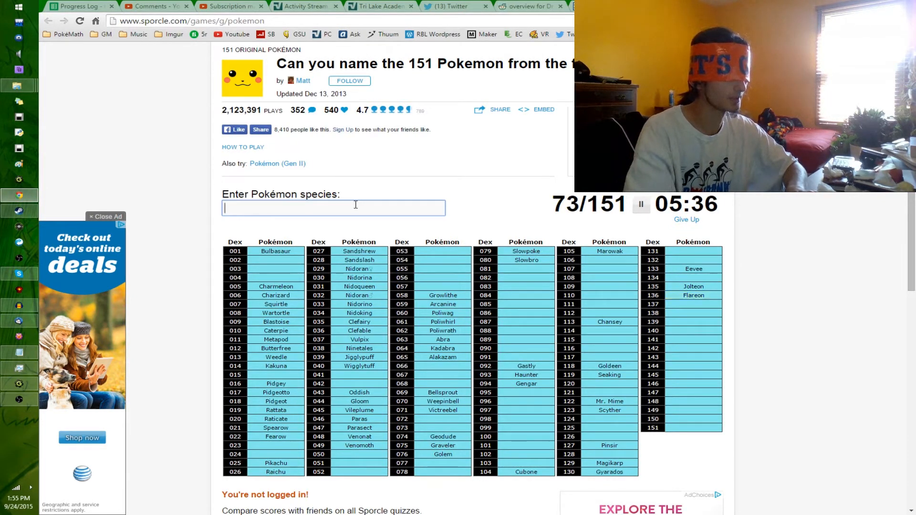
type("vapor")
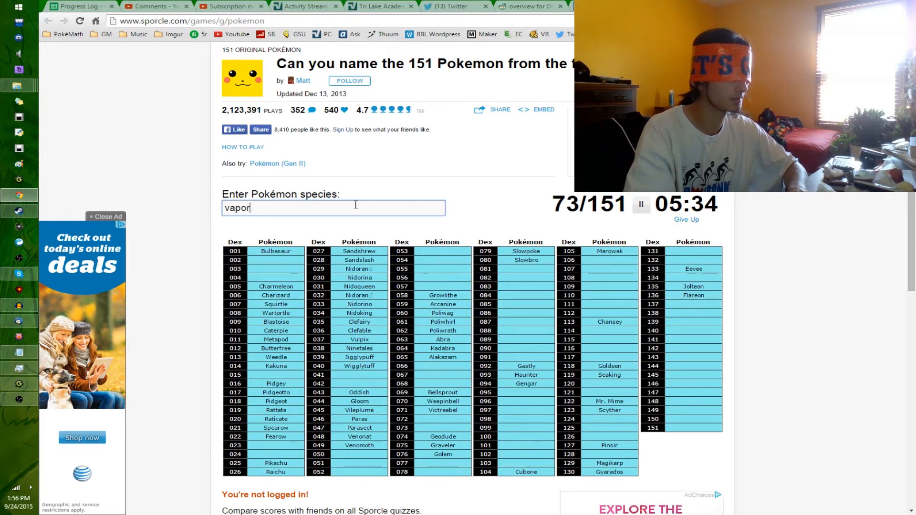
type("vaporeon")
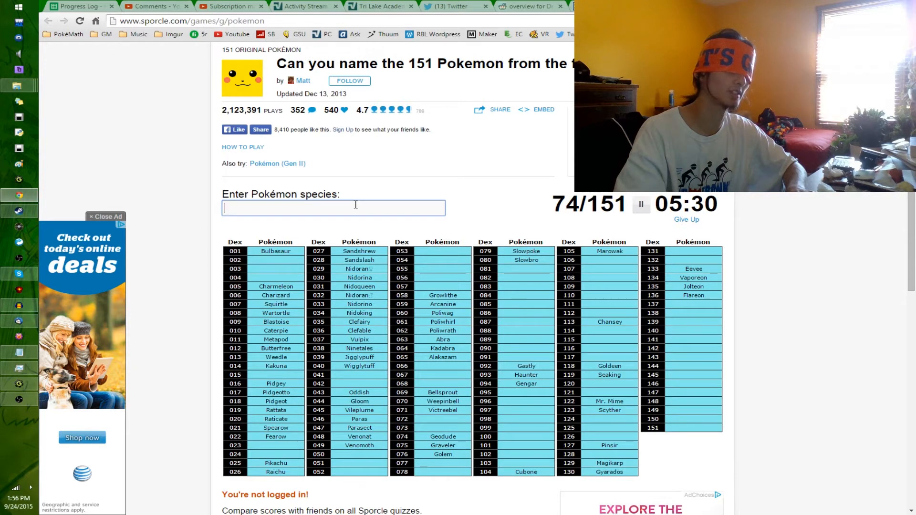
Step: Retry already-entered Growlithe, Arcanine, Vulpix and Ninetales
type("growlithe")
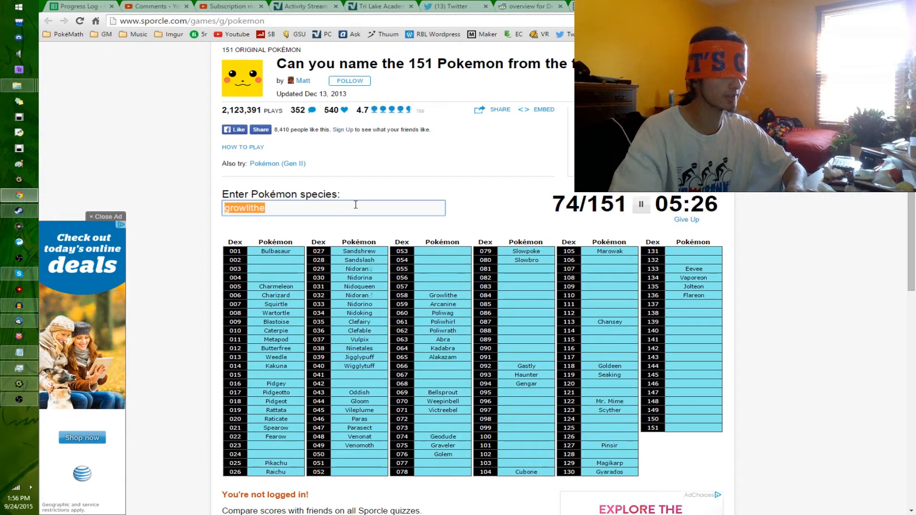
type("arcanine")
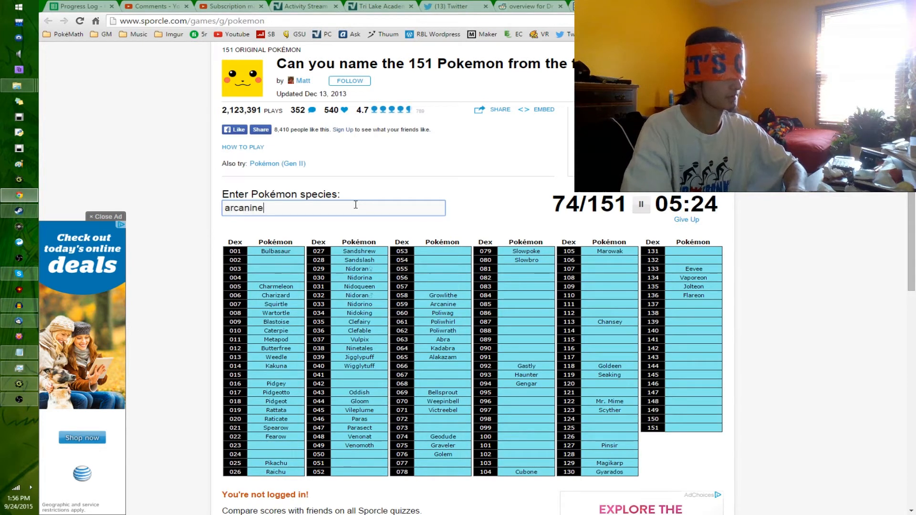
type("vul")
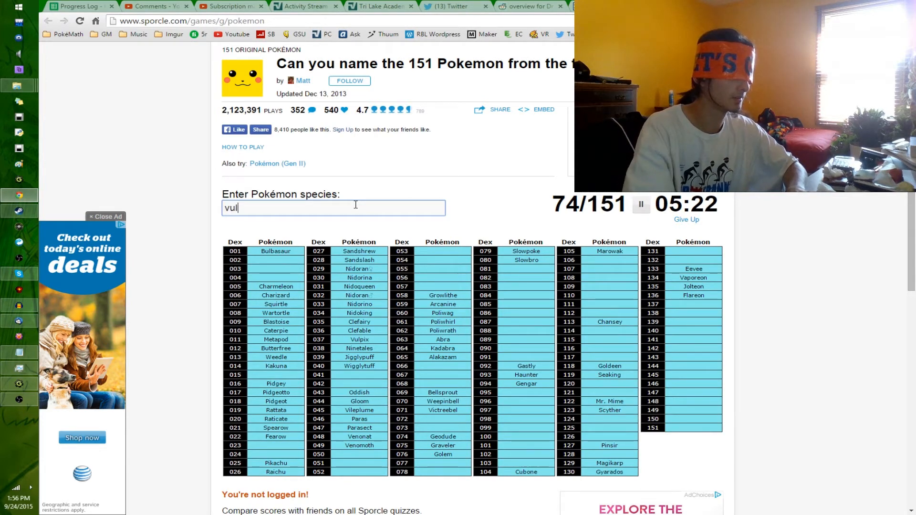
type("n")
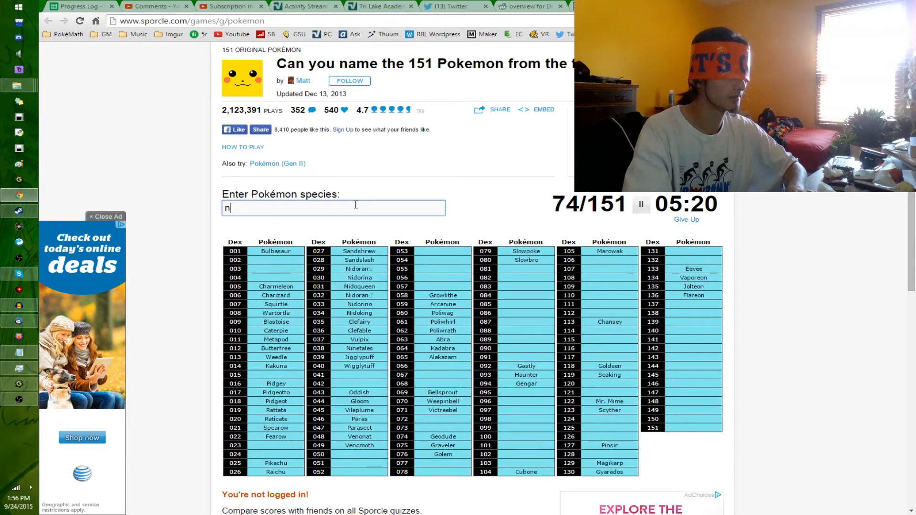
type("inetales")
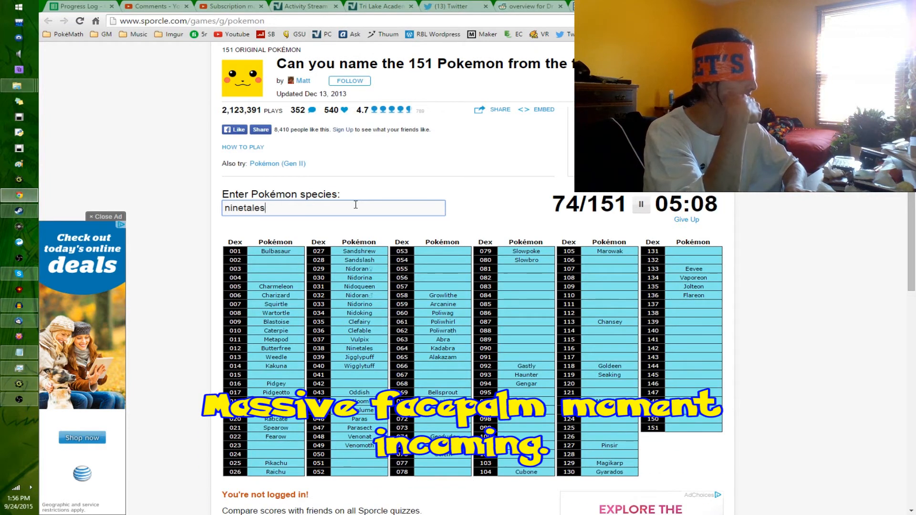
type("ma")
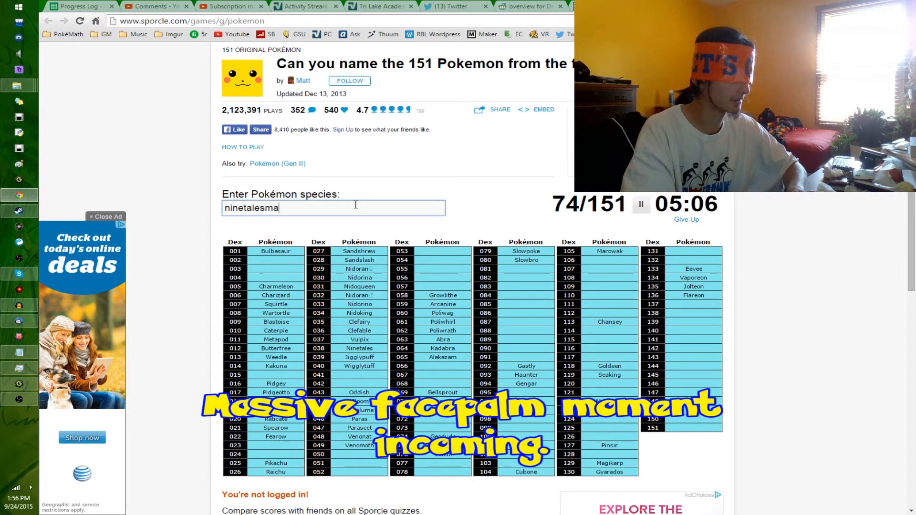
type("mankeyprime")
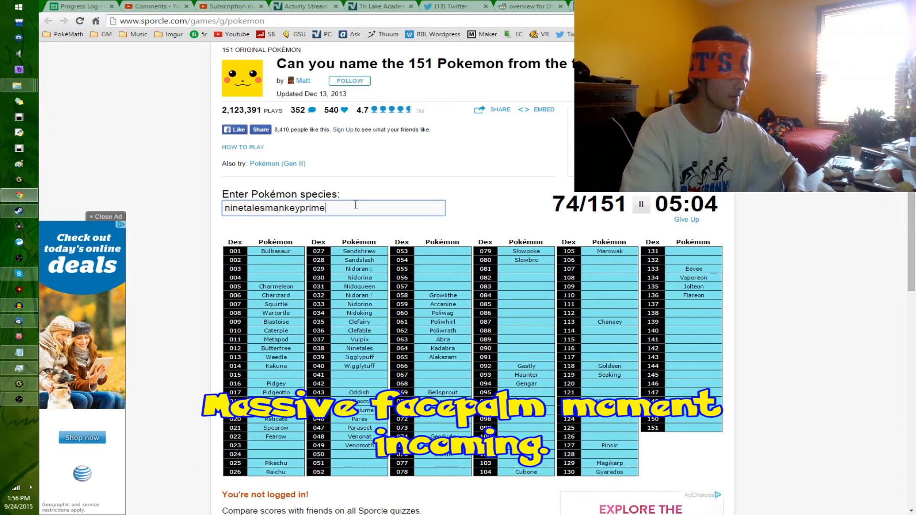
type("ape")
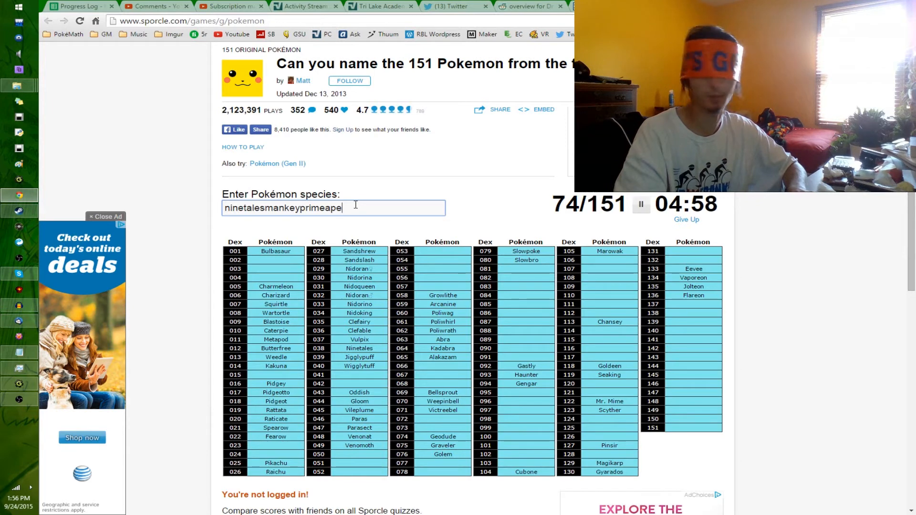
type("hitmonlee")
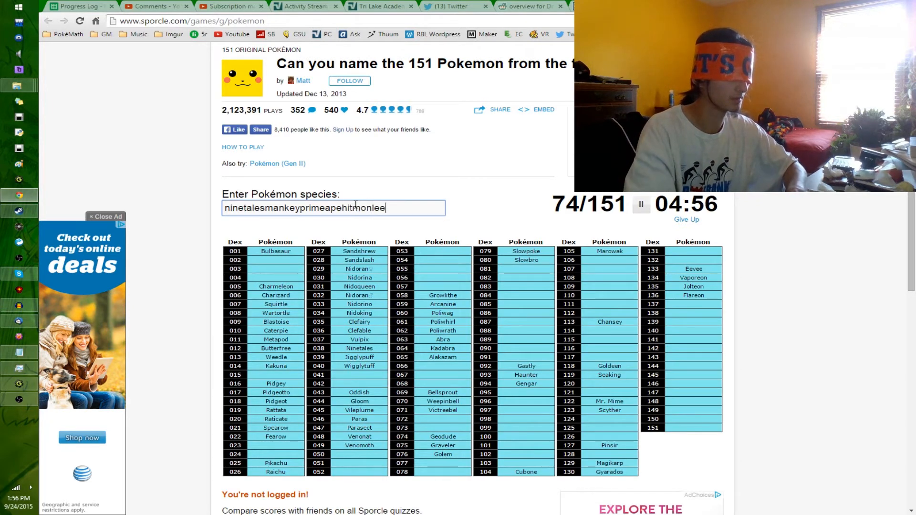
type("lhitmo")
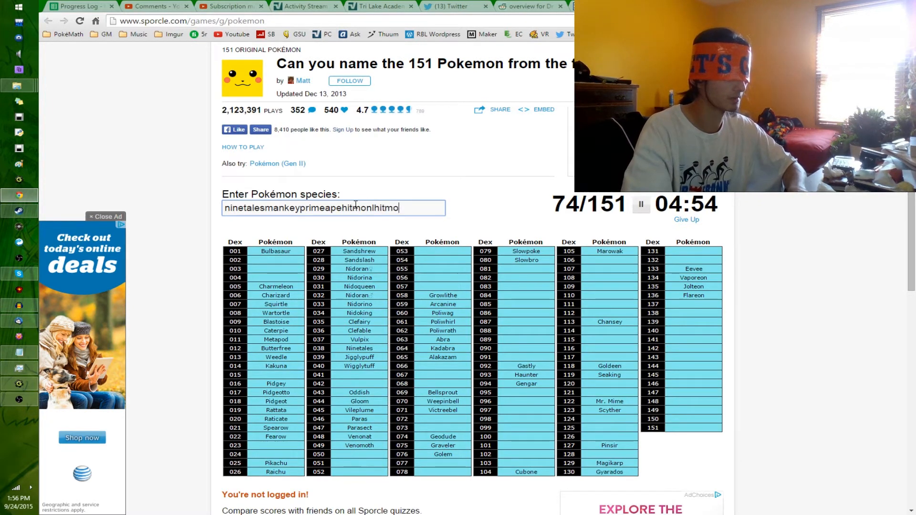
type("chan")
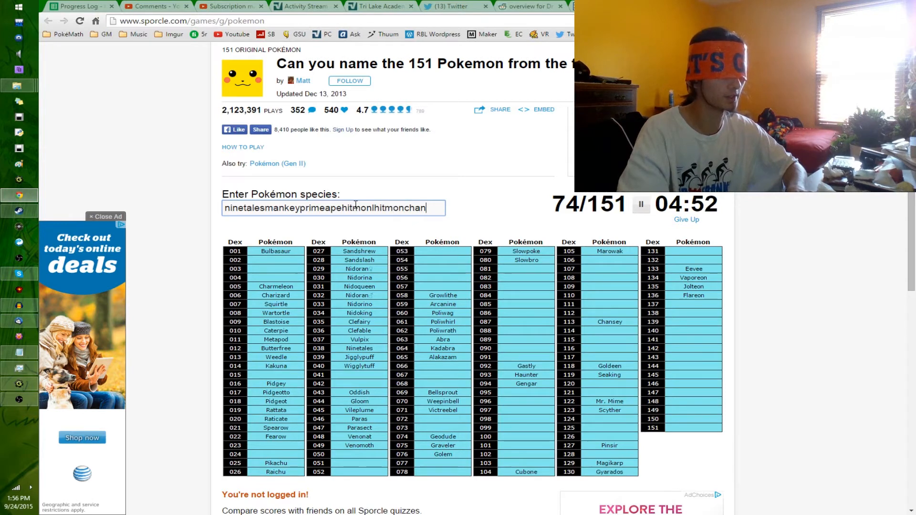
type("jynx")
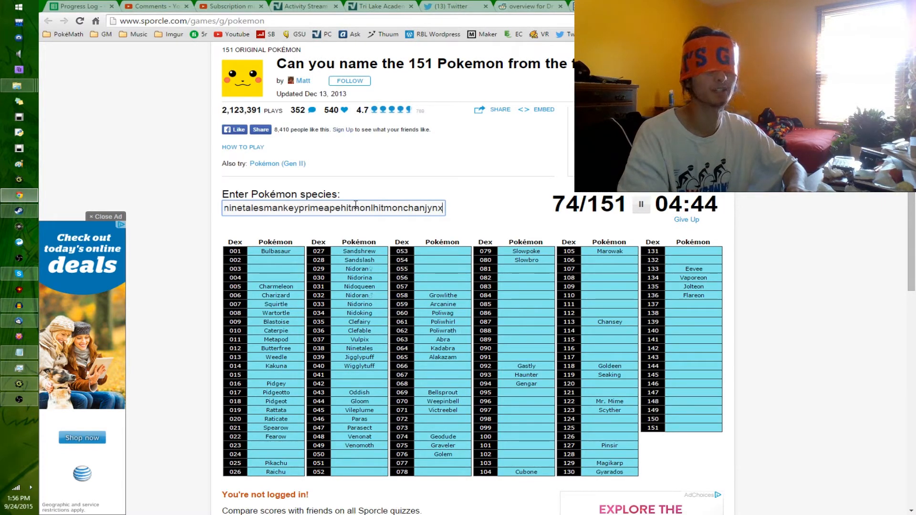
type("ta")
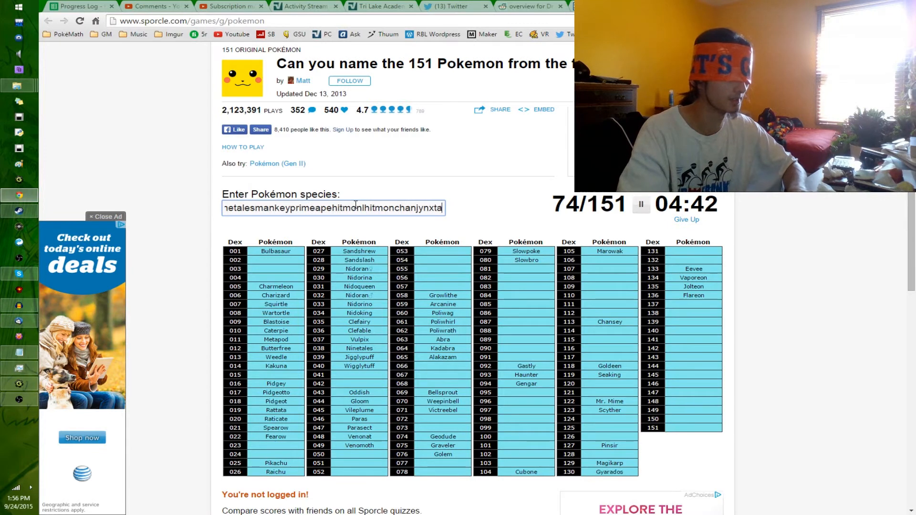
type("angelatauros")
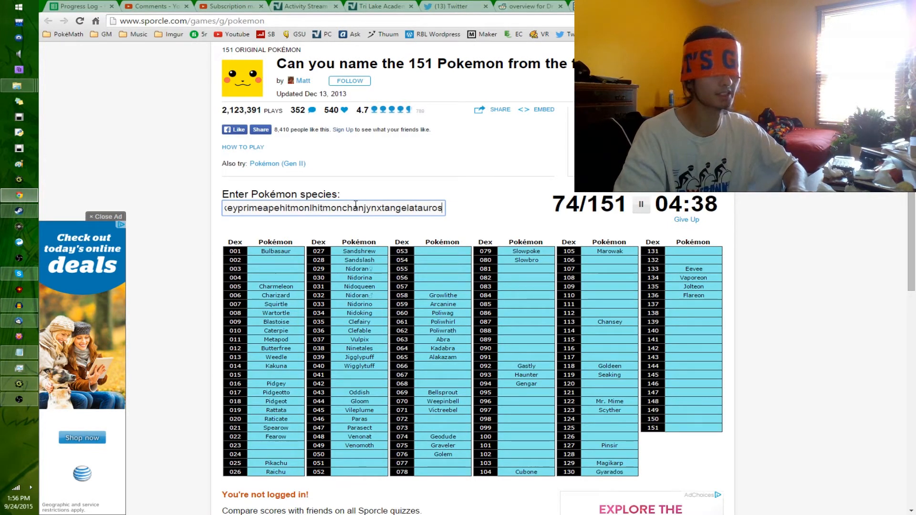
type("lickit")
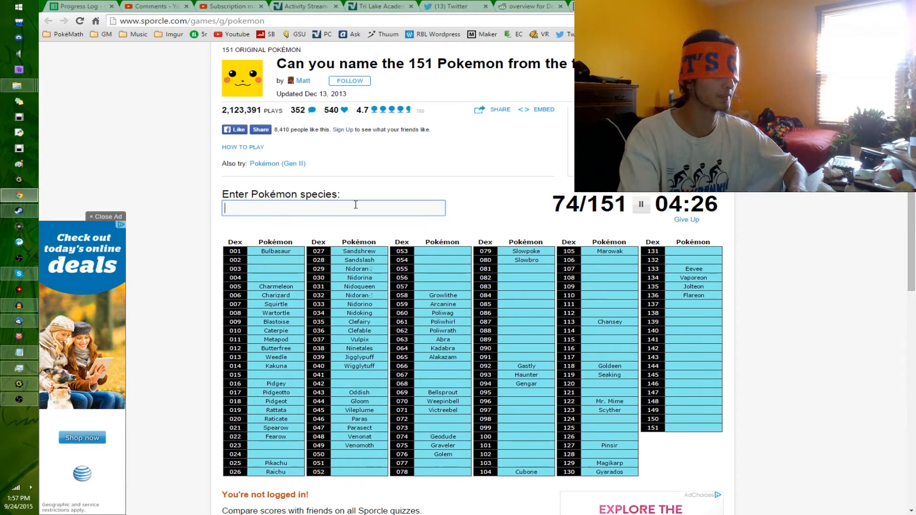
Step: Enter Starmie, Staryu, Seel and Dewgong in the species box
type("star")
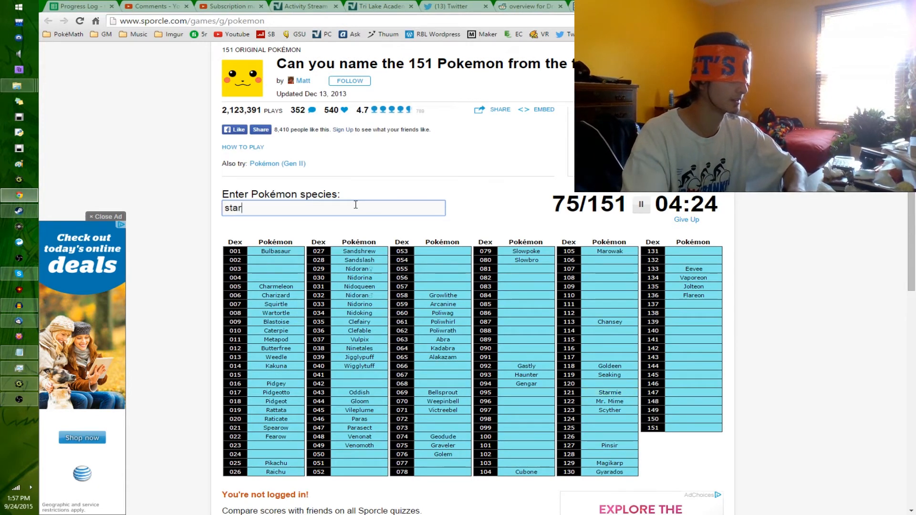
type("see")
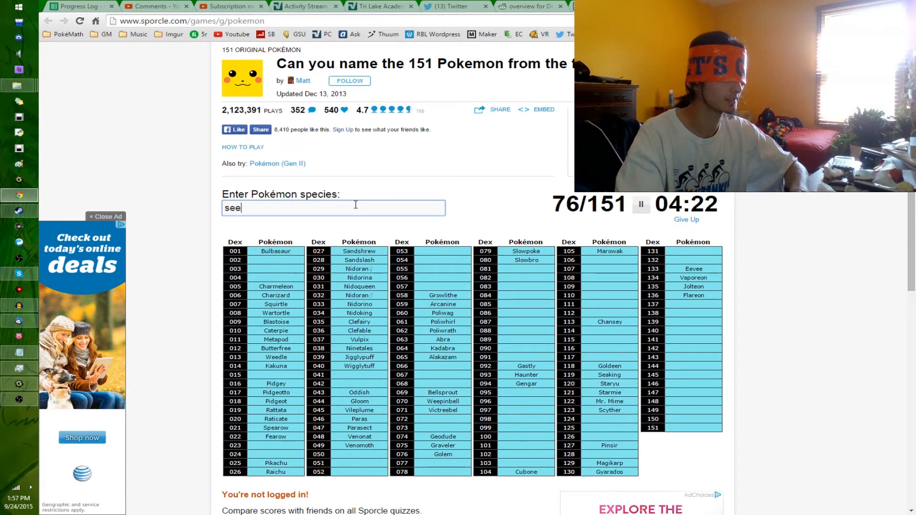
type("de")
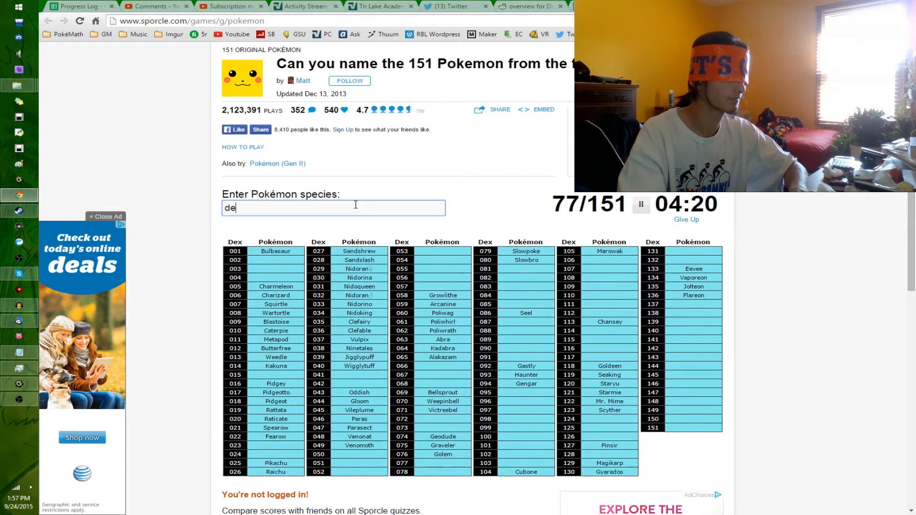
type("dewgong")
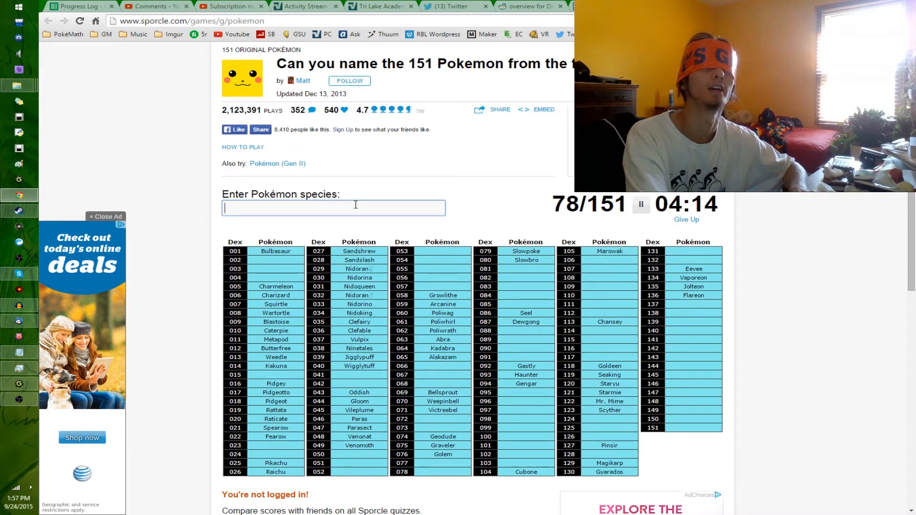
Step: Enter Ditto, Mew, Mewtwo, Dratini and Dragonite, reaching 83 of 151
type("Ditto")
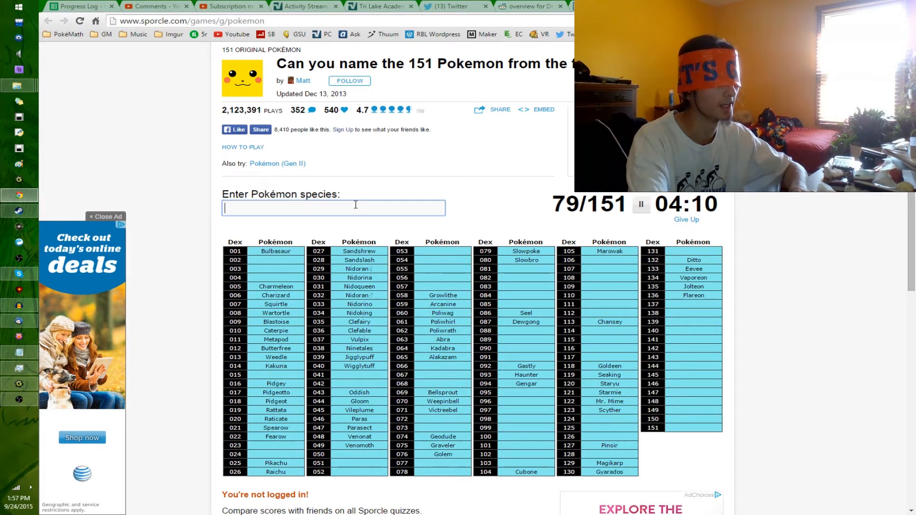
type("mew")
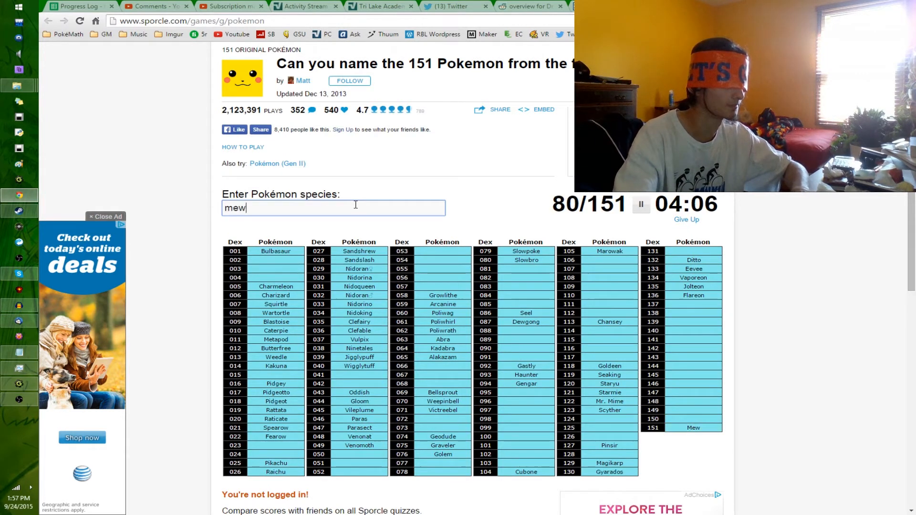
type("dragion")
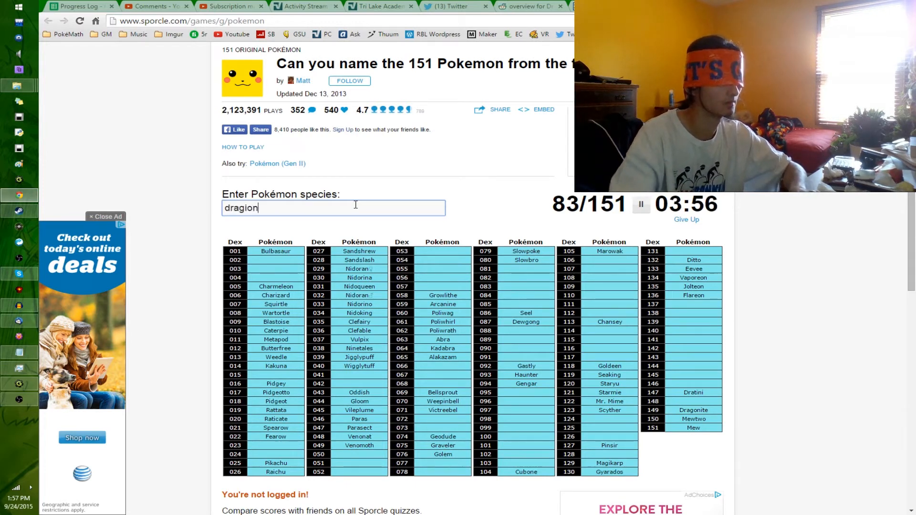
Step: Correct the Dragonair typo, then enter Moltres, Zapdos, Articuno and Snorlax for 88 of 151
key("BackSpace")
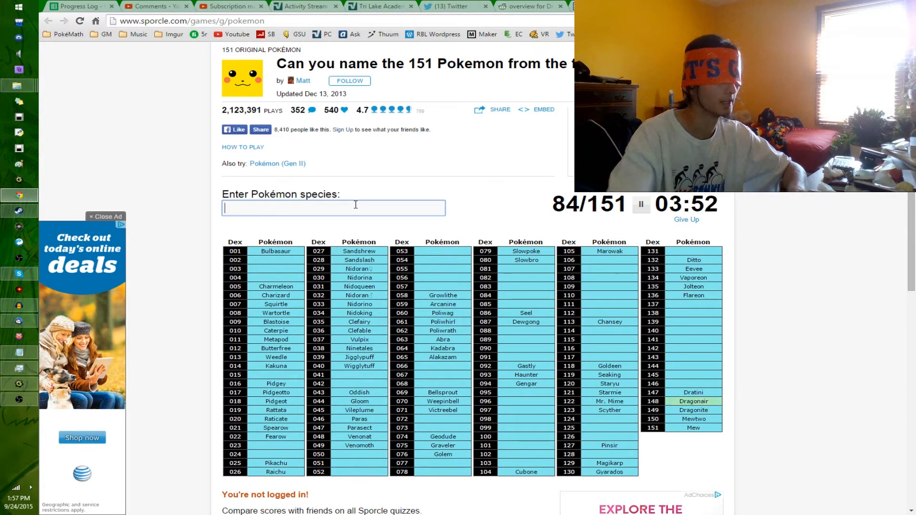
type("Moltres")
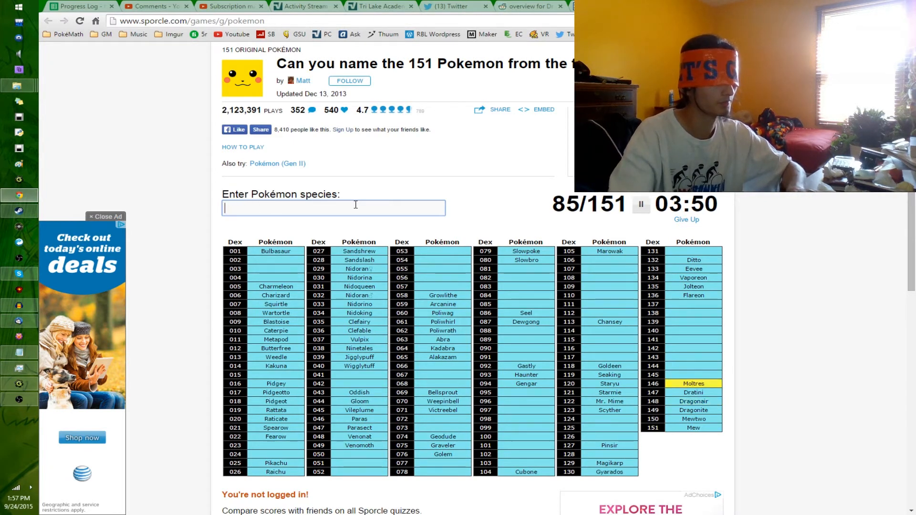
type("Zapdos")
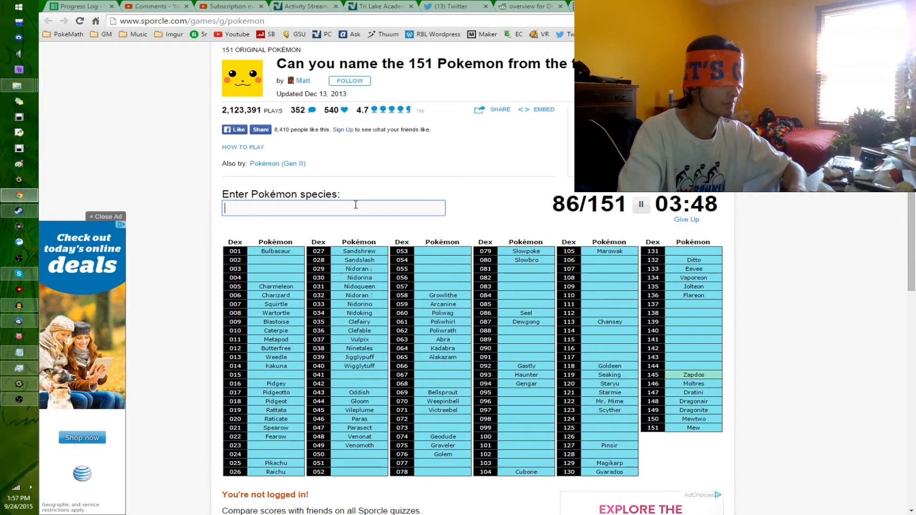
type("Articuno")
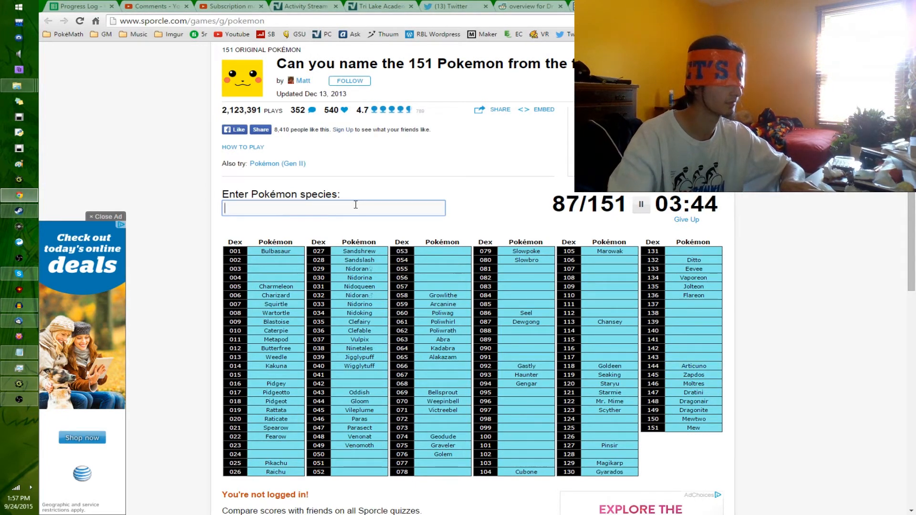
type("articuno")
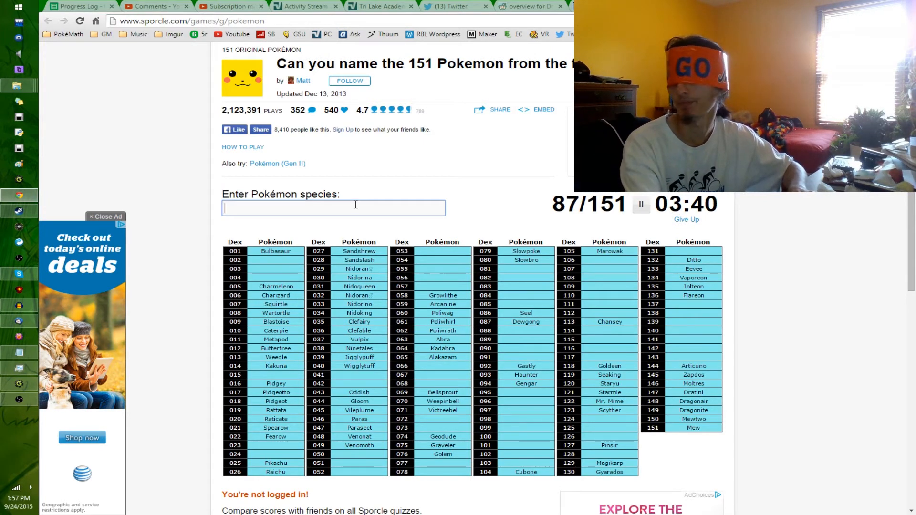
type("Snorlax")
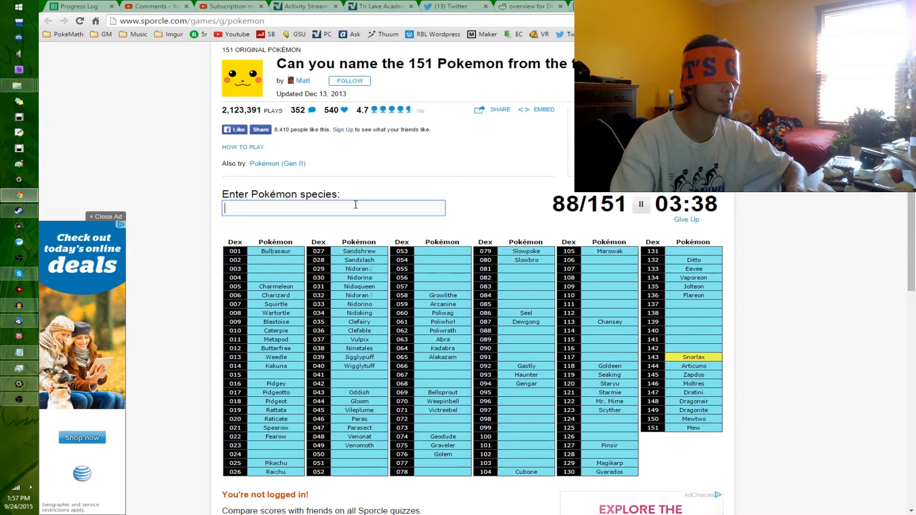
Step: Enter the fossil Pokémon Aerodactyl, Kabutops, Omastar, plus Scyther
type("aer")
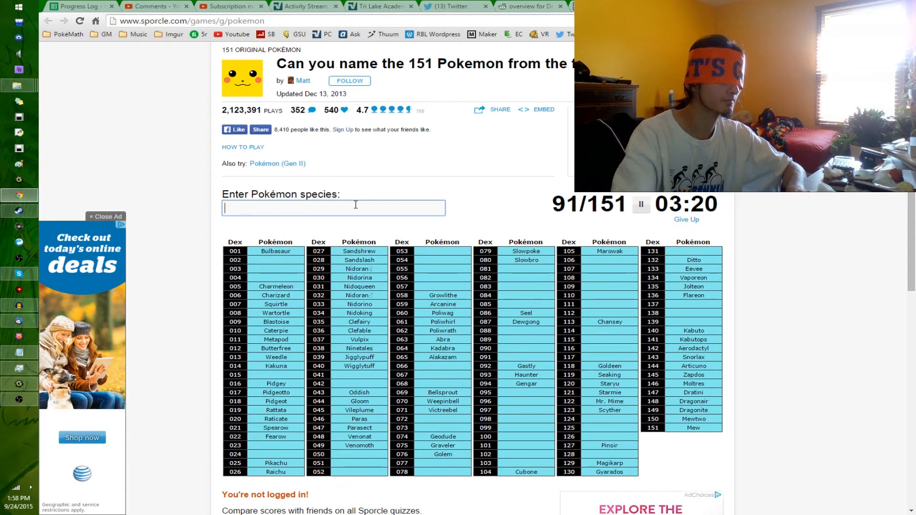
type("kabutops")
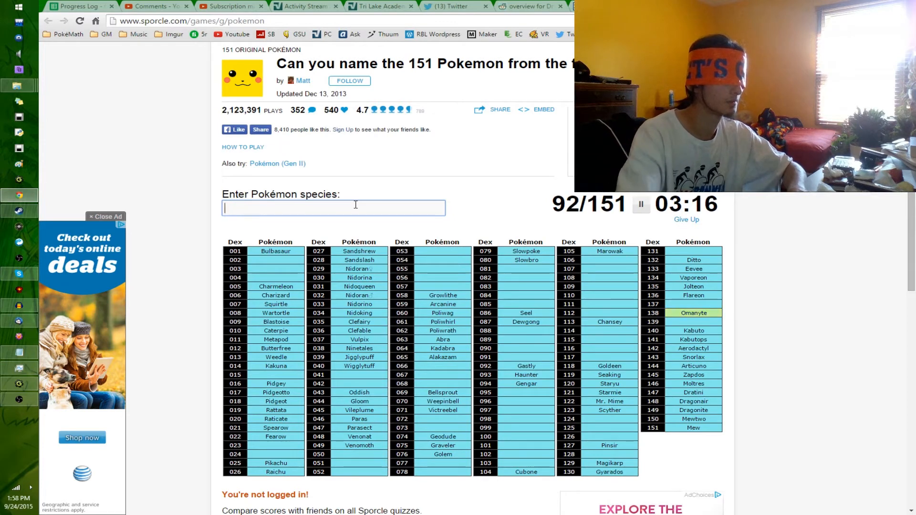
type("Omastar")
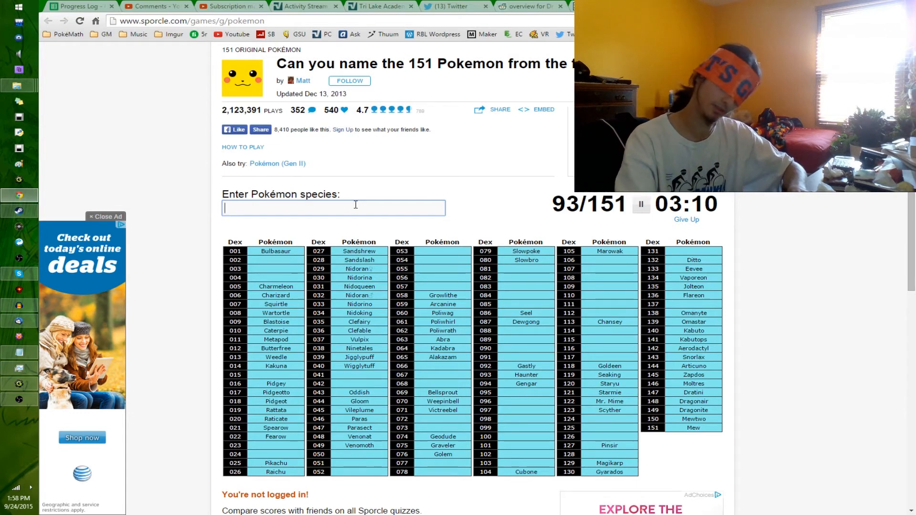
type("scytherp")
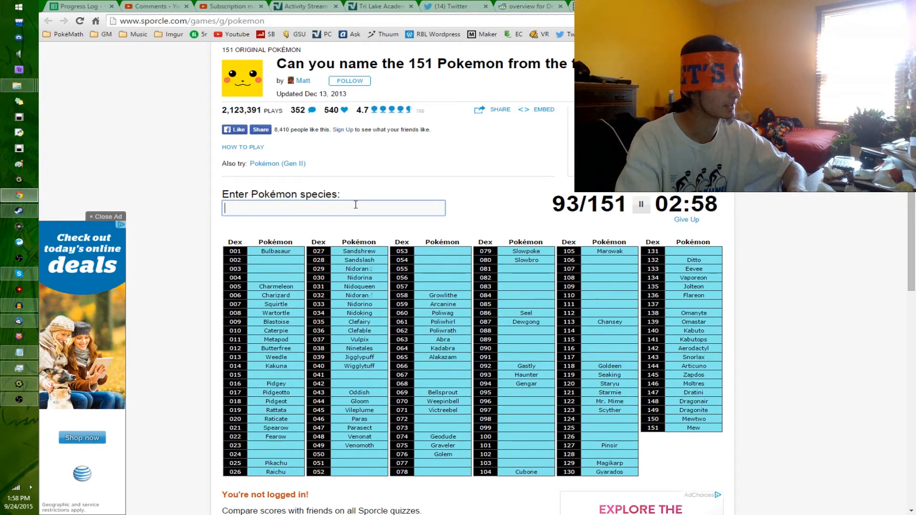
Step: Enter Shellder, Cloyster, Seadra and Horsea
type("sh")
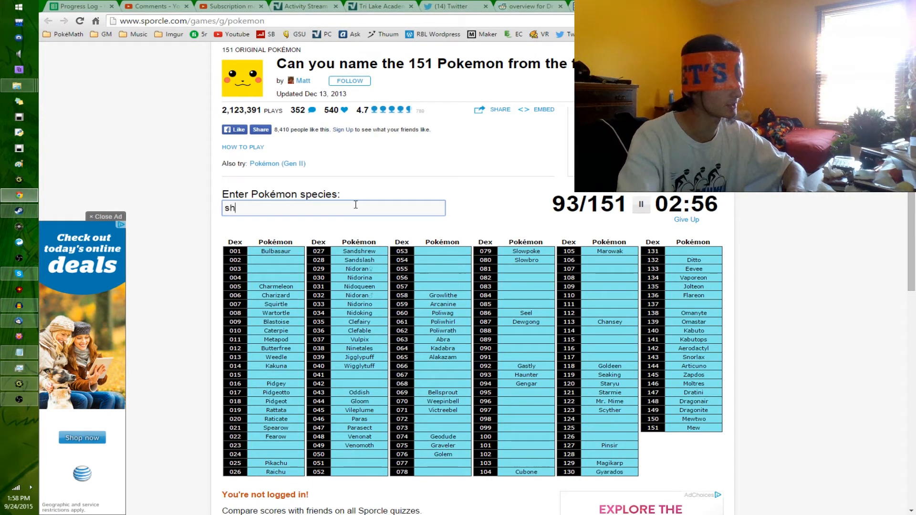
type("shellder")
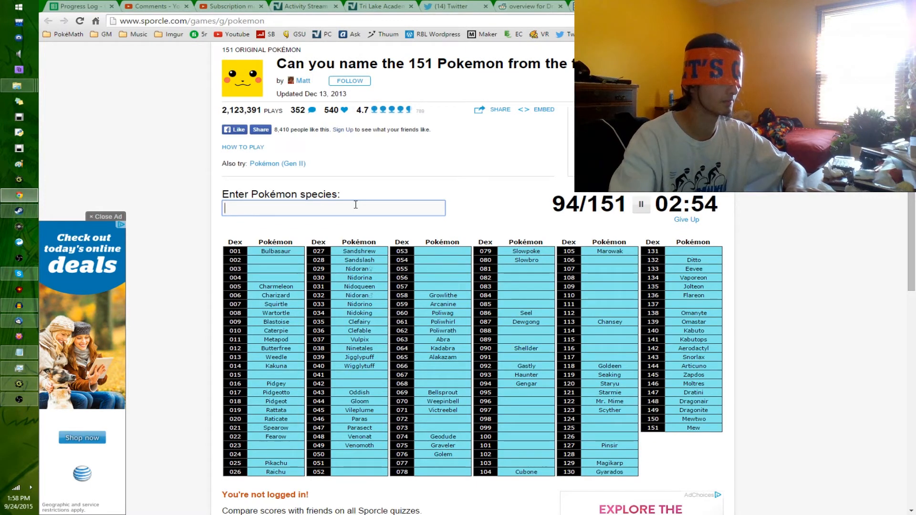
type("Cloyster")
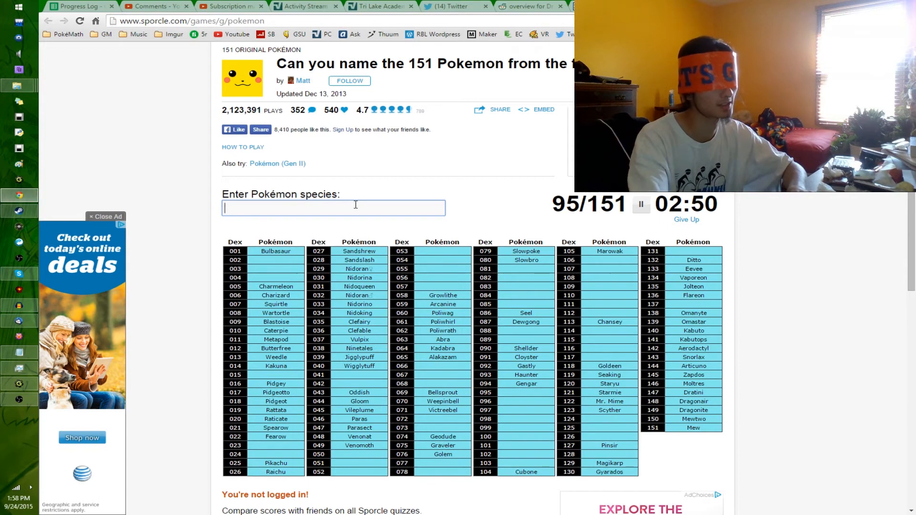
type("sea")
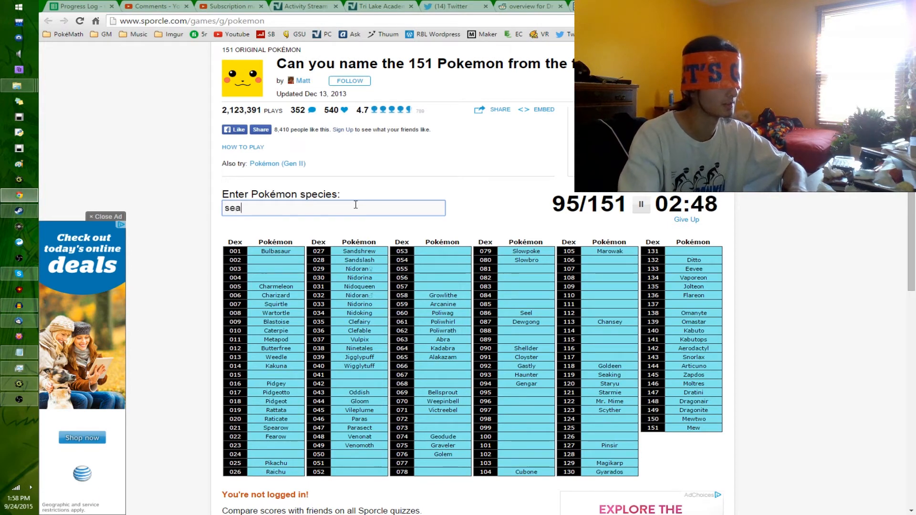
type("Seadra")
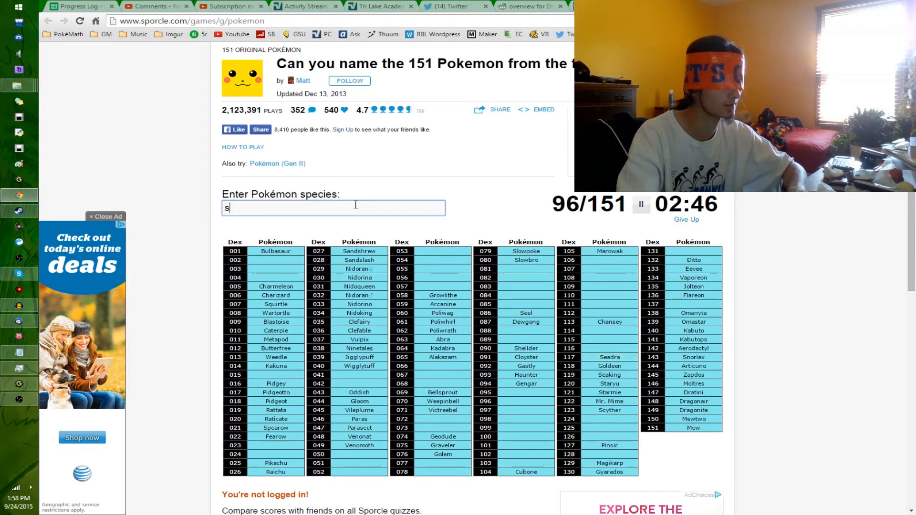
type("ea")
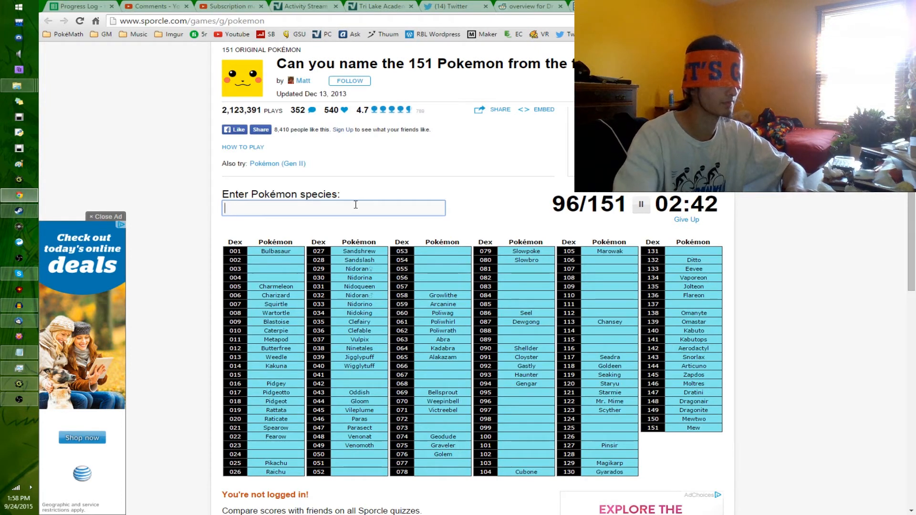
type("Horsea")
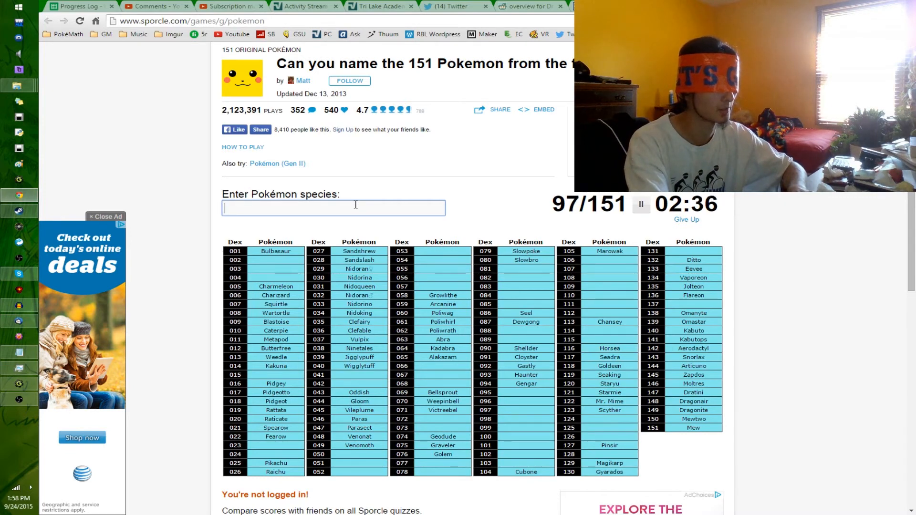
Step: Enter Rhyhorn, Rhydon, Onix, Zubat and Golbat
type("rh")
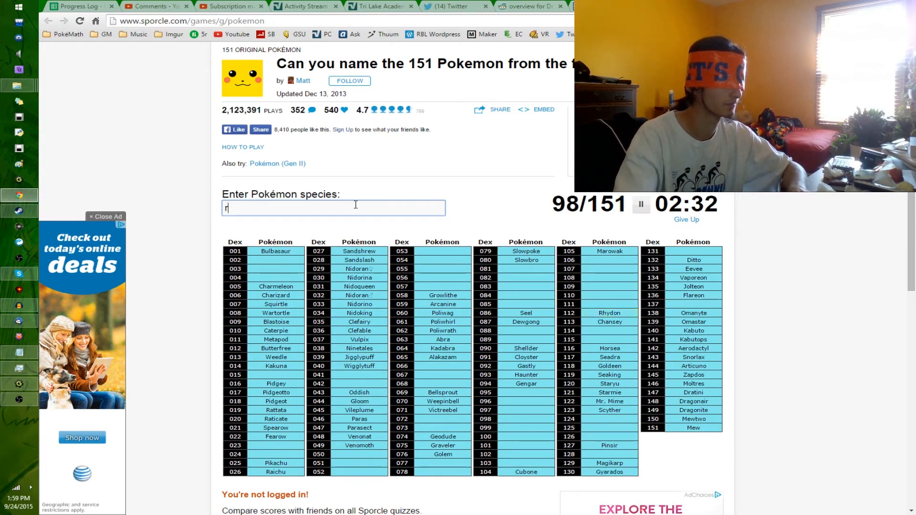
type("rhyhorn")
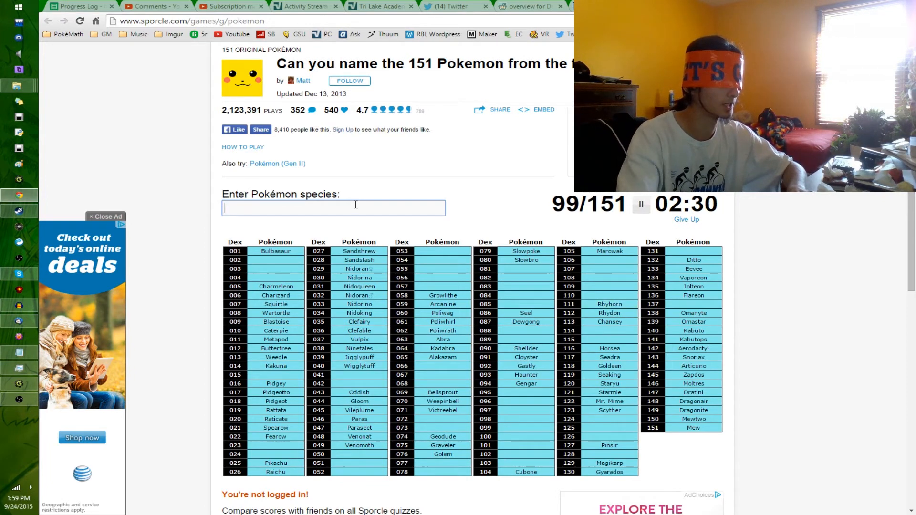
type("Onix")
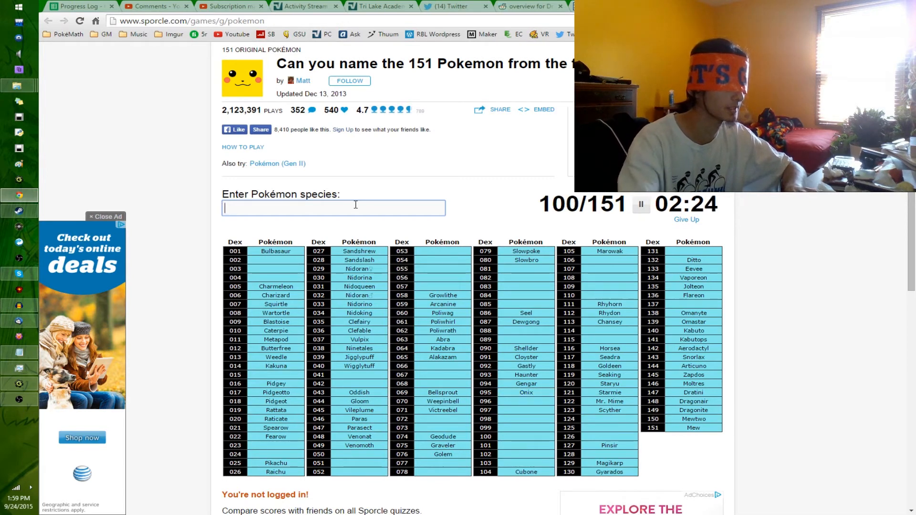
type("go")
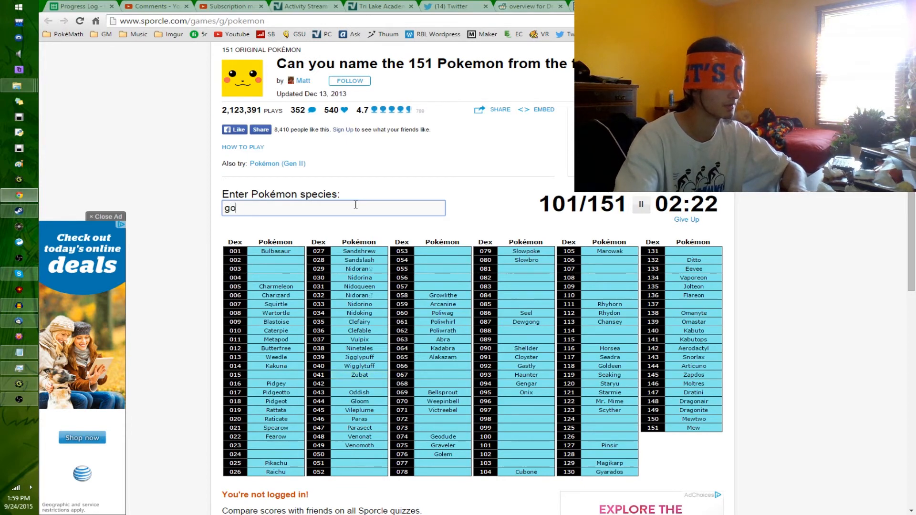
type("Golbat")
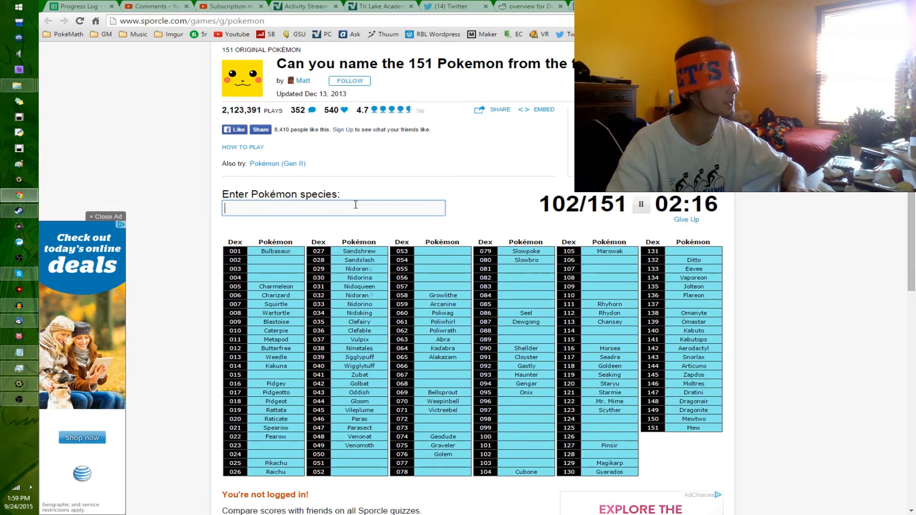
Step: Enter Krabby and Kingler, bringing the score to 104 of 151
type("kra")
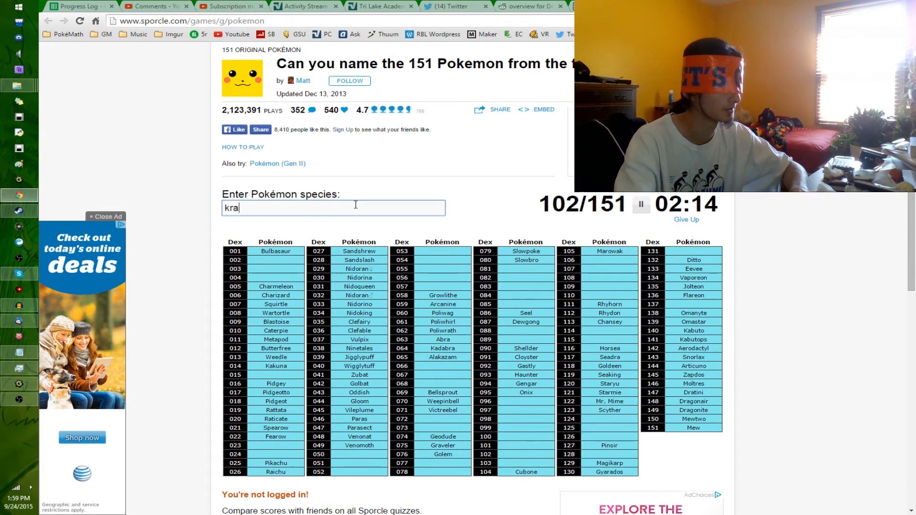
type("krabby")
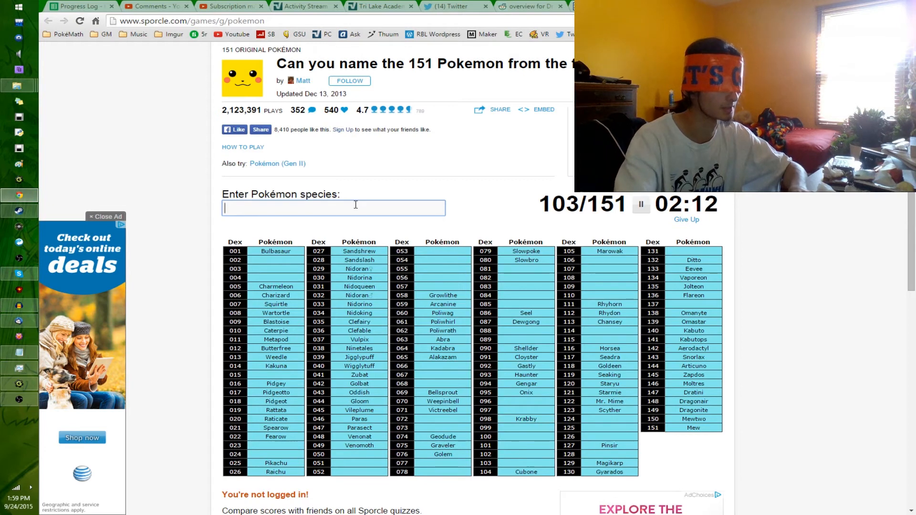
type("kingl")
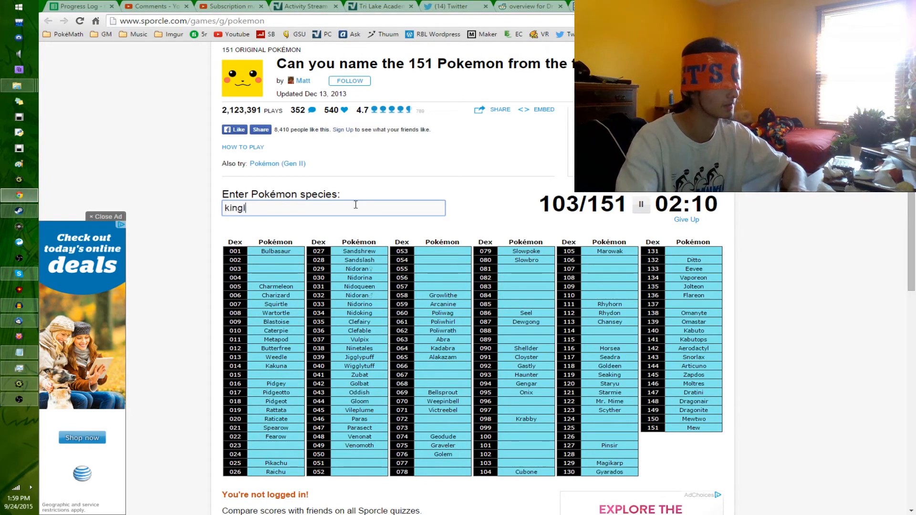
type("kingler")
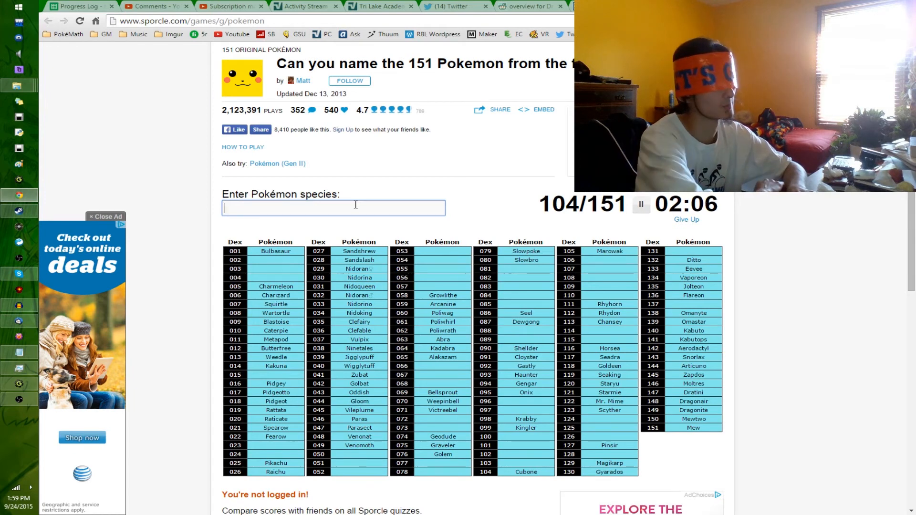
Step: Enter Magmar, Electabuzz, Ponyta, Rapidash and Ekans
type("mag")
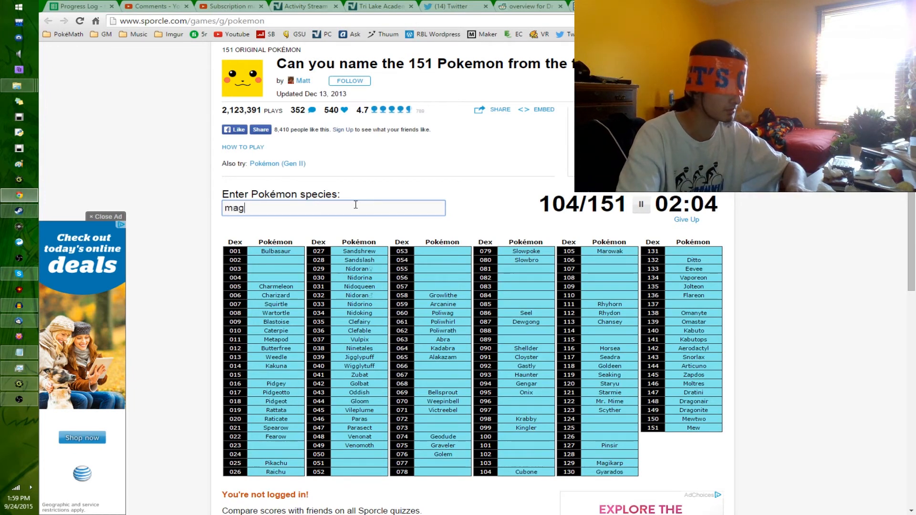
type("elec")
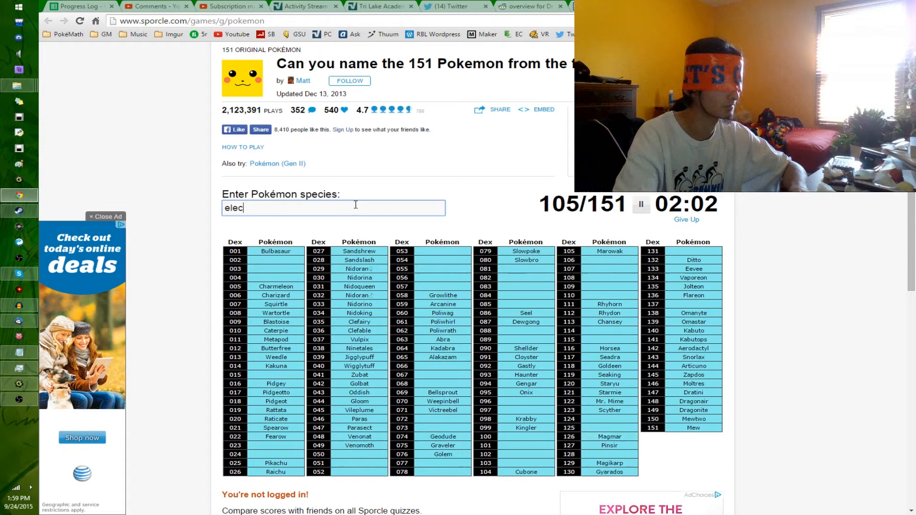
type("electabuzz")
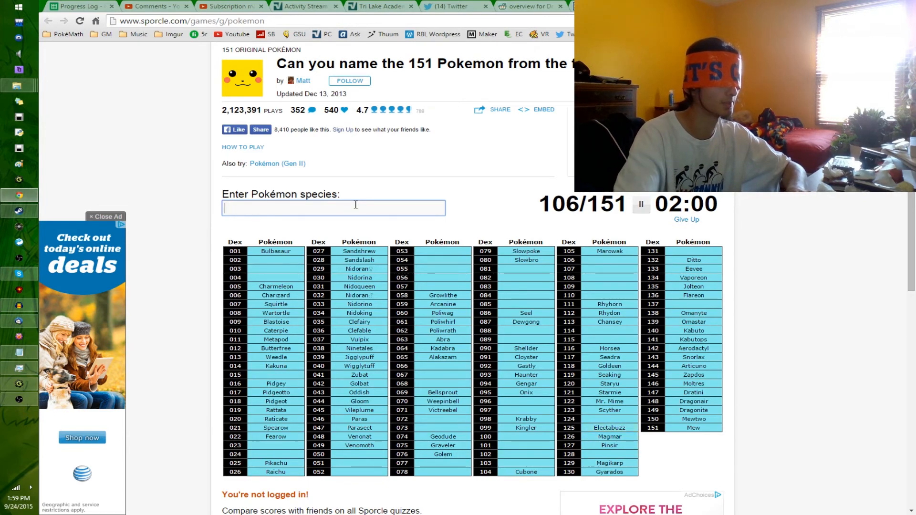
type("ponyt")
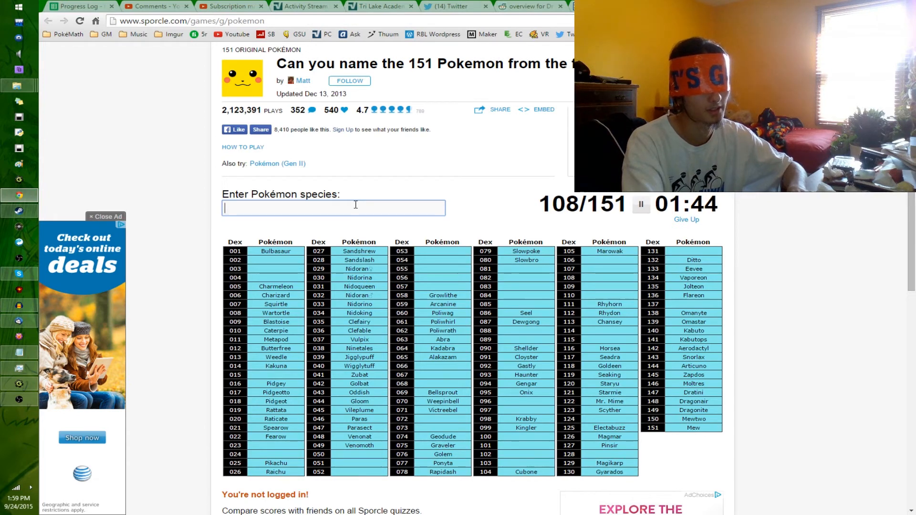
type("ar")
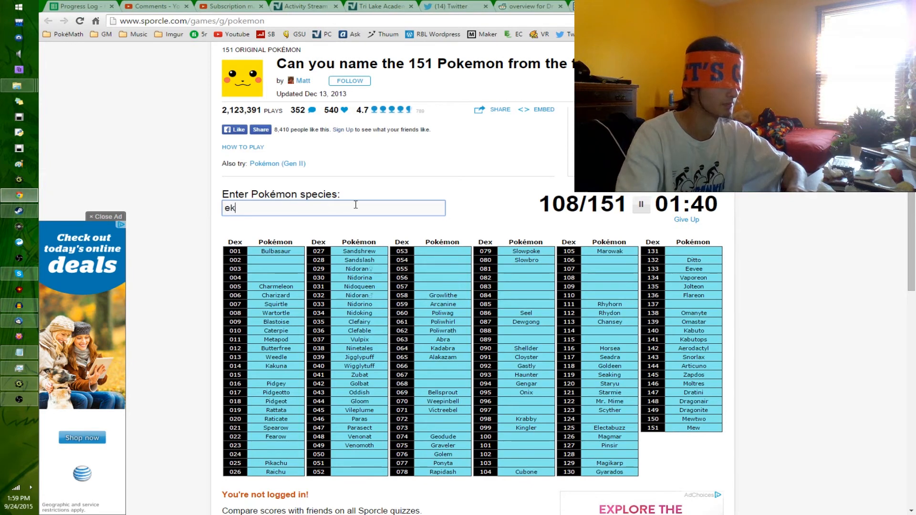
Step: Enter Koffing, Weezing, Muk and Grimer, reaching 113 of 151
type("koff")
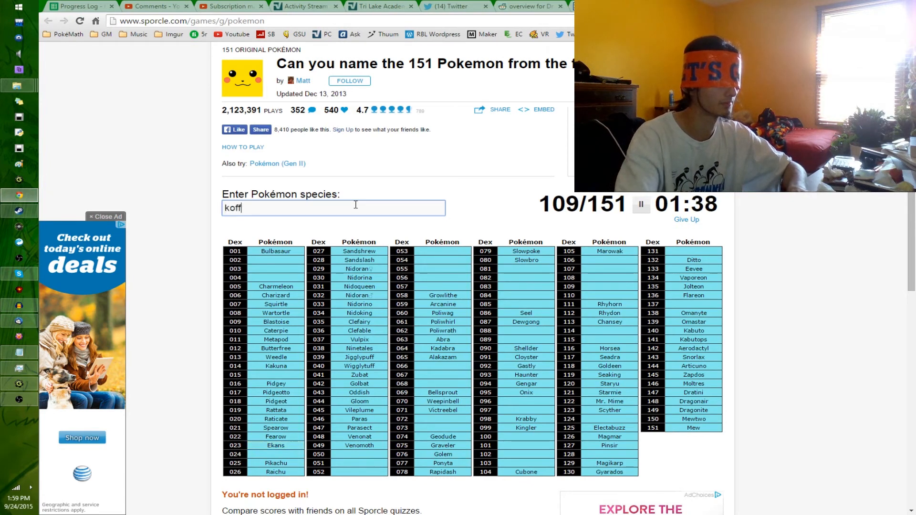
type("weez")
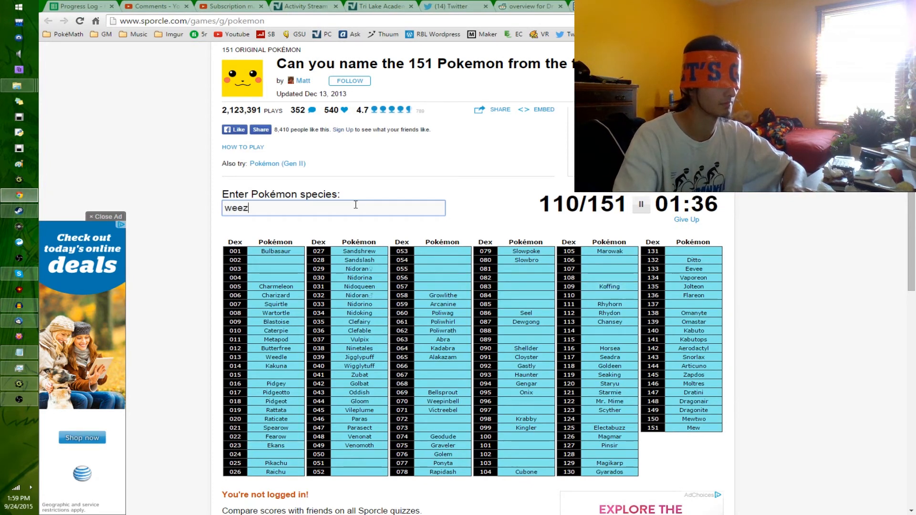
type("m")
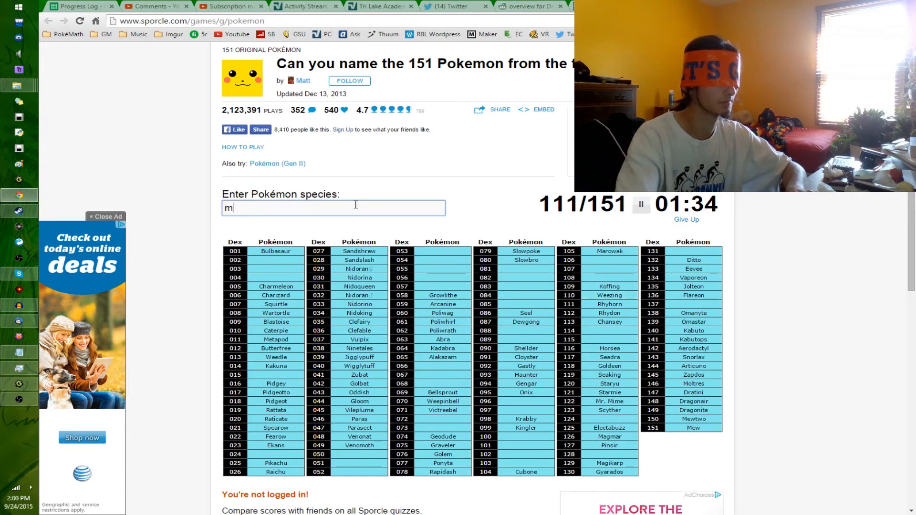
type("muk")
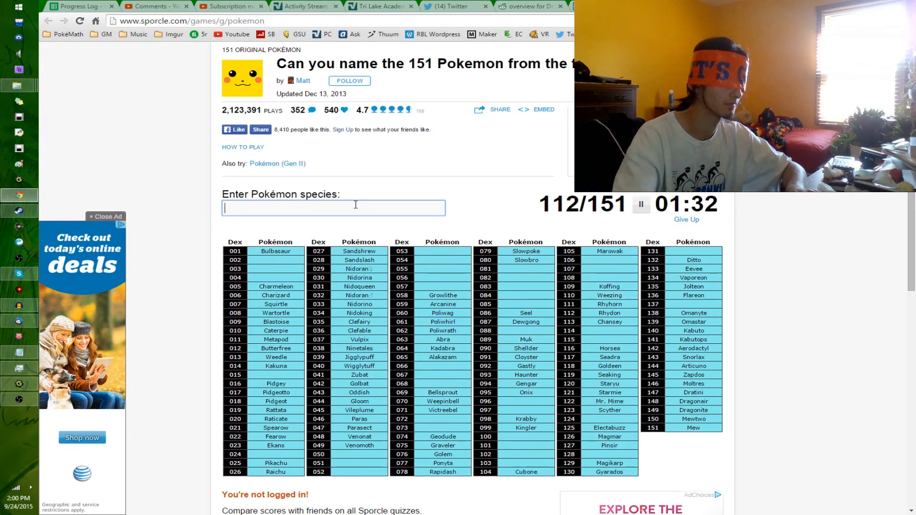
type("gri")
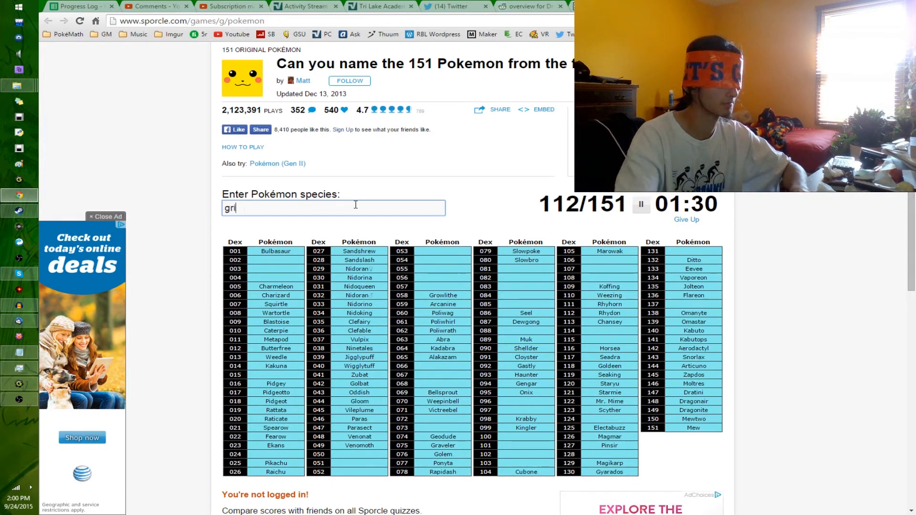
type("grimer")
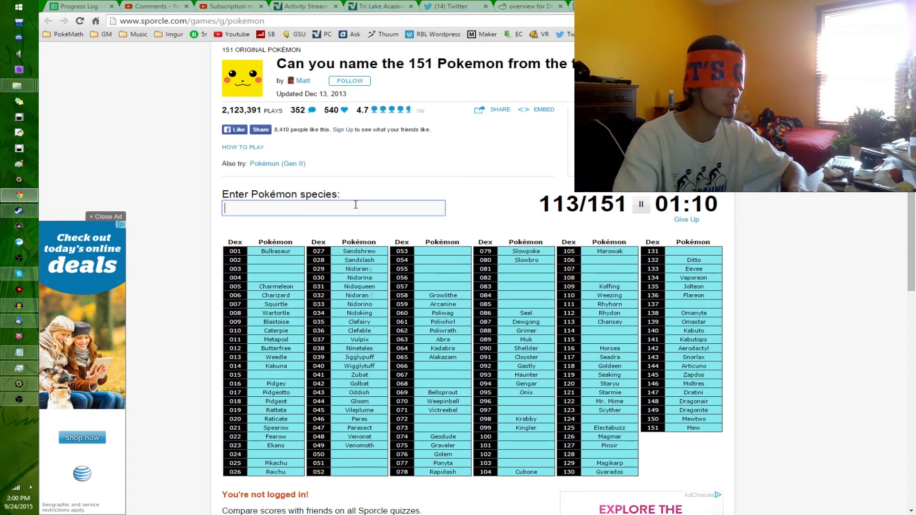
Step: Enter Lapras, Tauros and Porygon, with a repeated Ditto guess
type("Lapras")
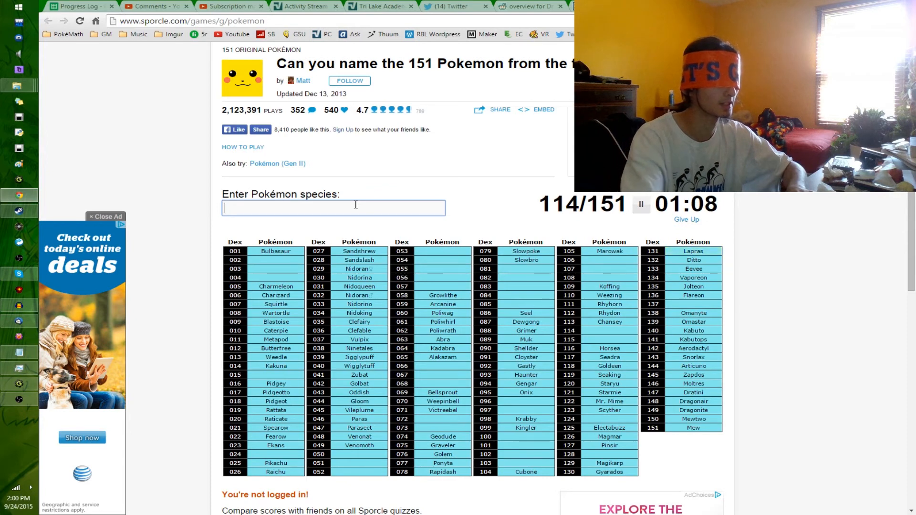
type("Tauros")
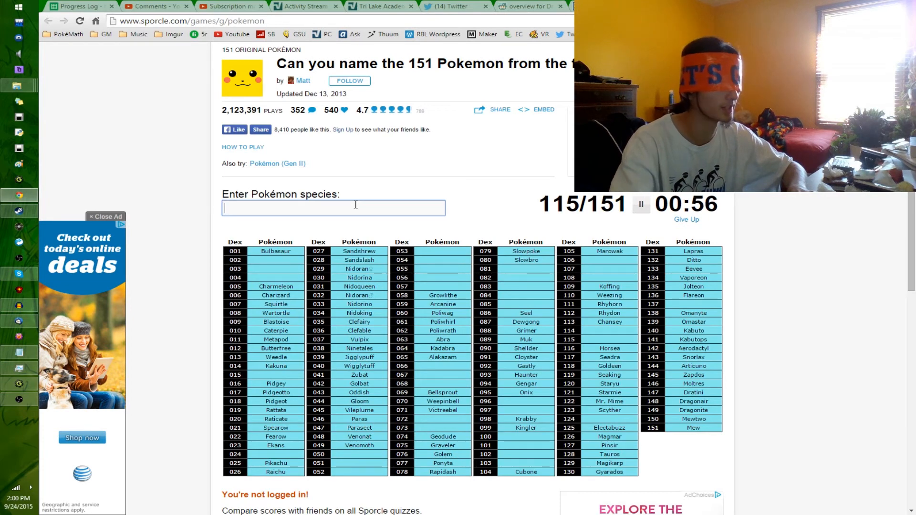
type("Porygon")
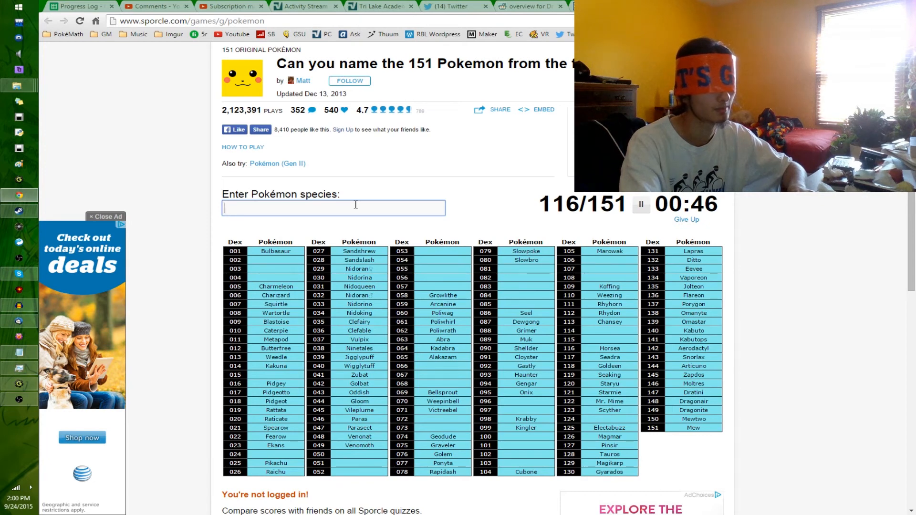
type("ditto")
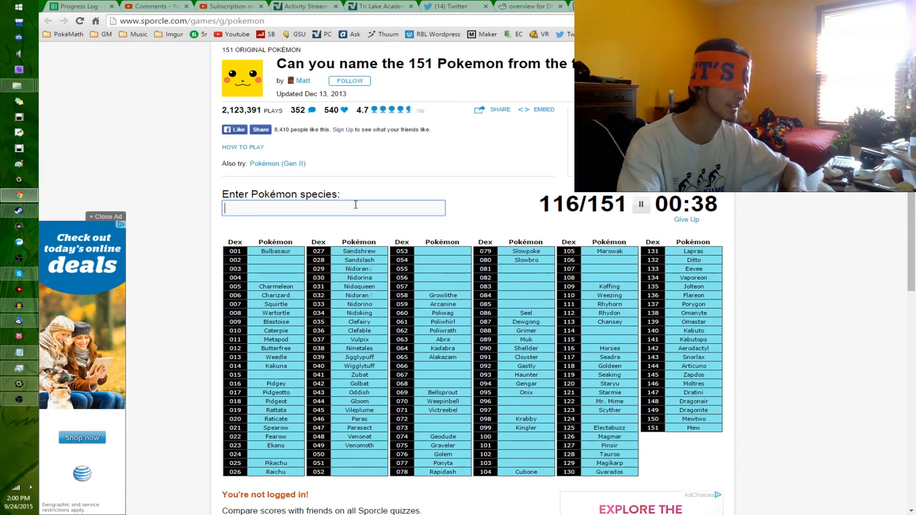
Step: Enter Kangaskhan and attempt Magnemite as time expires at 117 of 151
type("kang")
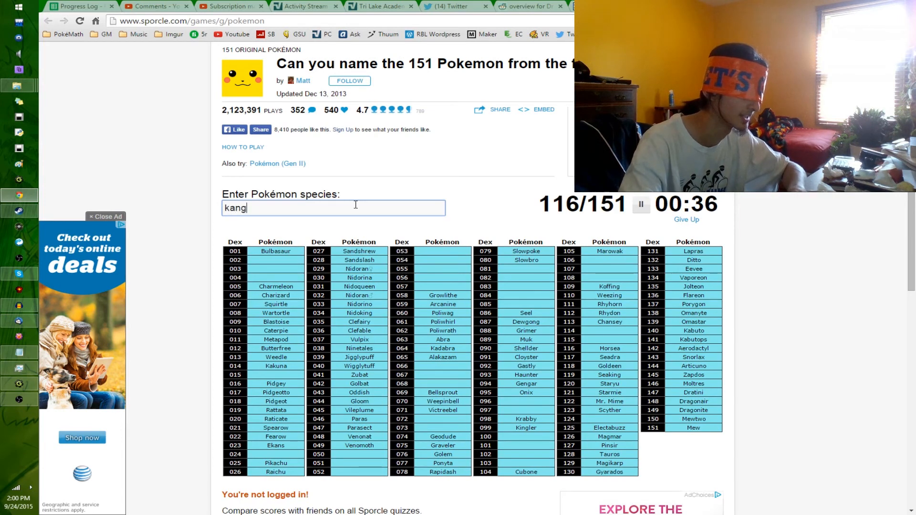
type("askh")
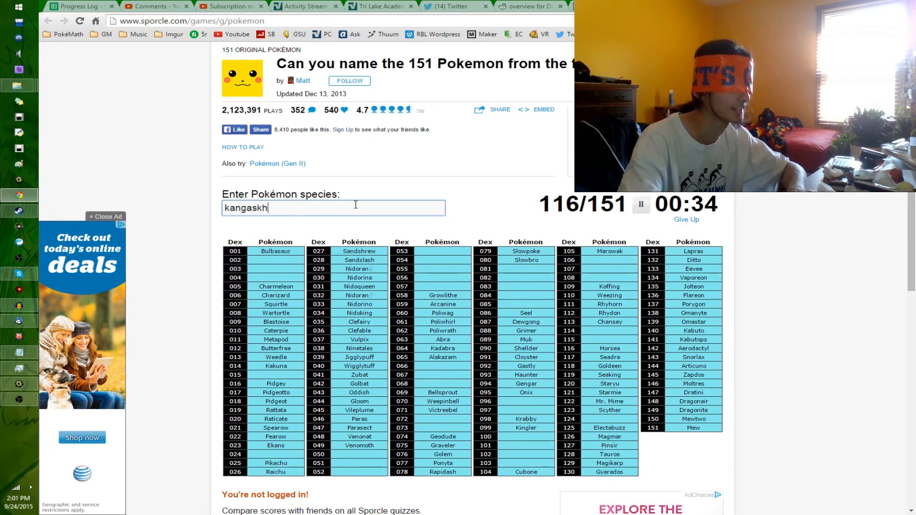
type("kangaskhan")
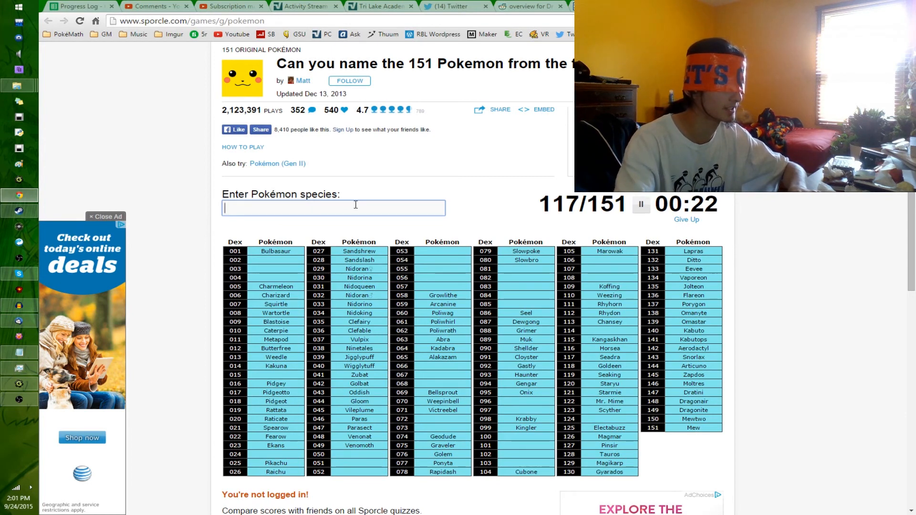
type("magnemit")
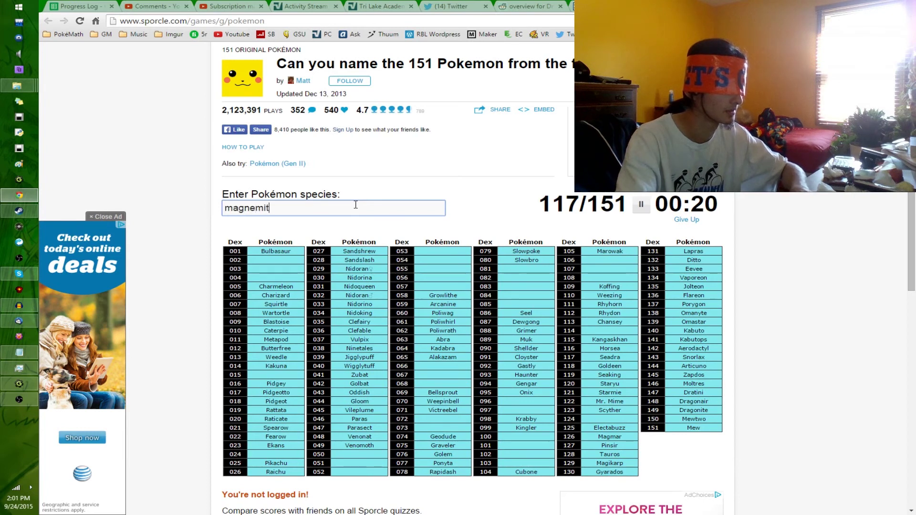
type("magnemite")
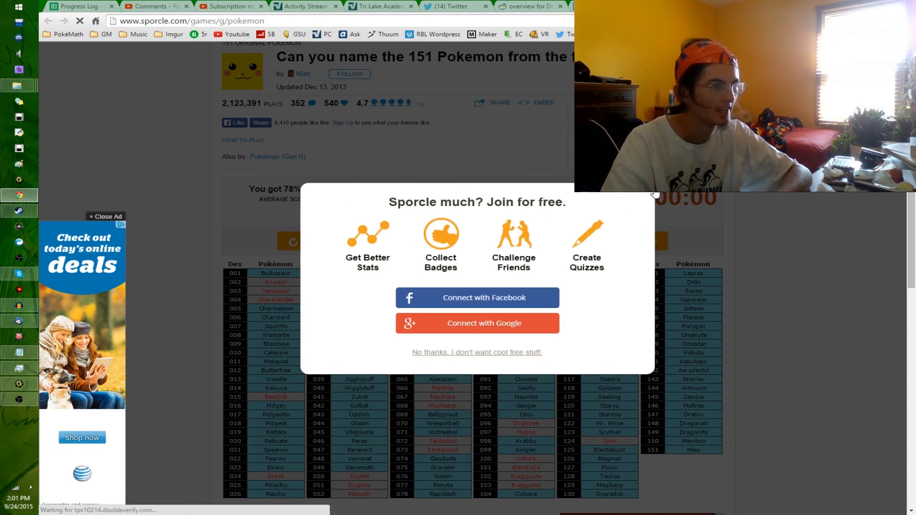
Step: Dismiss the sign-up prompt and scroll through the final 119/151 results grid
left_click(478, 353)
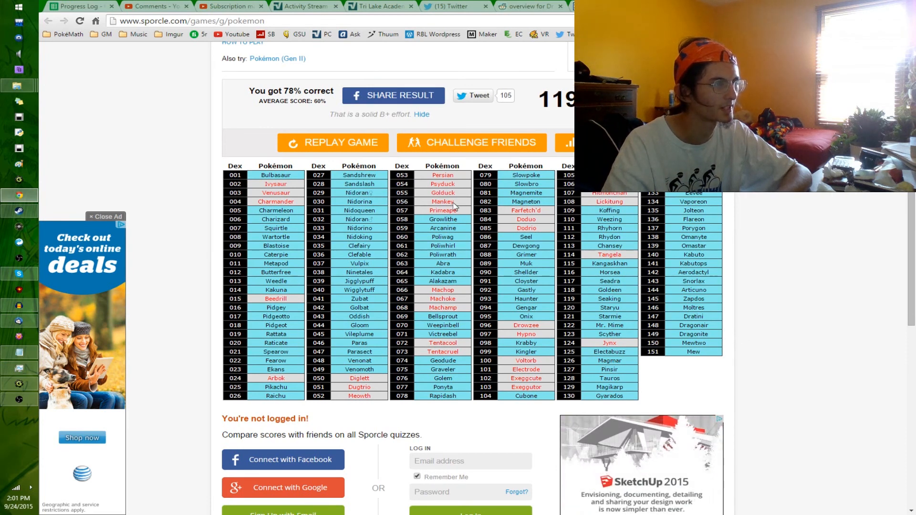
mouse_move(454, 213)
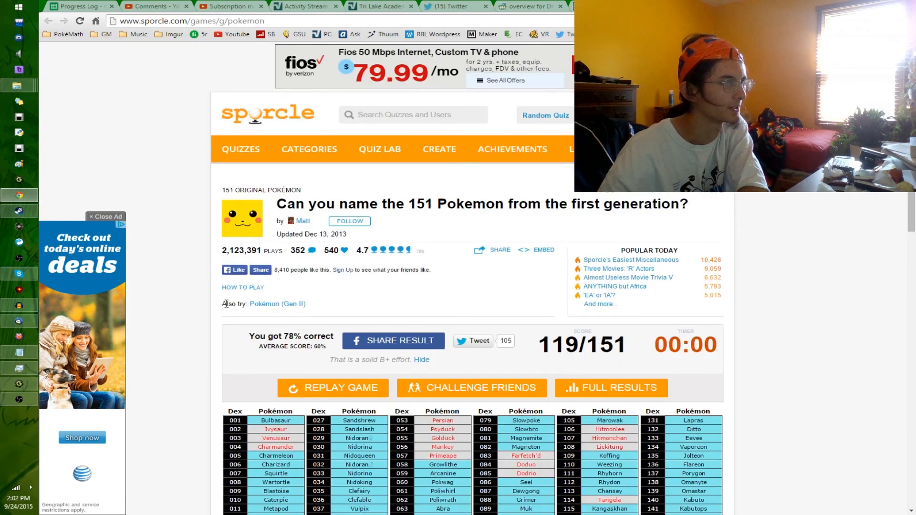
mouse_move(212, 327)
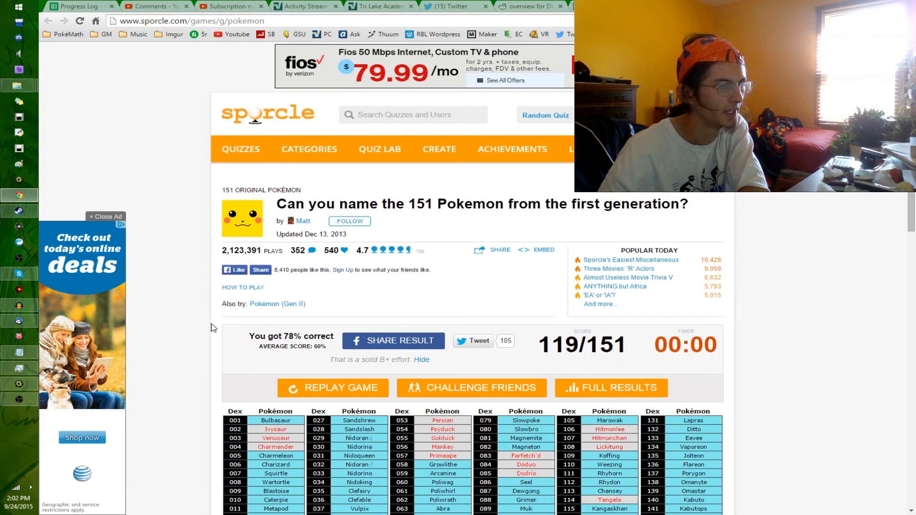
scroll("down", 3)
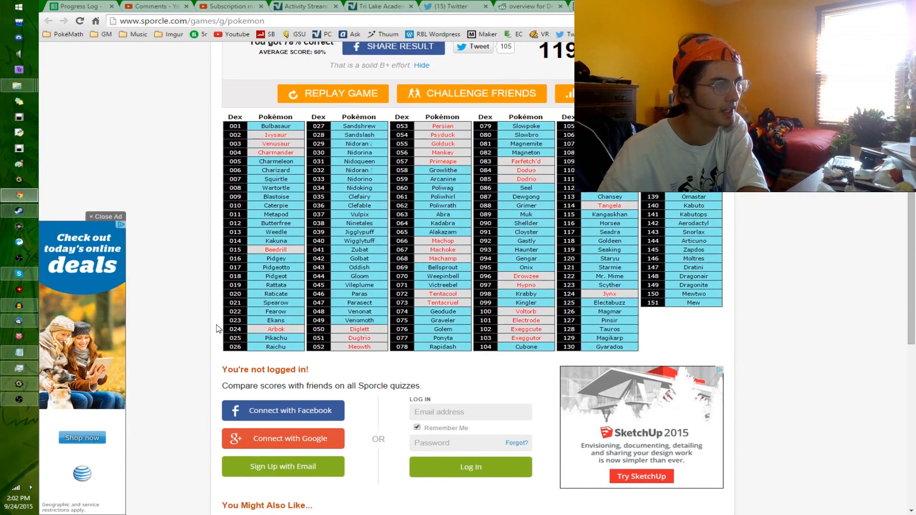
mouse_move(209, 330)
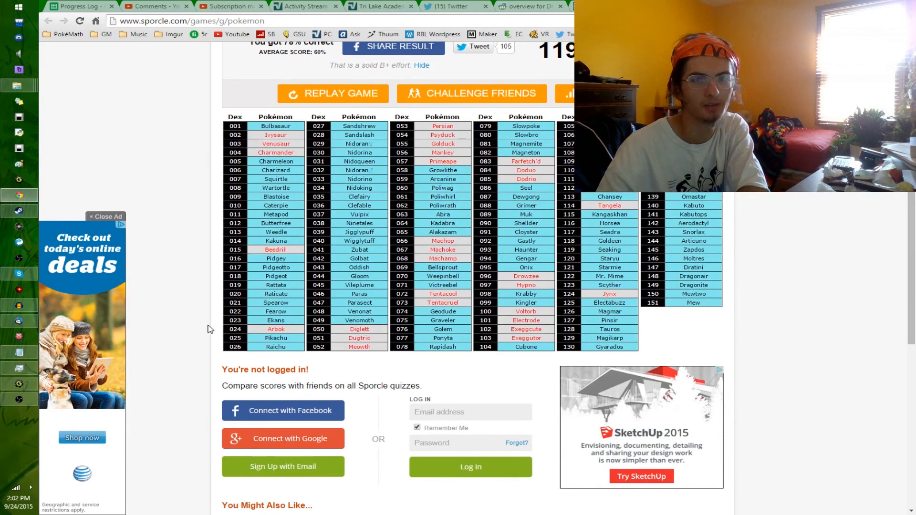